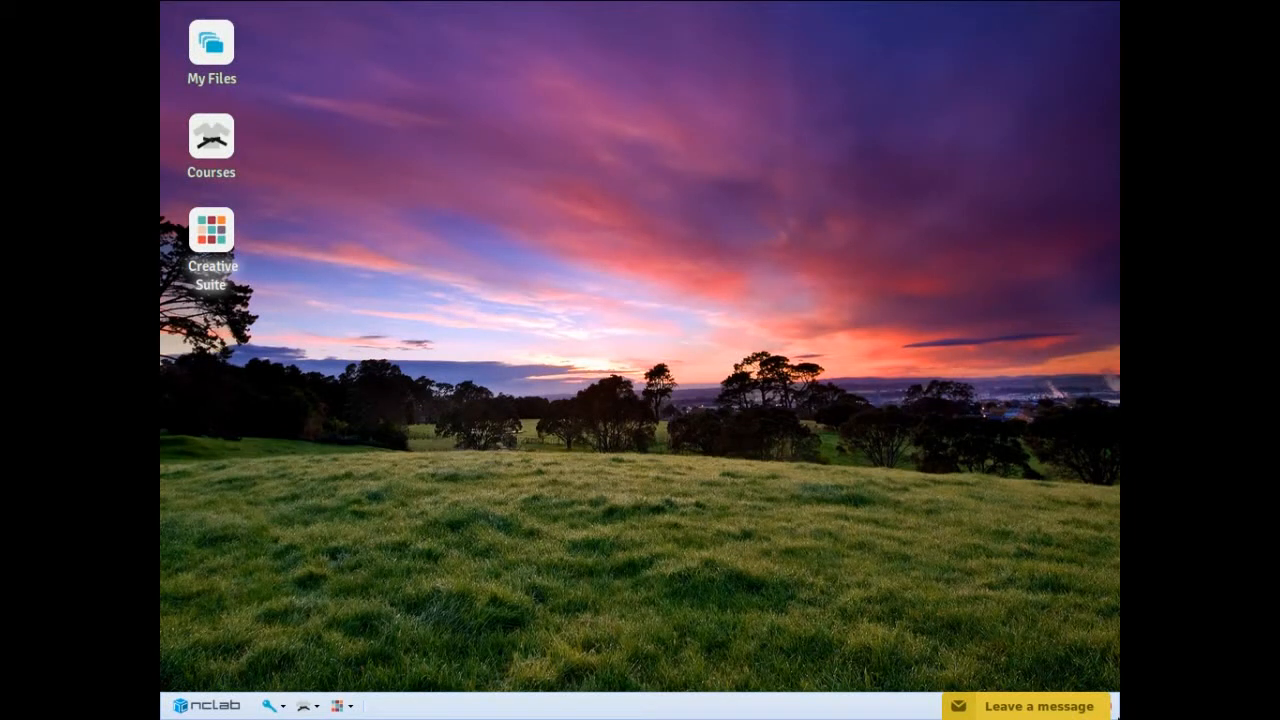
{"action": "mouse_move", "coordinate": [622, 414]}
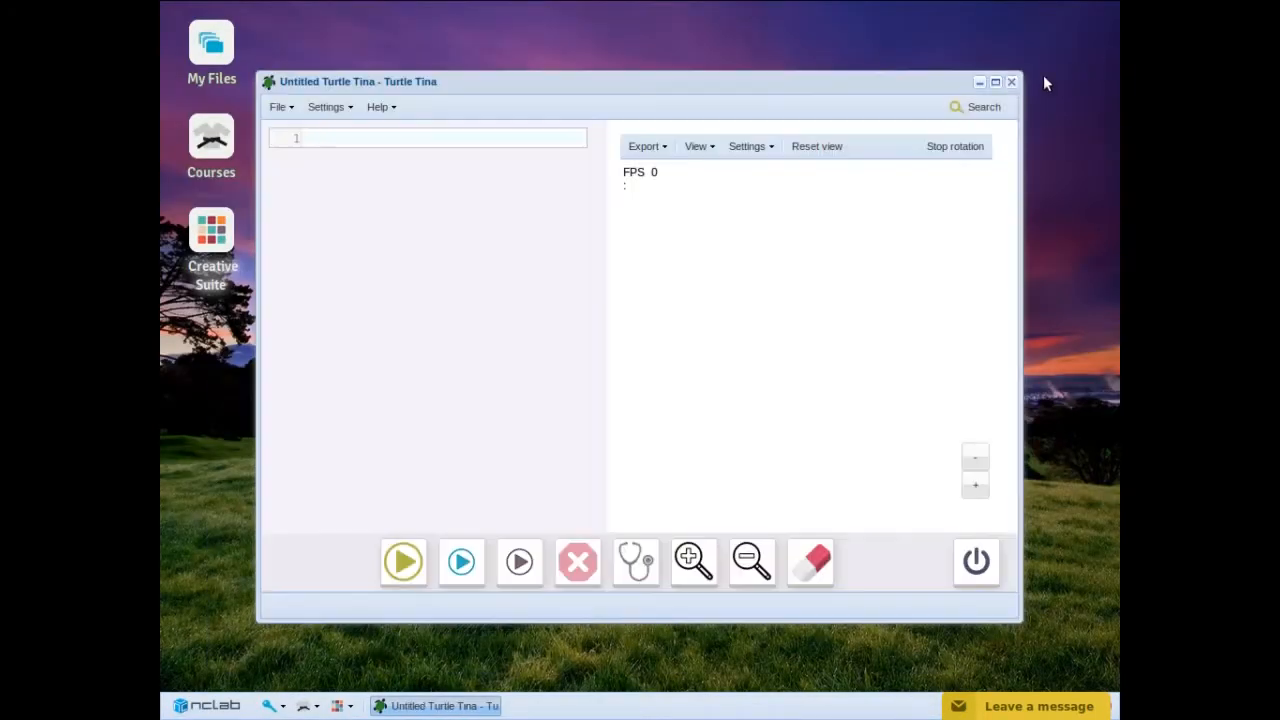
Write tina = NCLabTurtle() and tina.show() in the code editor
{"action": "left_click", "coordinate": [994, 82]}
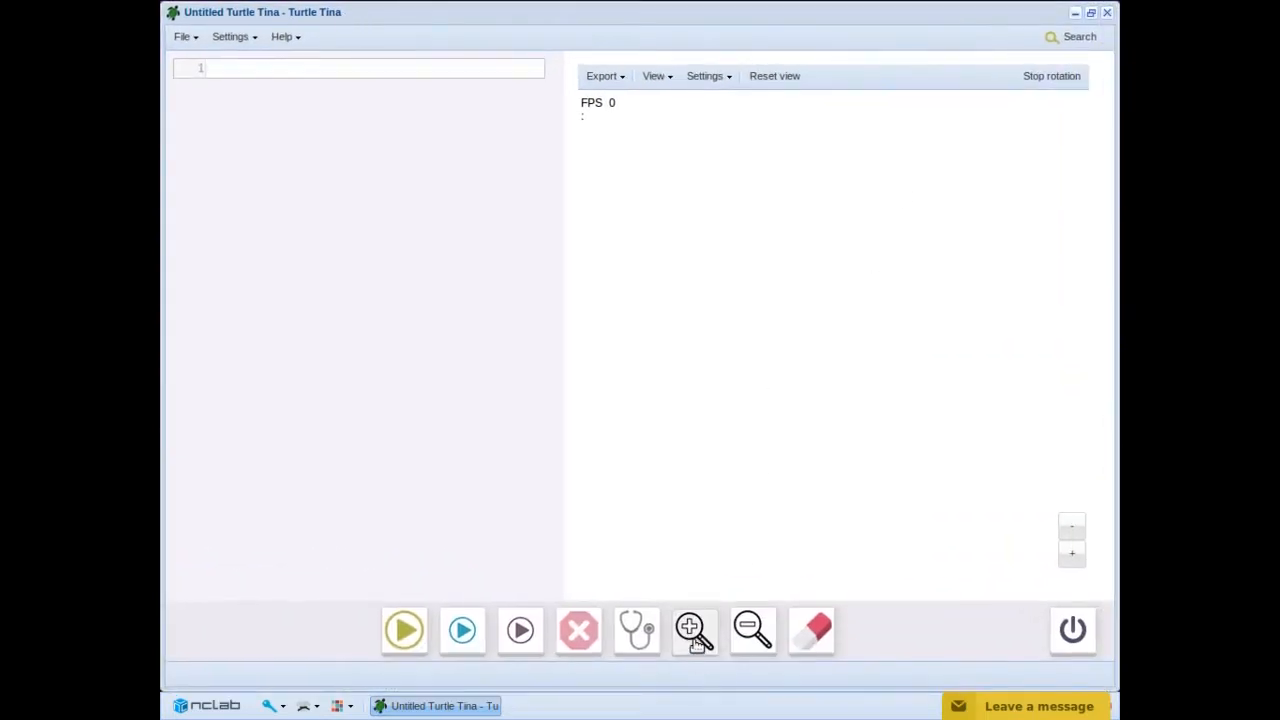
{"action": "type", "text": "t"}
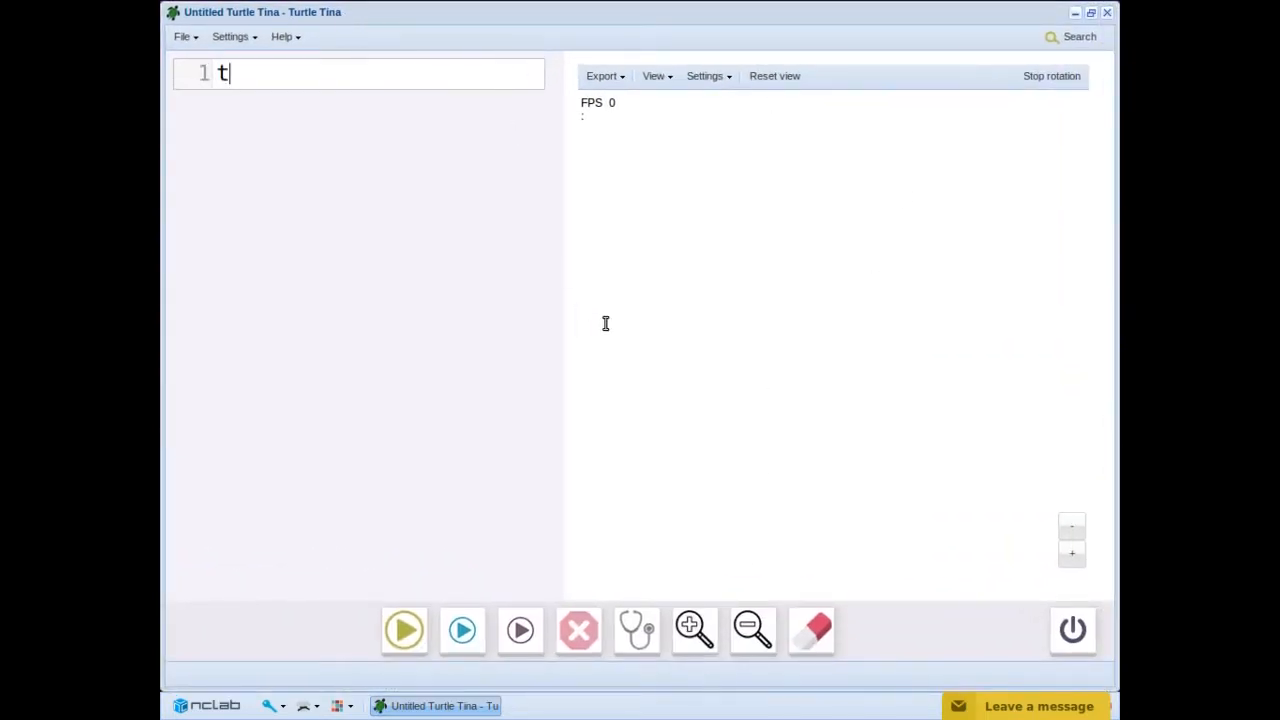
{"action": "type", "text": "ina = NCL"}
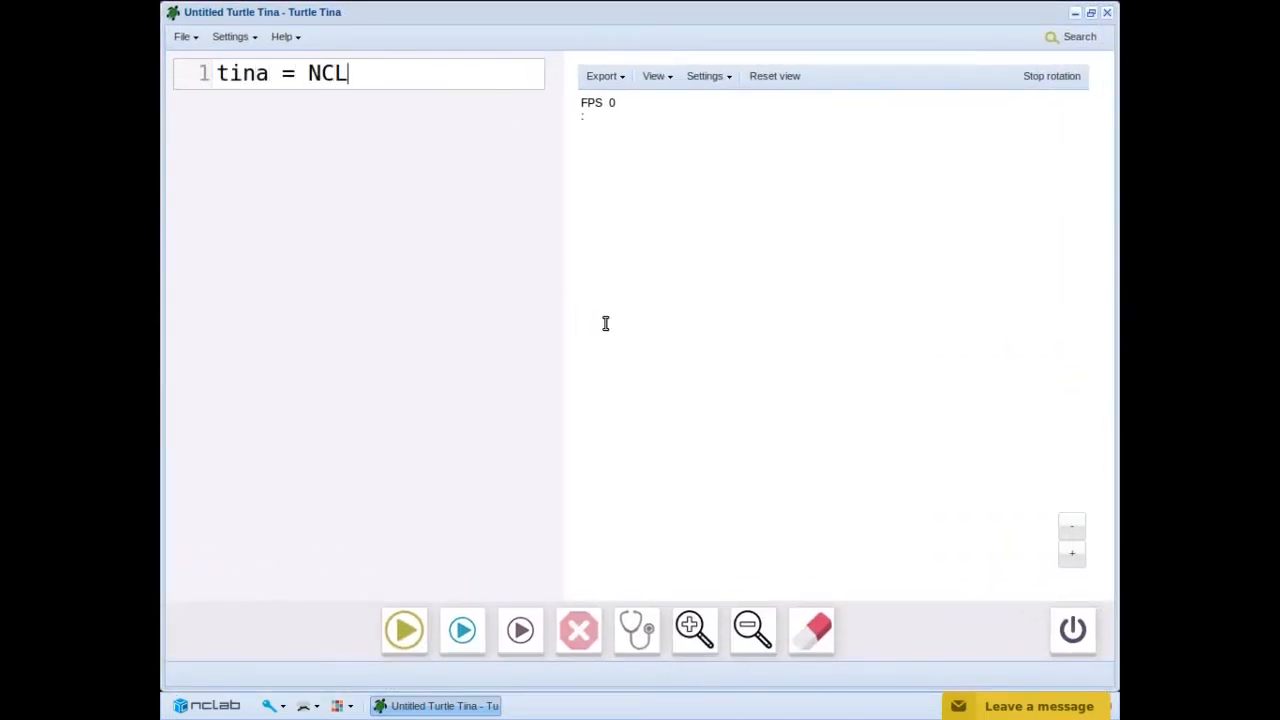
{"action": "type", "text": "abTurtle()"}
{"action": "type", "text": "tina."}
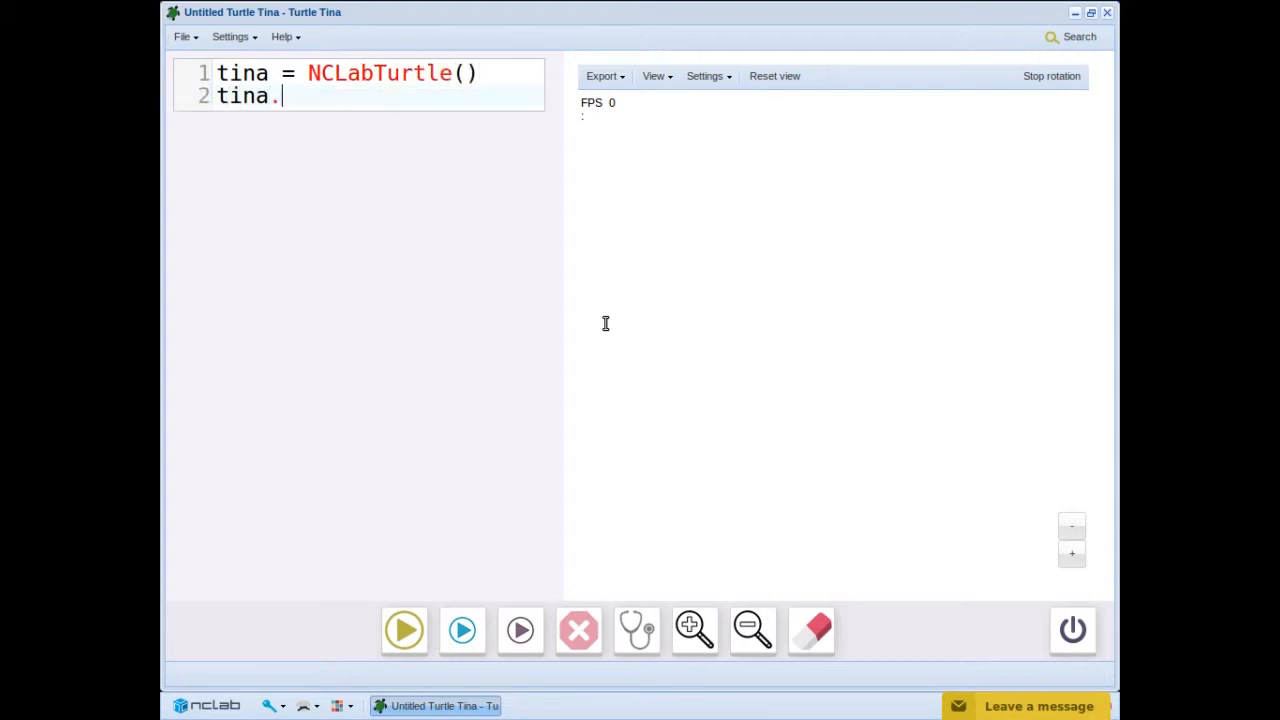
{"action": "type", "text": "show()"}
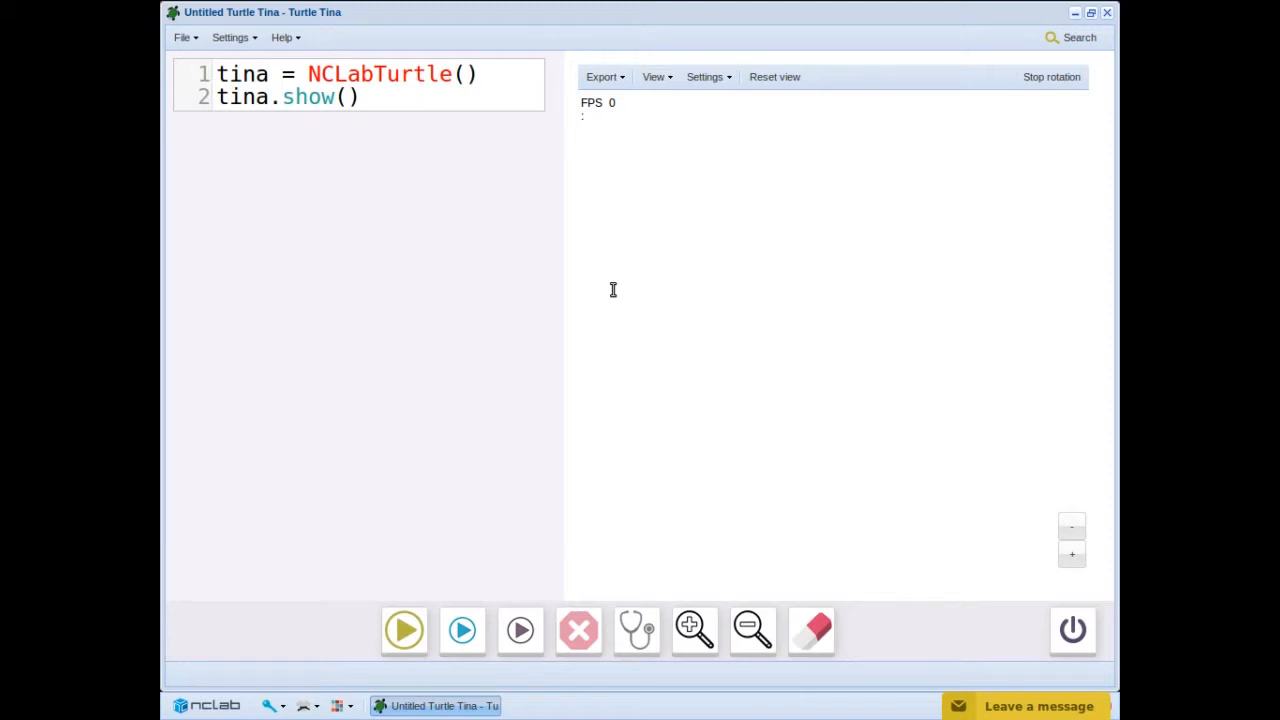
{"action": "mouse_move", "coordinate": [604, 324]}
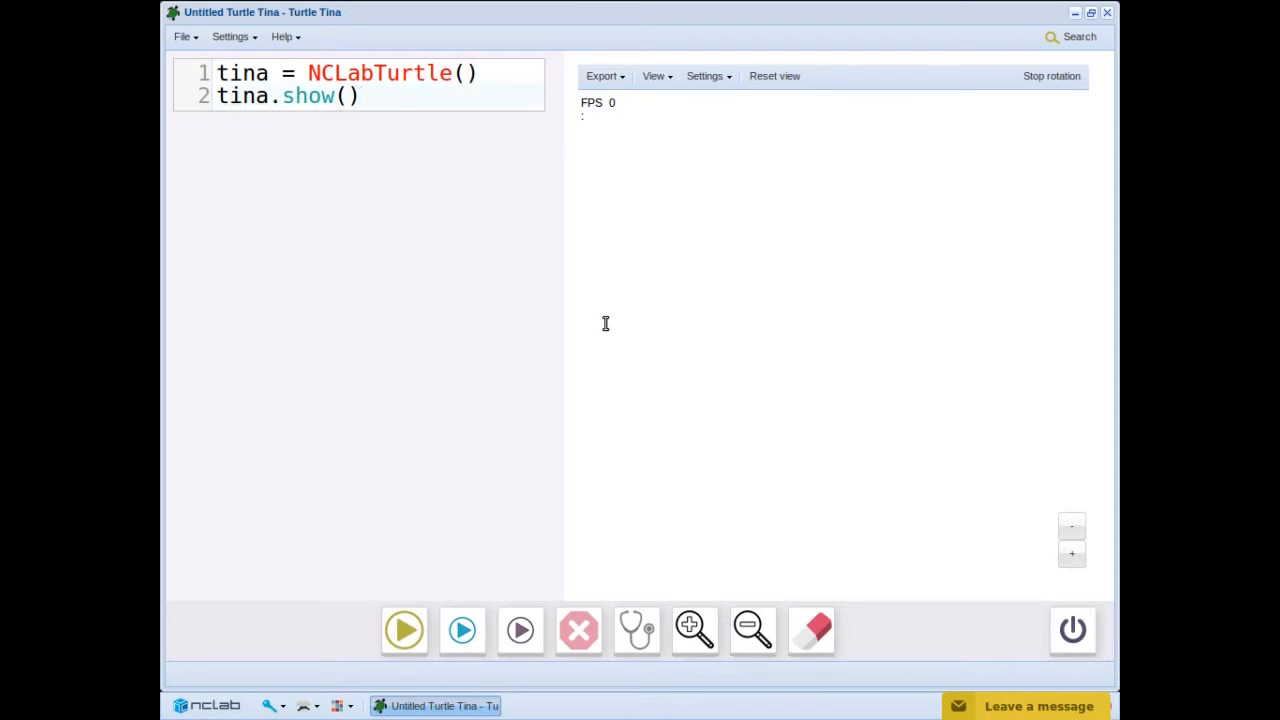
Insert tina.arc(180,20) before the show call to draw a 180-degree arc of radius 20
{"action": "key", "text": "Return"}
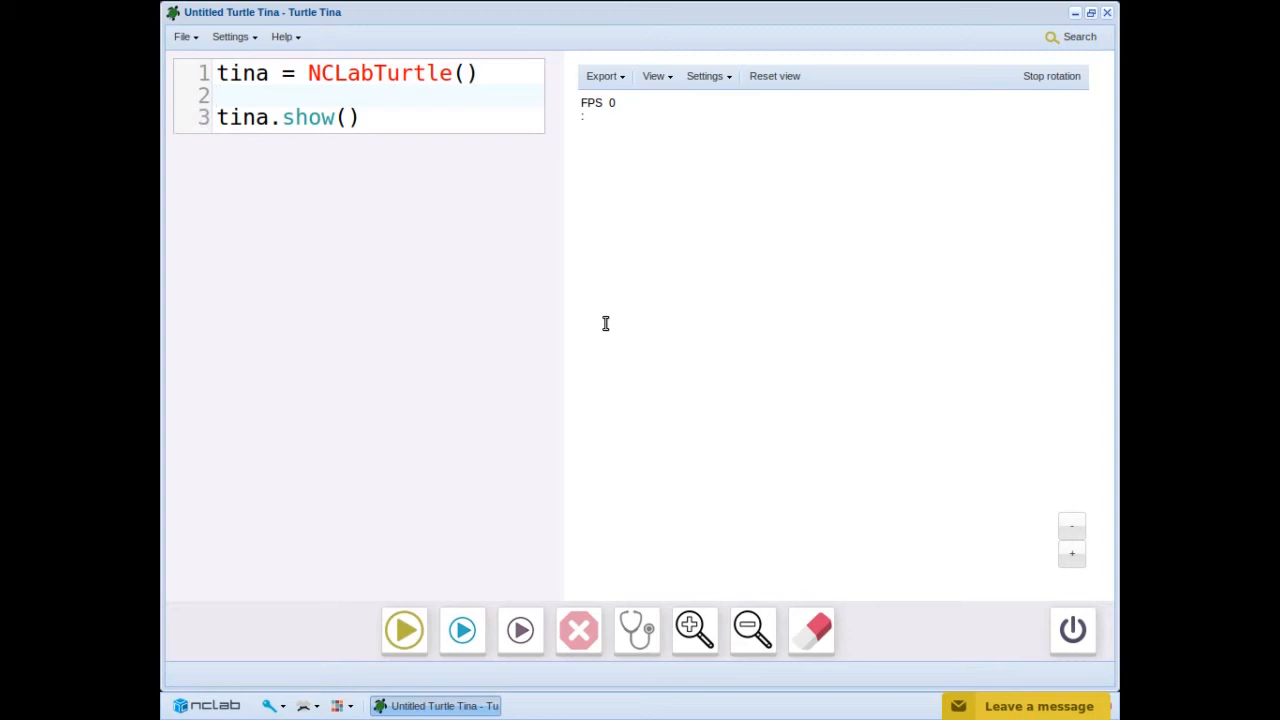
{"action": "type", "text": "tina.ar"}
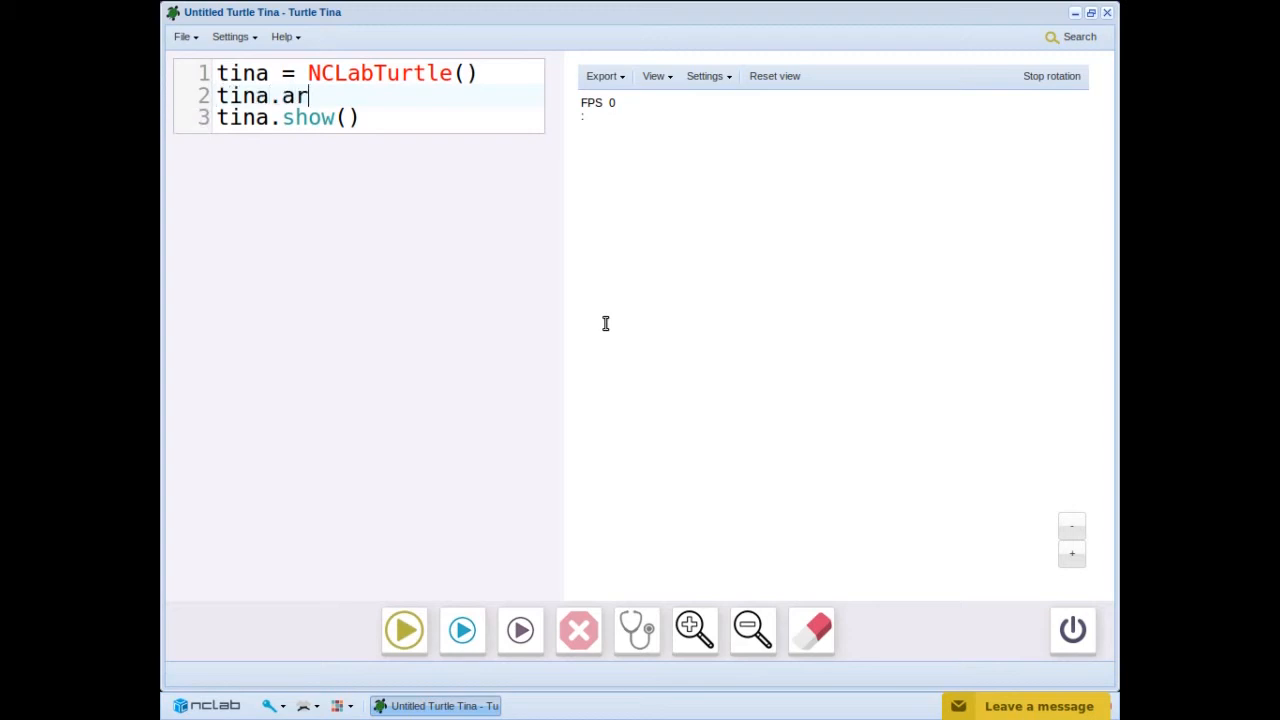
{"action": "type", "text": "c("}
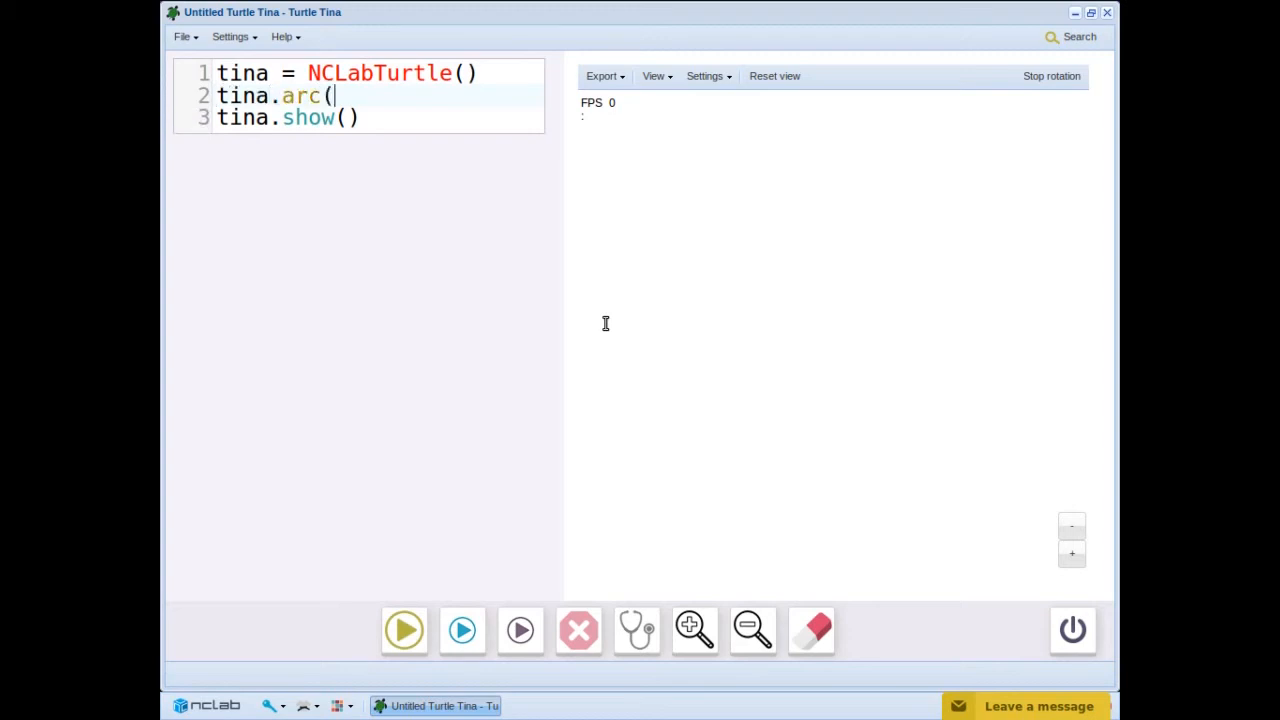
{"action": "type", "text": "180,"}
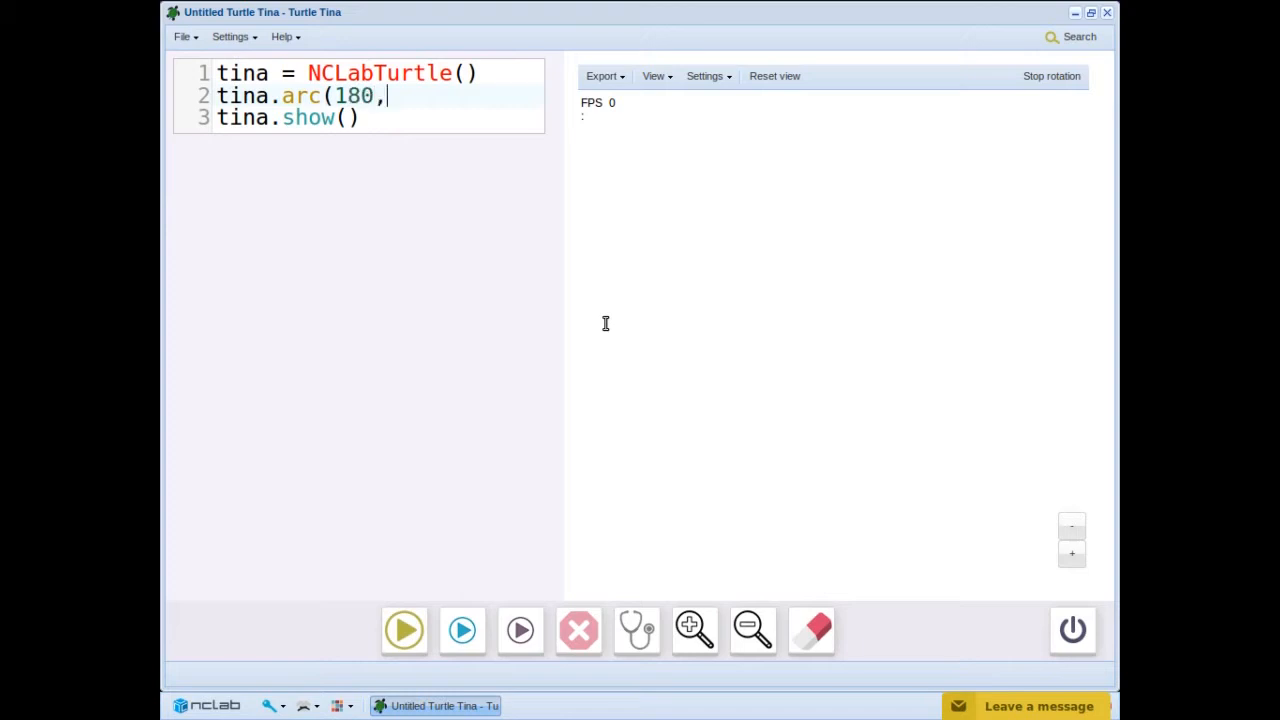
{"action": "type", "text": "20)"}
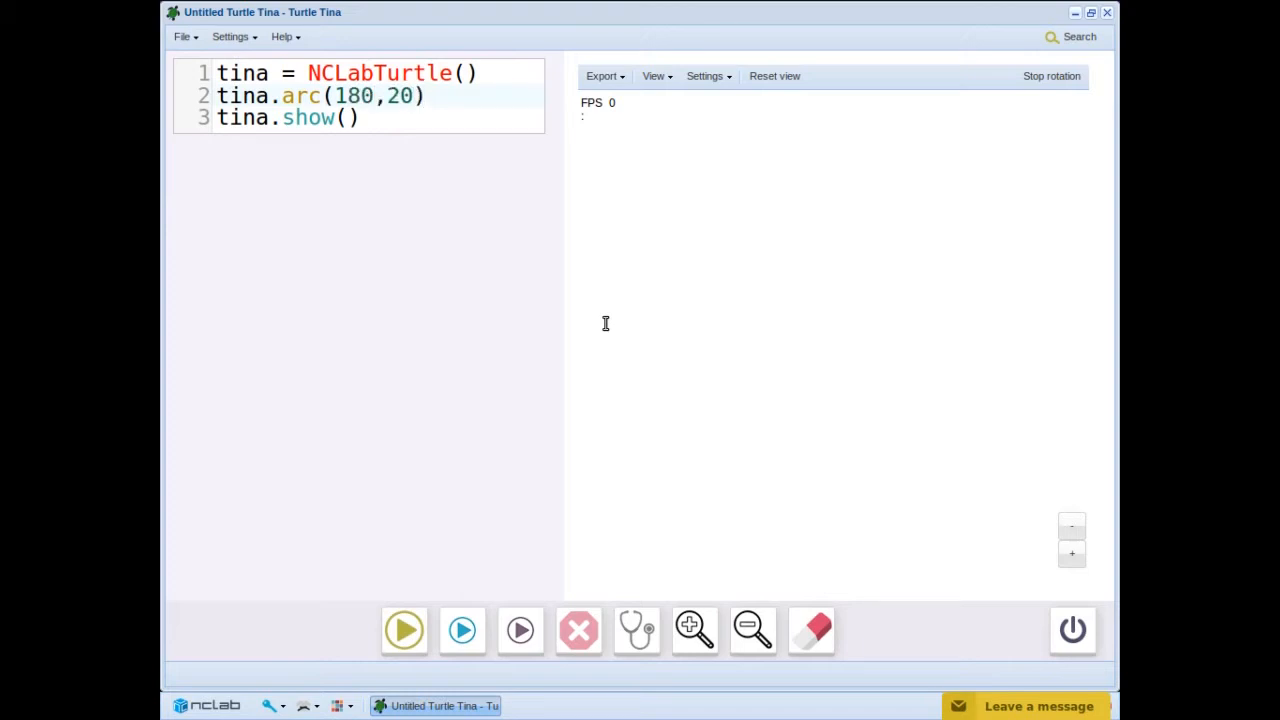
Run the program as a semicircle and full circle, then with a 90-degree arc
{"action": "left_click", "coordinate": [424, 96]}
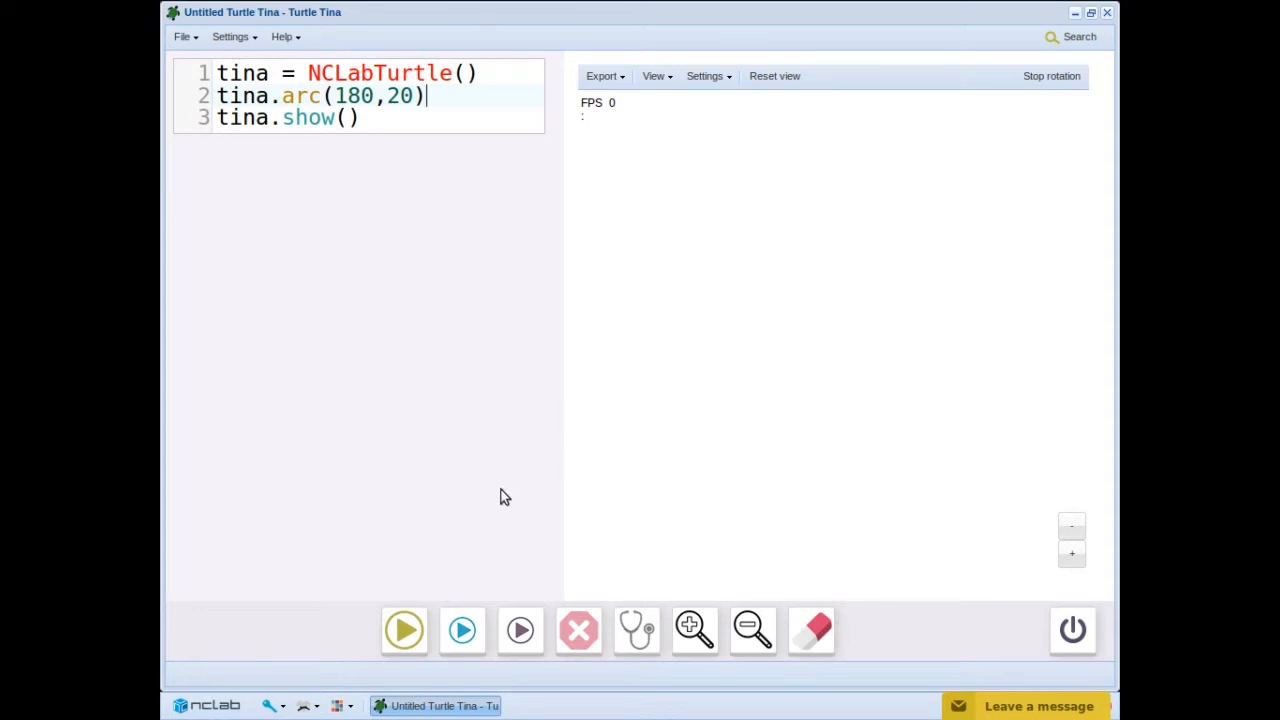
{"action": "left_click", "coordinate": [404, 630]}
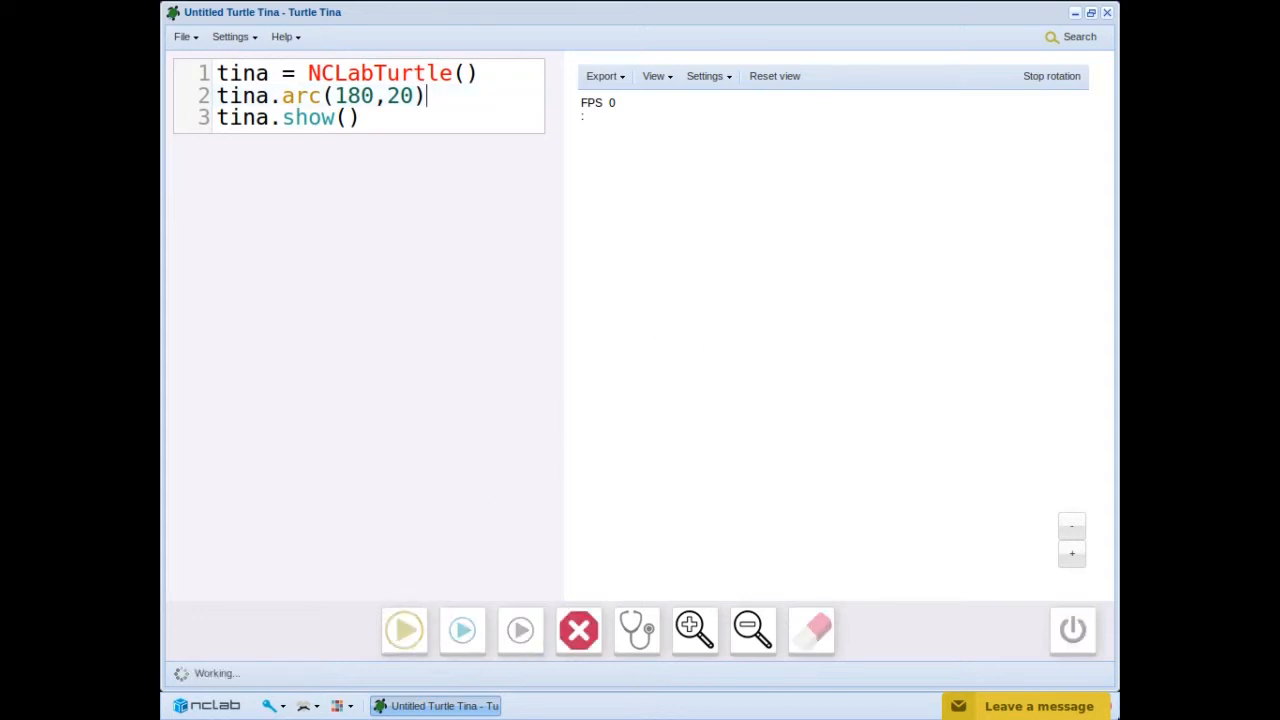
{"action": "left_click", "coordinate": [404, 630]}
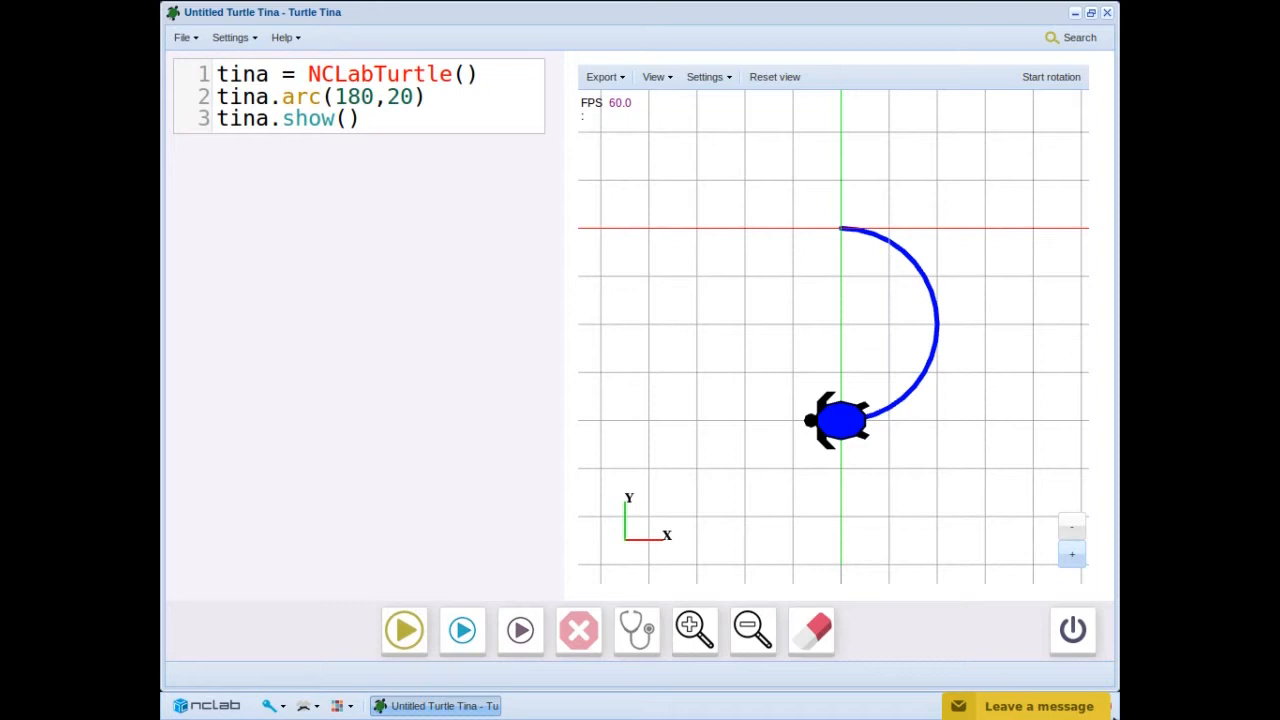
{"action": "mouse_move", "coordinate": [872, 386]}
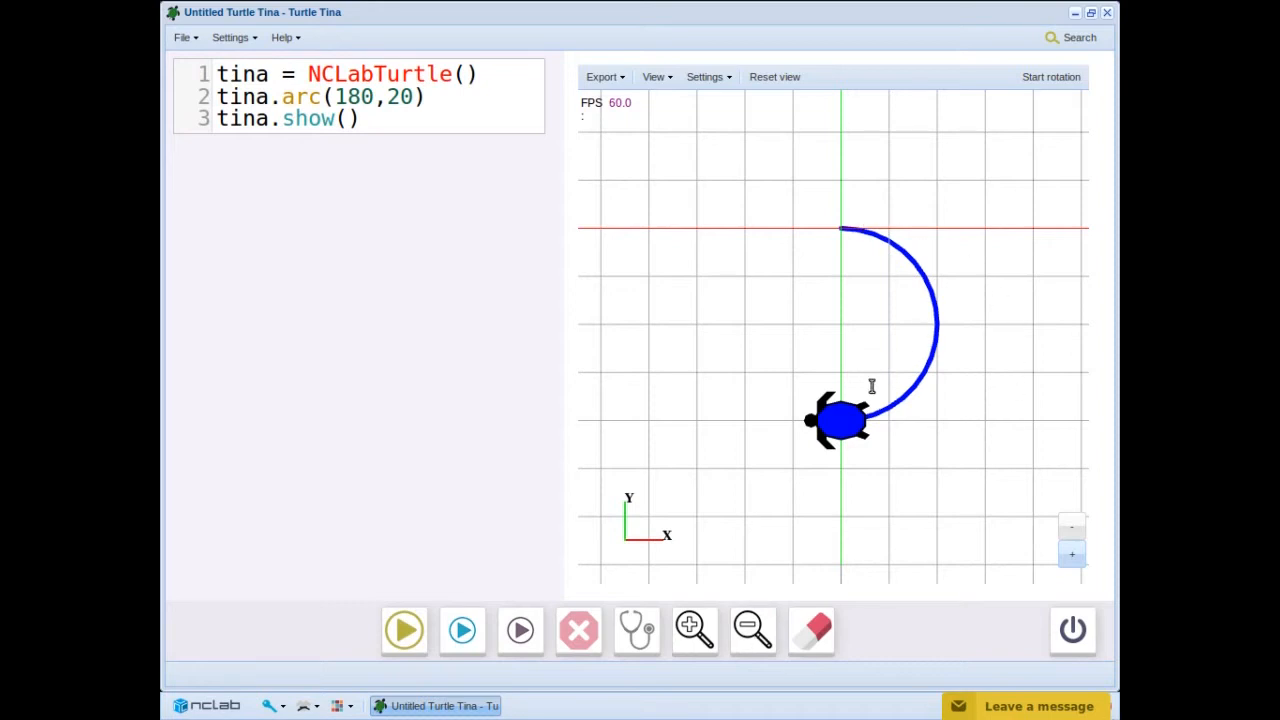
{"action": "mouse_move", "coordinate": [848, 220]}
{"action": "type", "text": "36"}
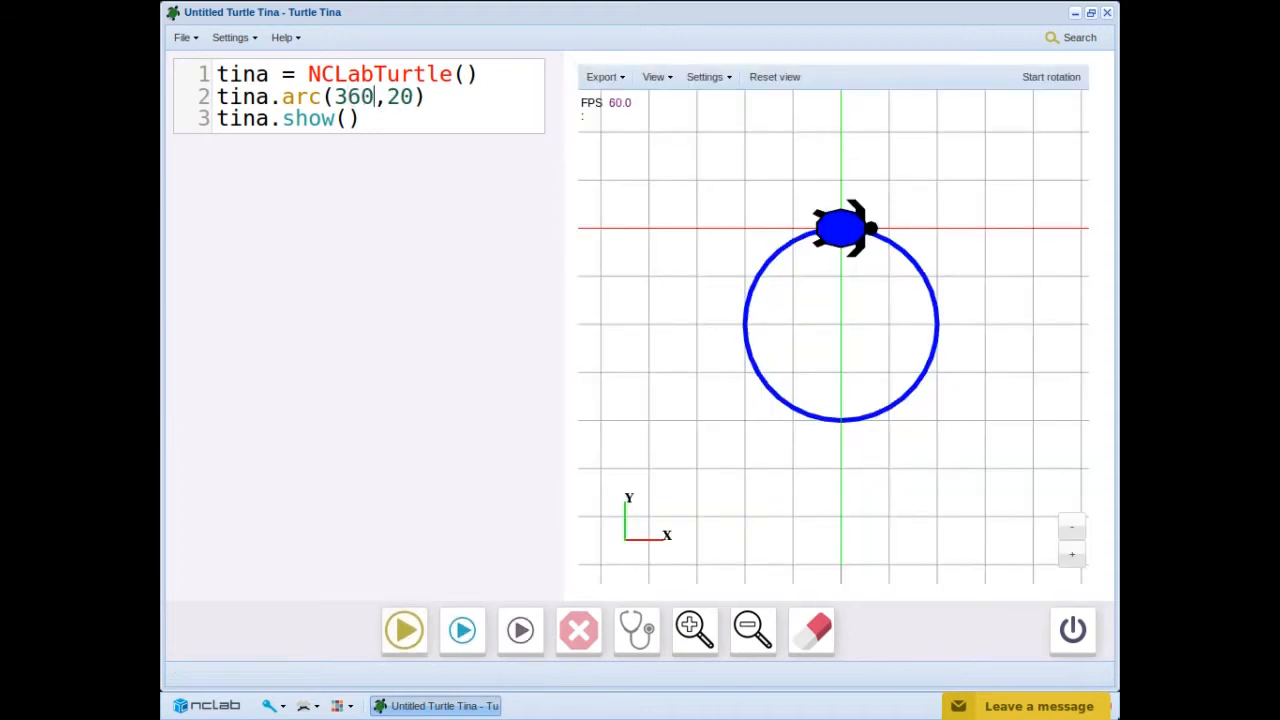
{"action": "key", "text": "BackSpace"}
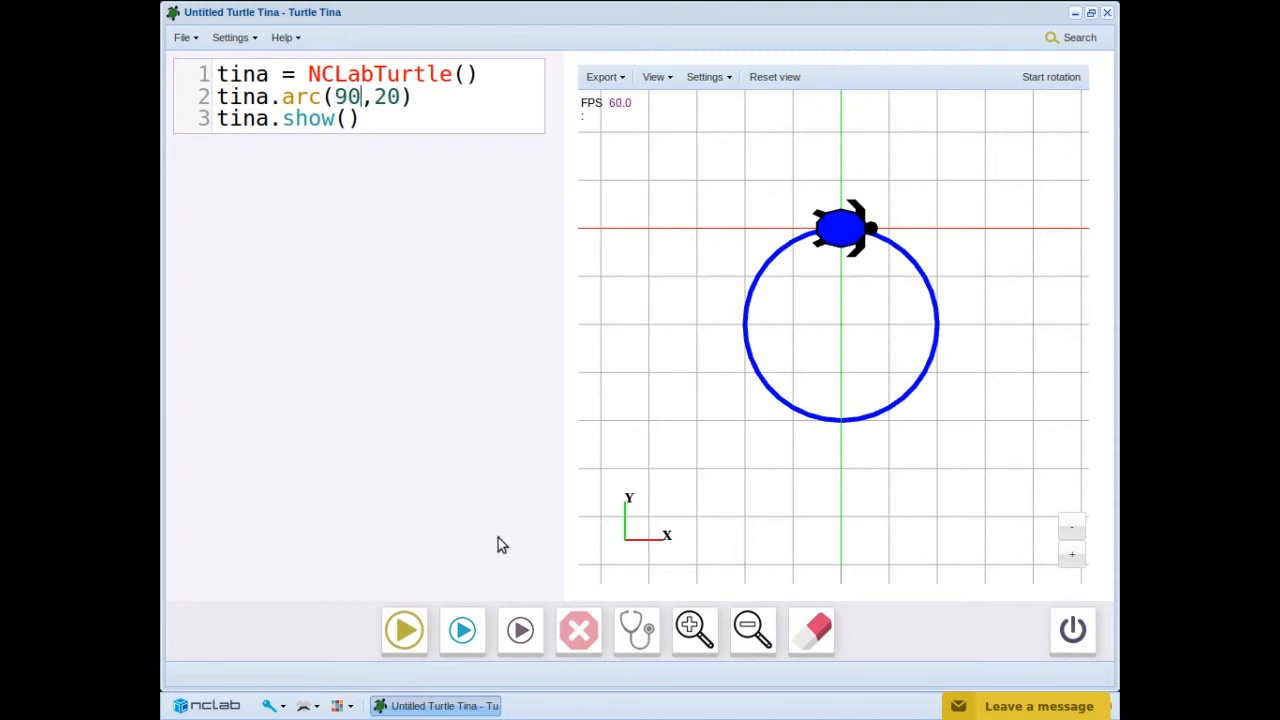
{"action": "left_click", "coordinate": [404, 628]}
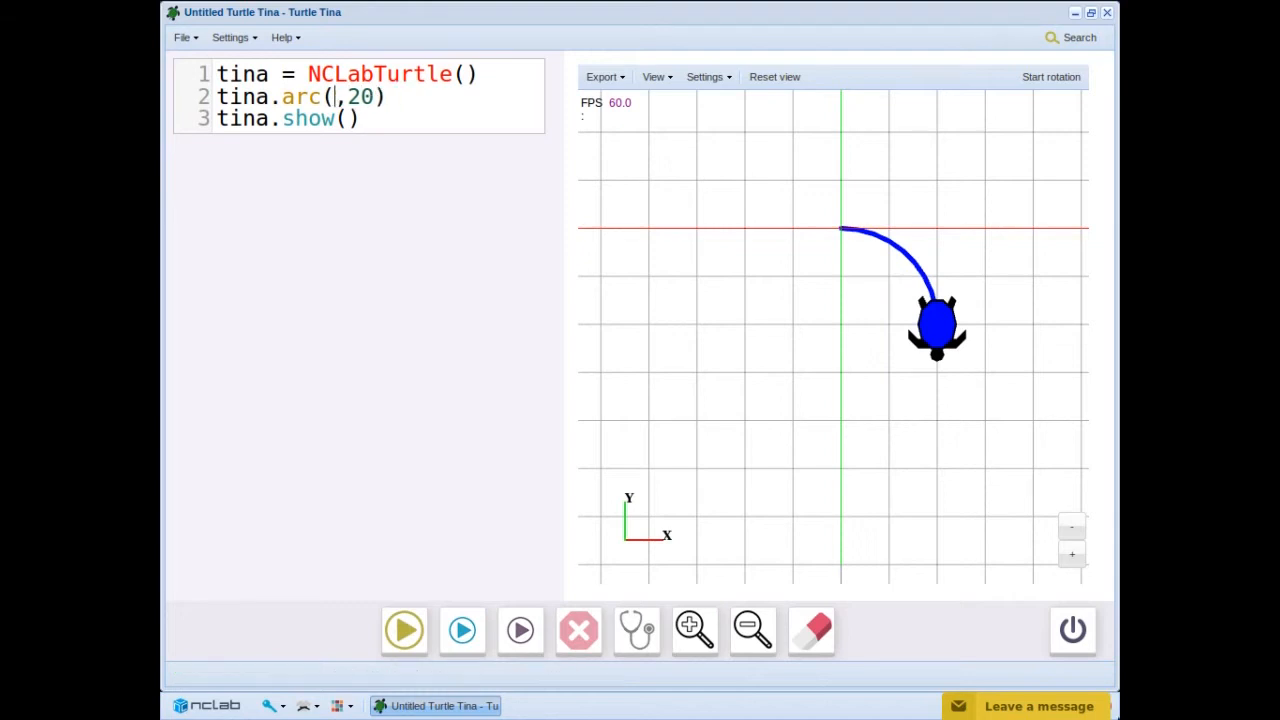
Restore arc(180,20) and add tina.left(90) before it so the semicircle arches upward
{"action": "type", "text": "180"}
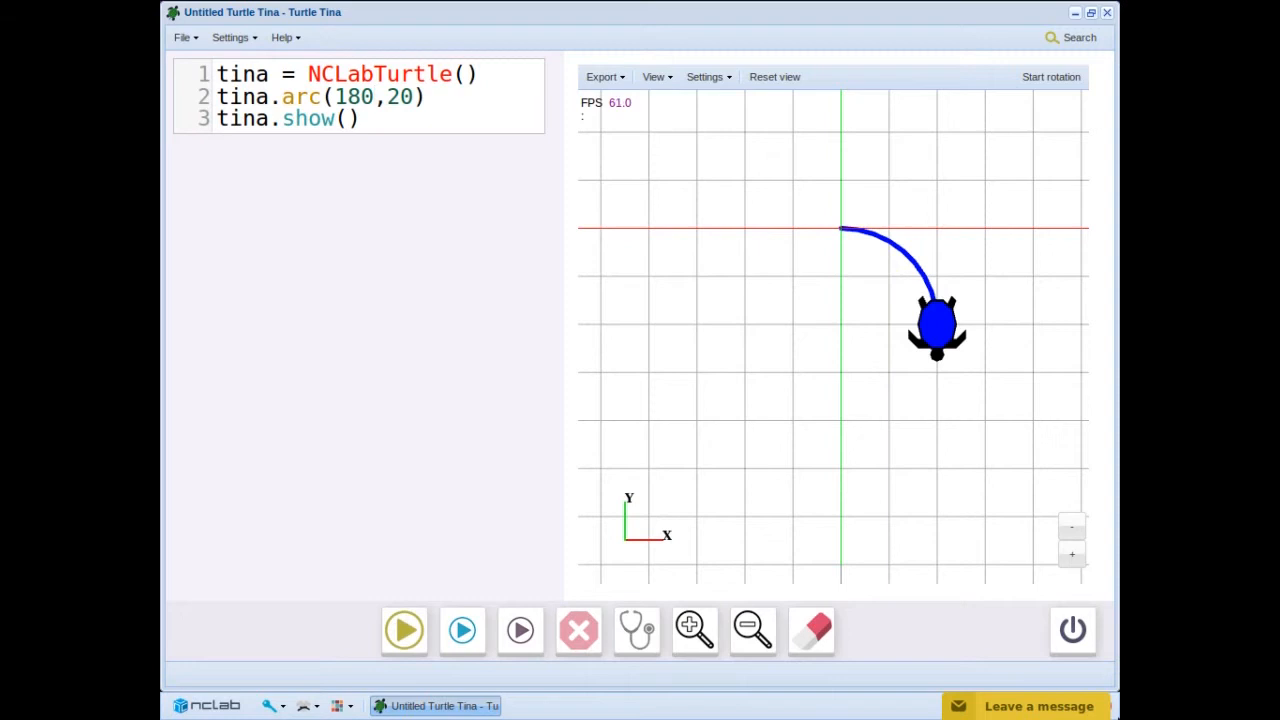
{"action": "key", "text": "Return"}
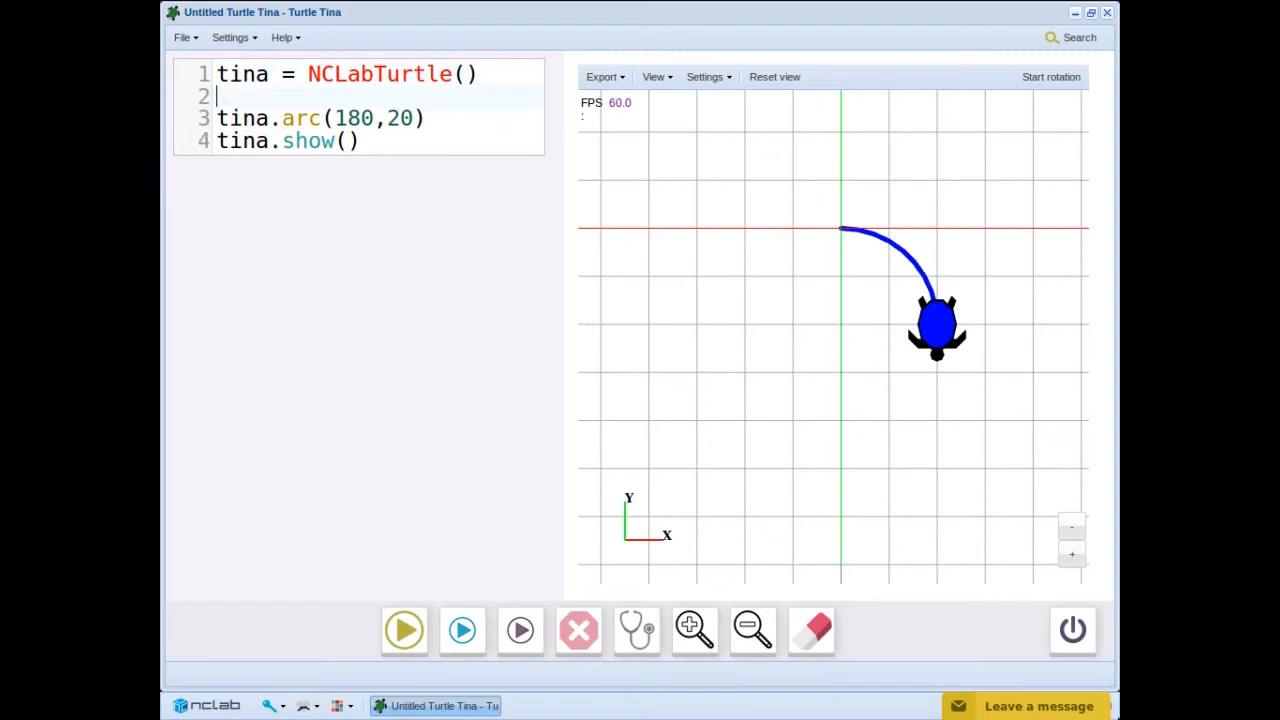
{"action": "type", "text": "tina.left"}
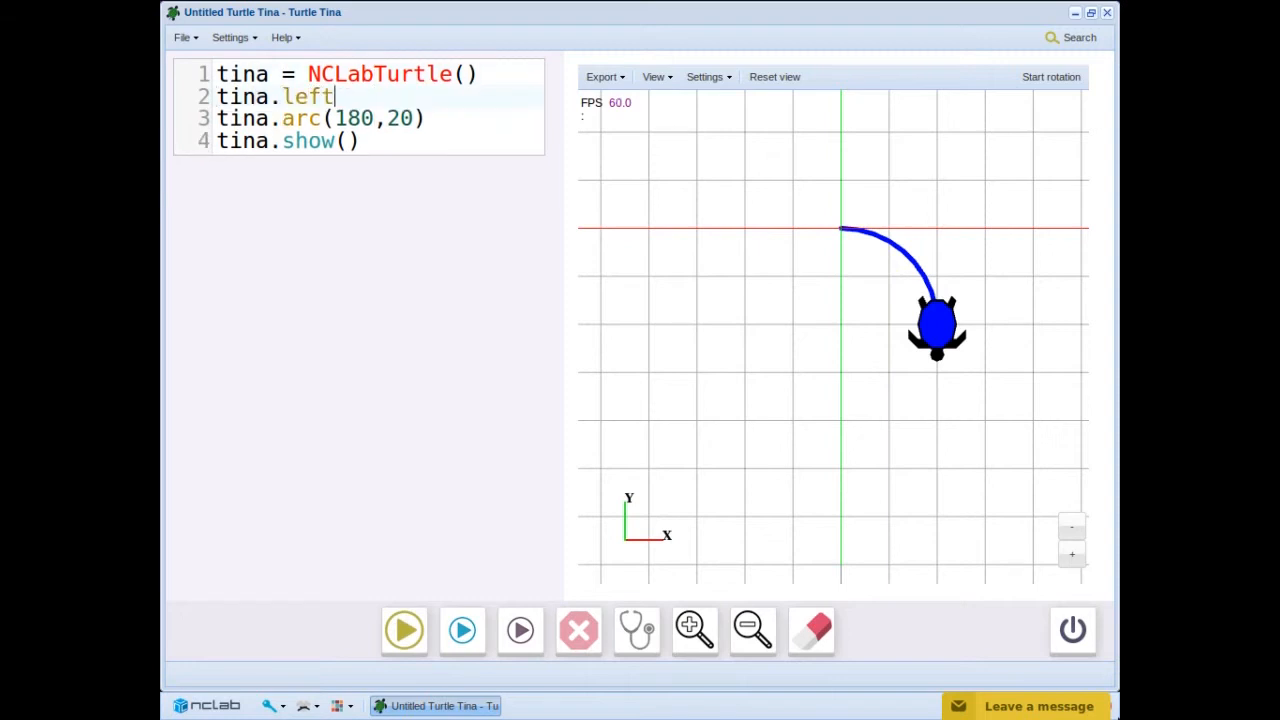
{"action": "type", "text": "(90)"}
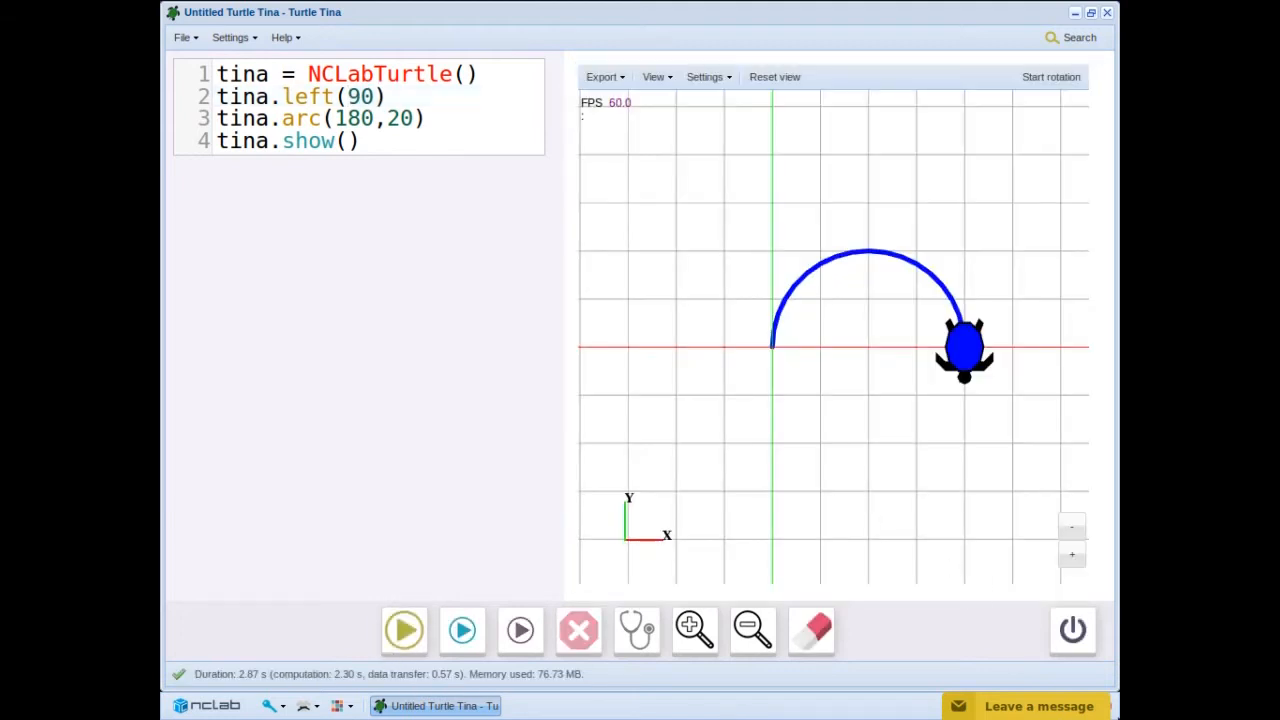
Wrap the arc in for i in range(3) with tina.right(60) and run to draw the triquetra
{"action": "type", "text": "for i"}
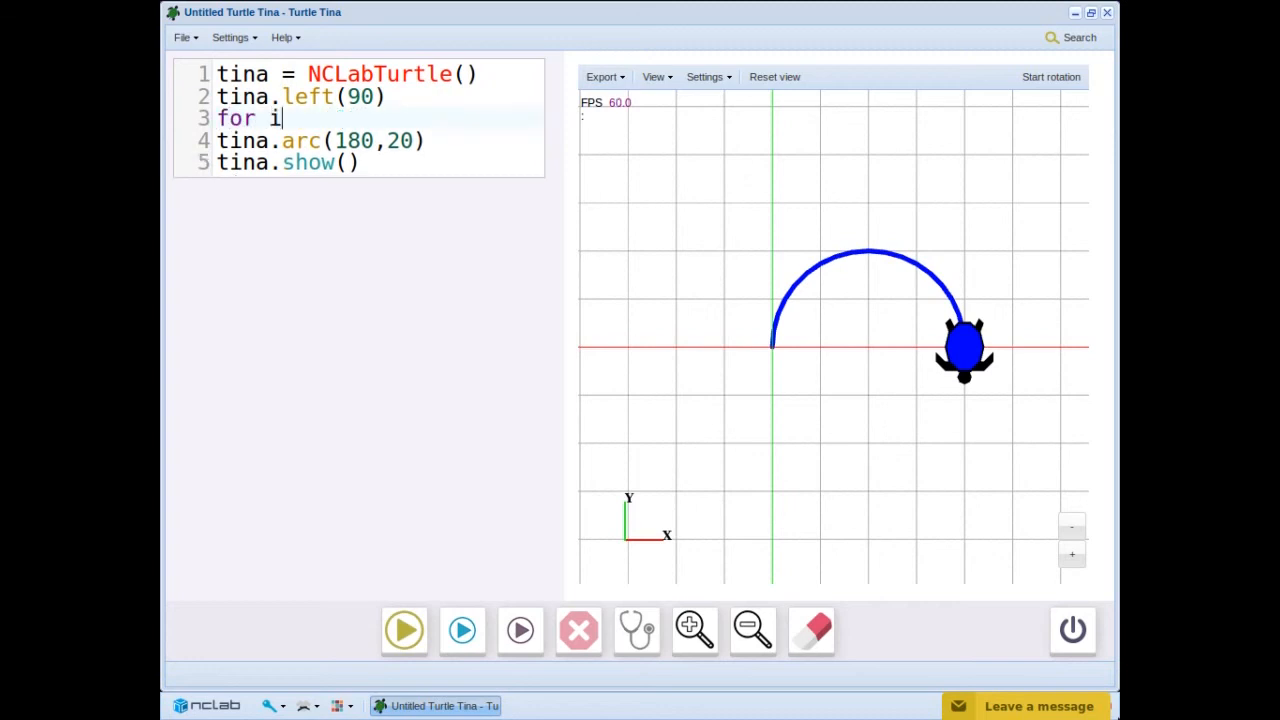
{"action": "type", "text": "in range"}
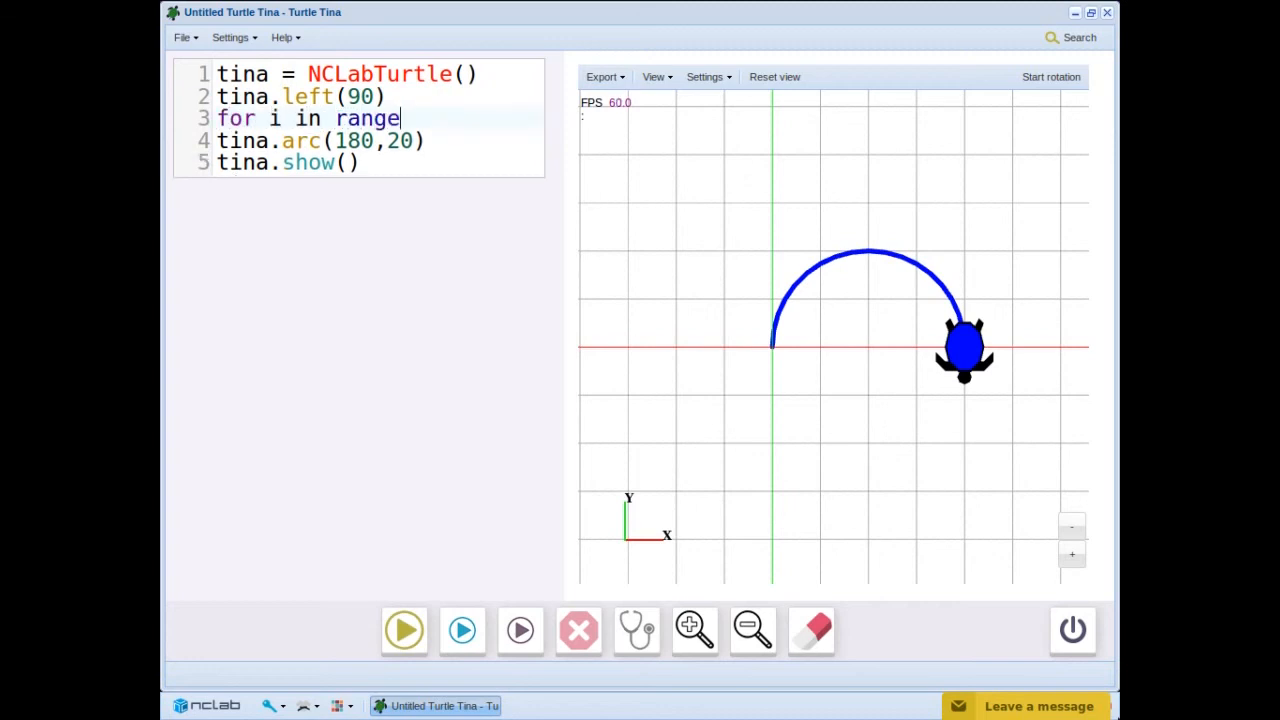
{"action": "type", "text": "(3):"}
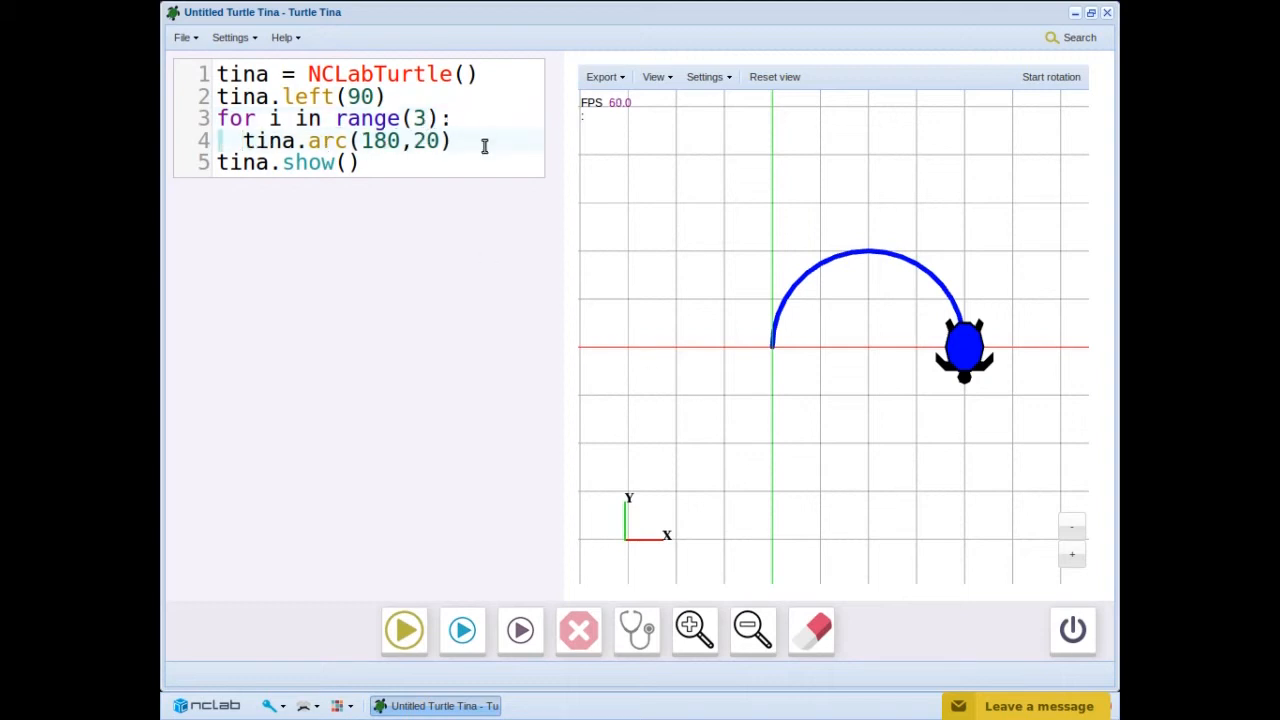
{"action": "type", "text": "tina.right"}
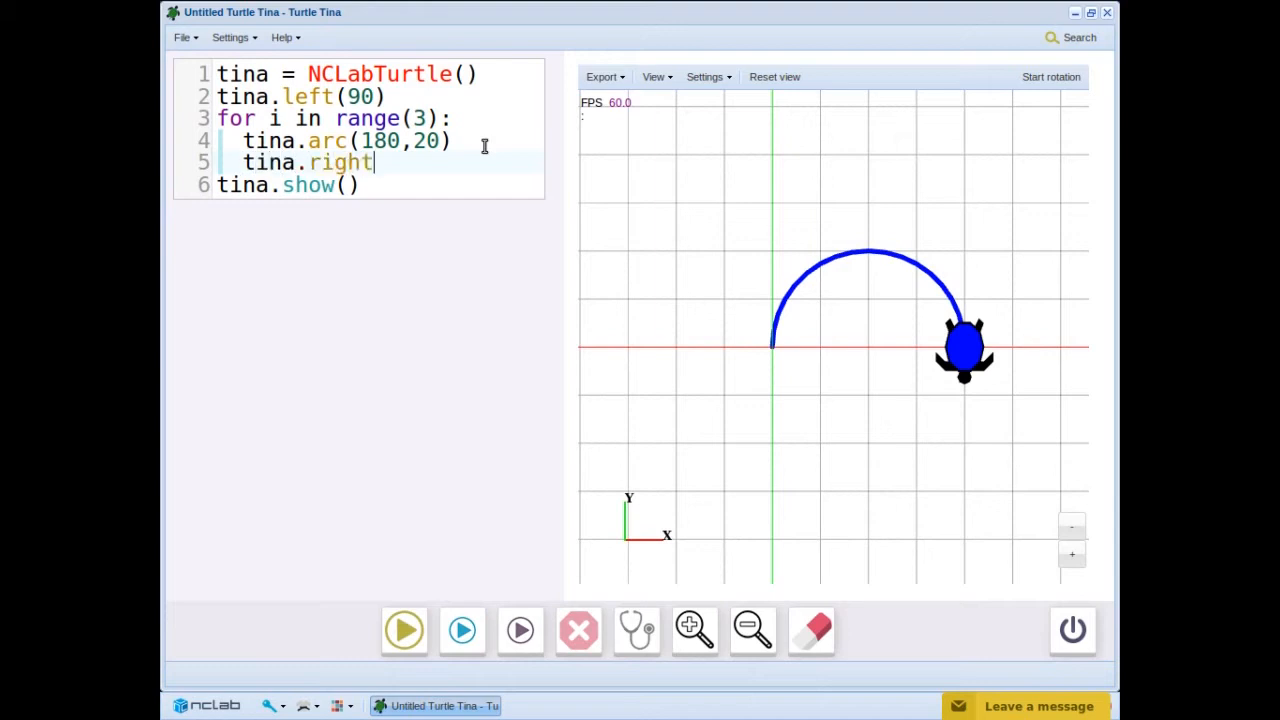
{"action": "type", "text": "(60"}
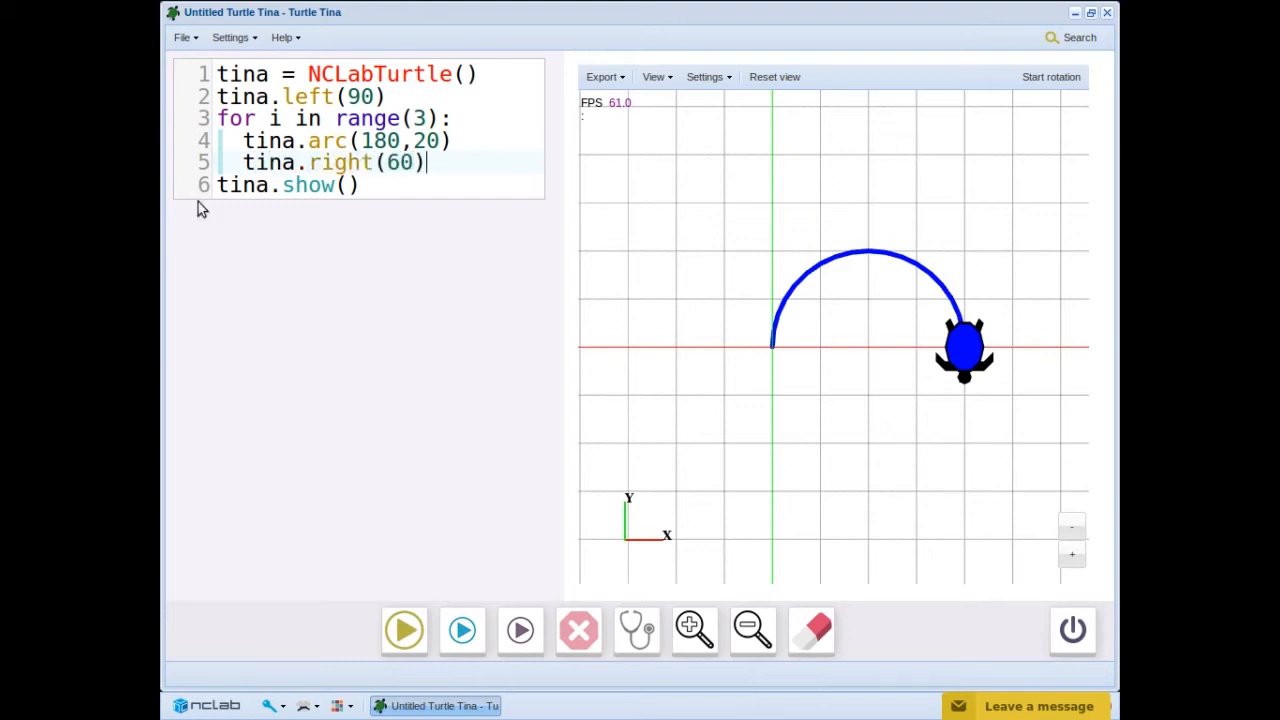
{"action": "left_click", "coordinate": [404, 630]}
{"action": "type", "text": "tina"}
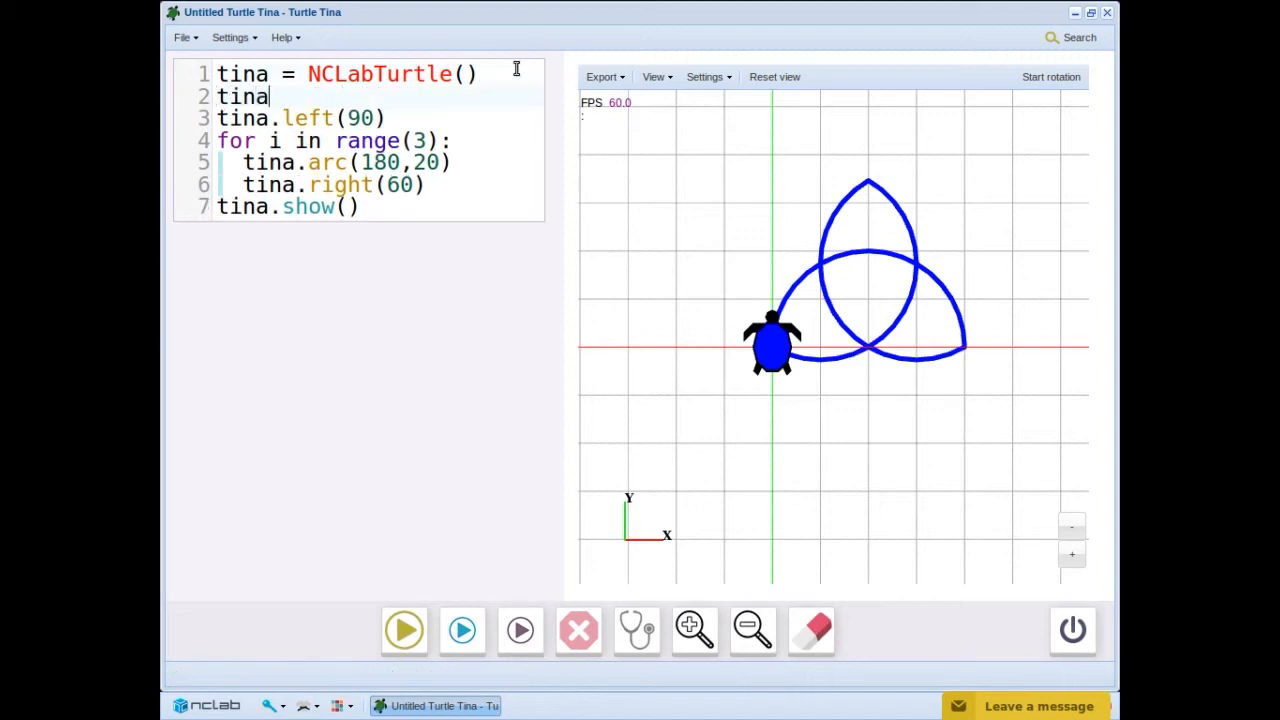
Add tina.width(3) and tina.color(WOOD) to the turtle setup
{"action": "type", "text": ".width"}
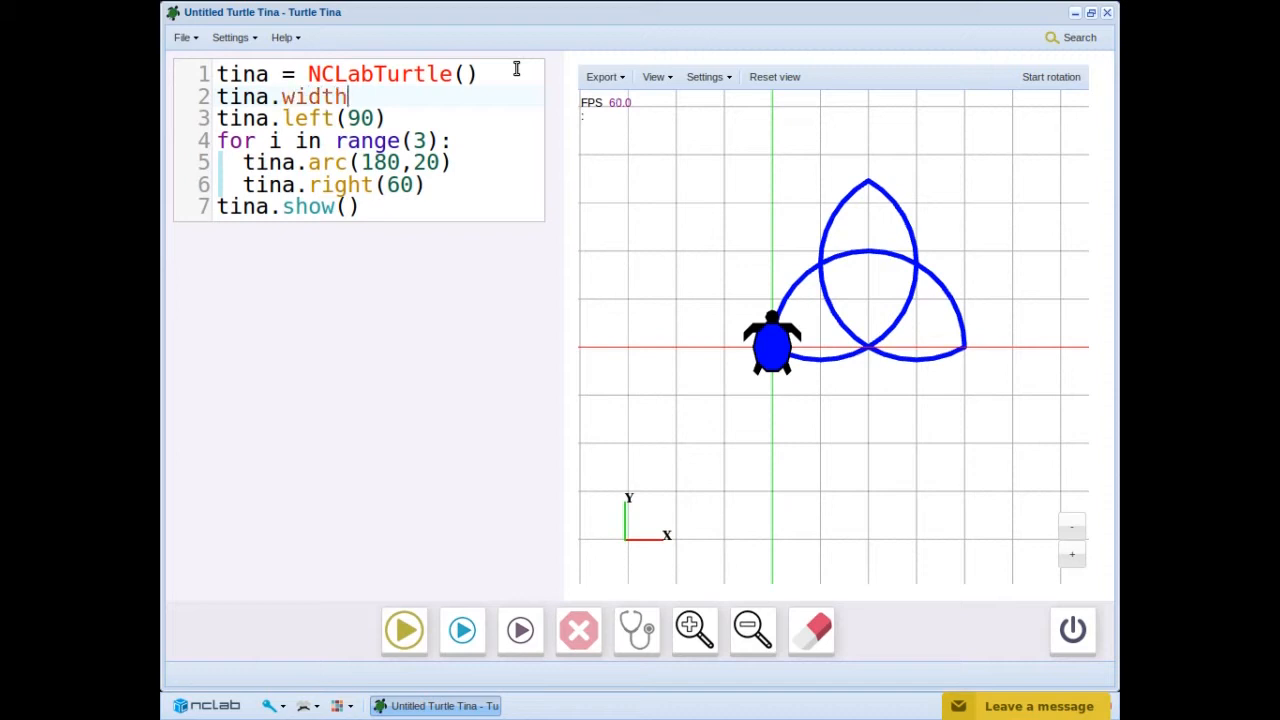
{"action": "type", "text": "(3)"}
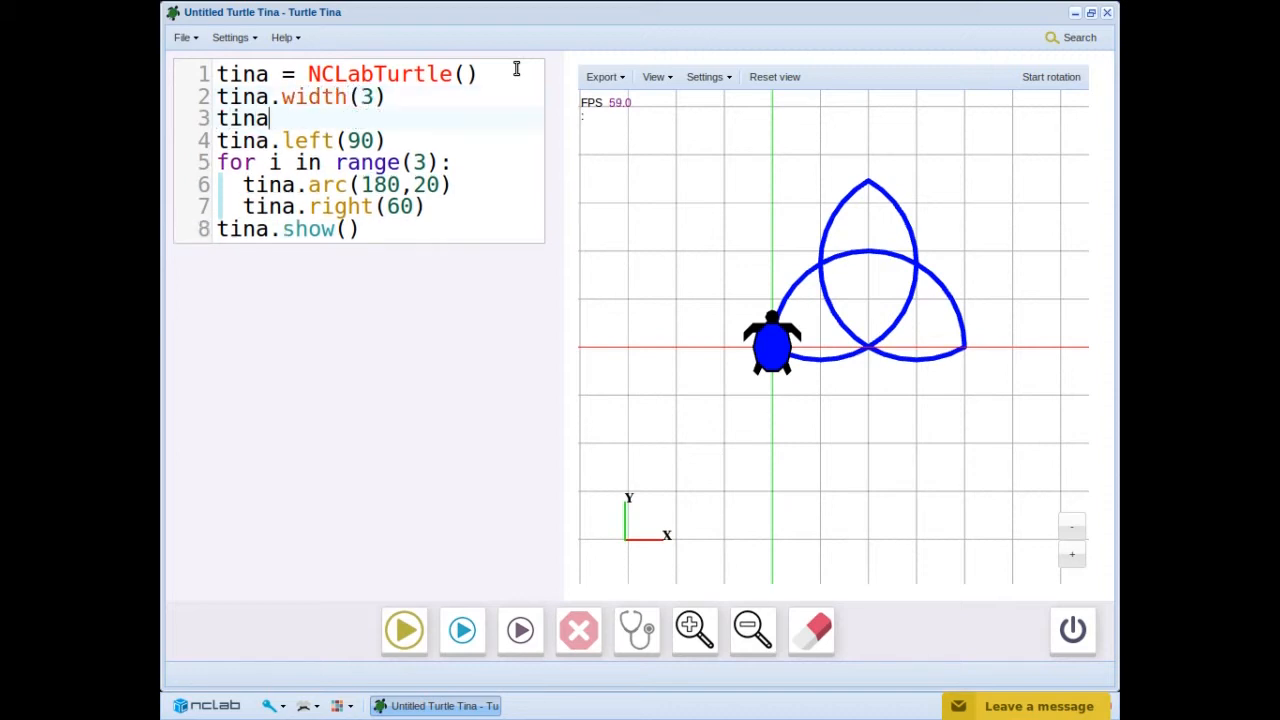
{"action": "type", "text": ".color("}
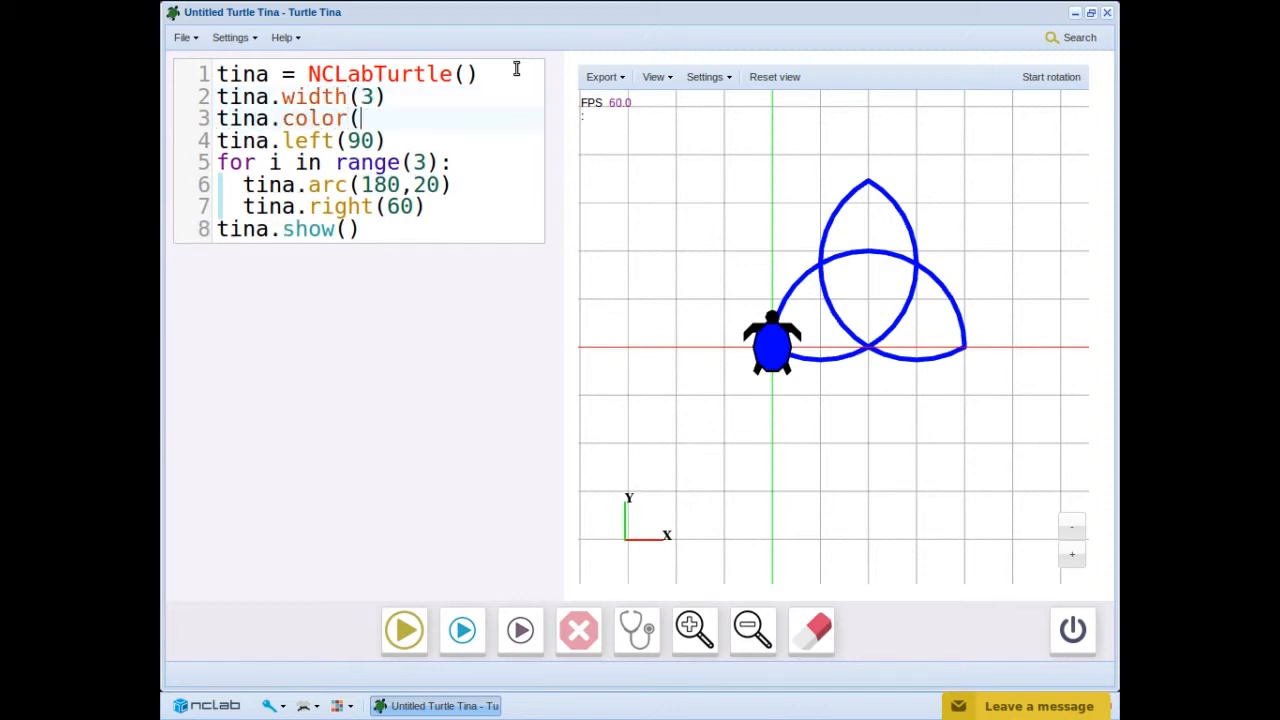
{"action": "type", "text": "WOOD)"}
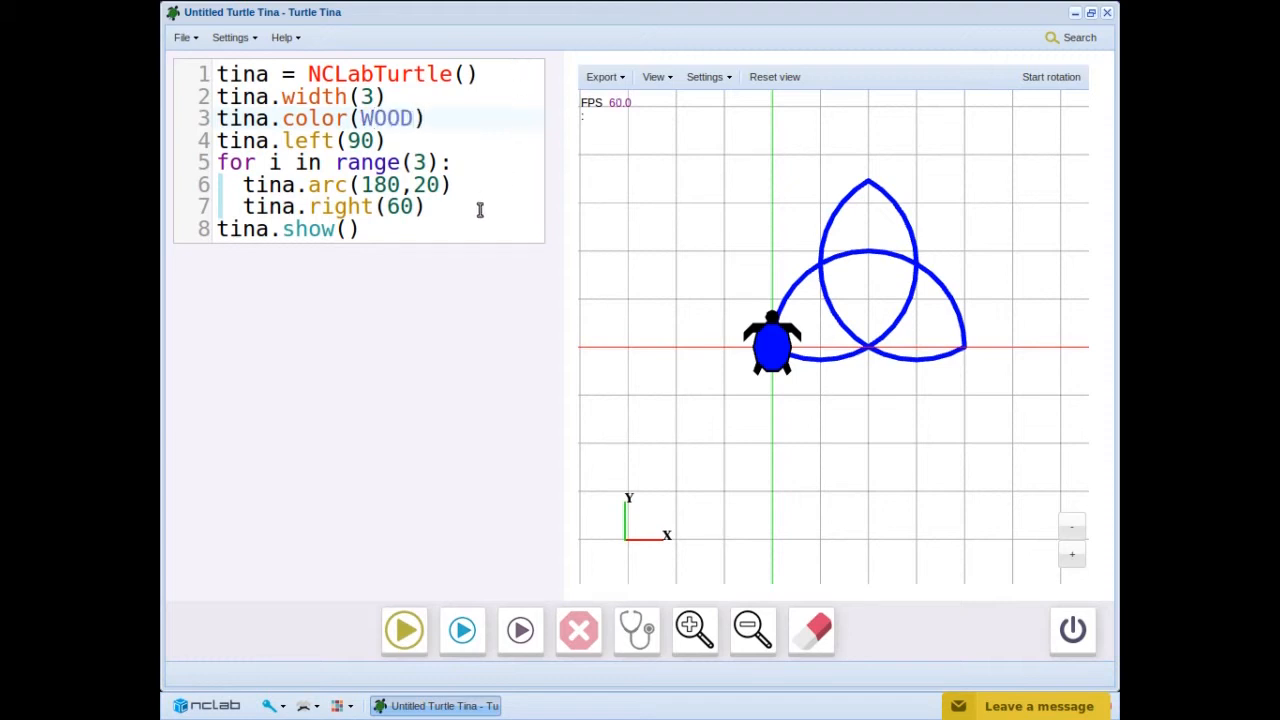
Add tina.extrude(3) and tina.hide() after the loop and run to build the wooden 3D knot
{"action": "key", "text": "Return"}
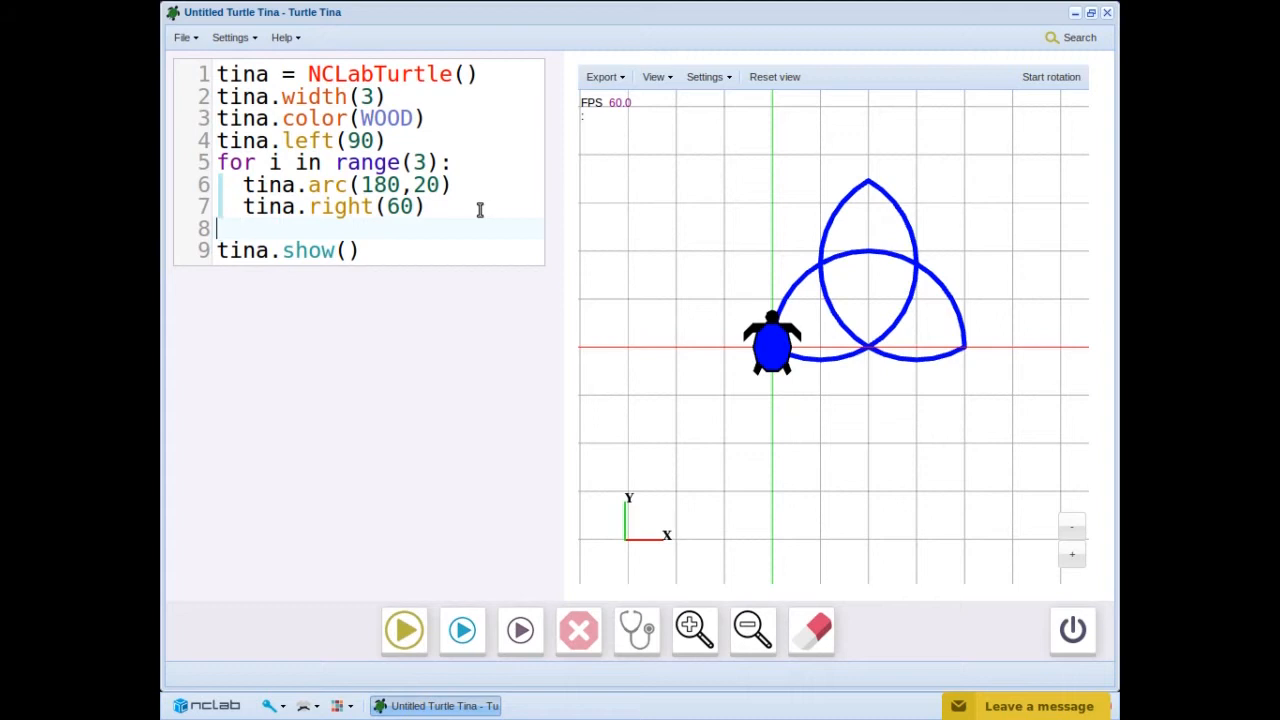
{"action": "type", "text": "tina.extrude(2"}
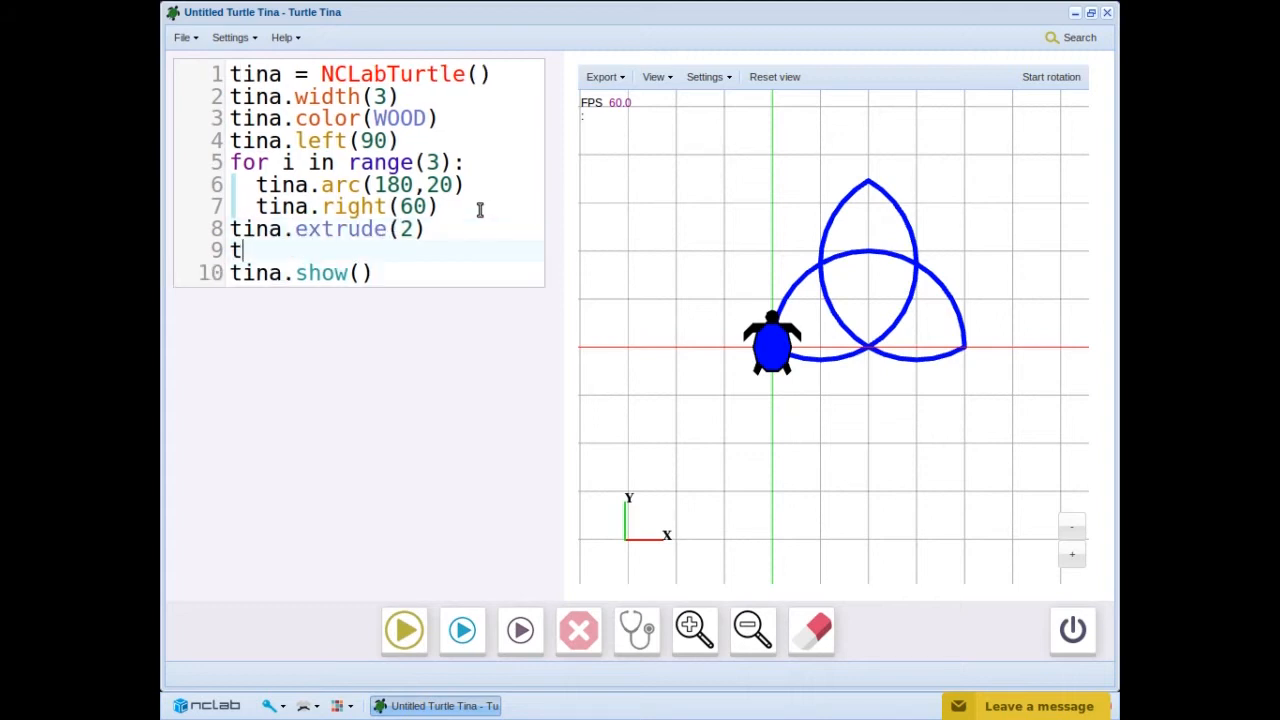
{"action": "type", "text": "ina.hide()"}
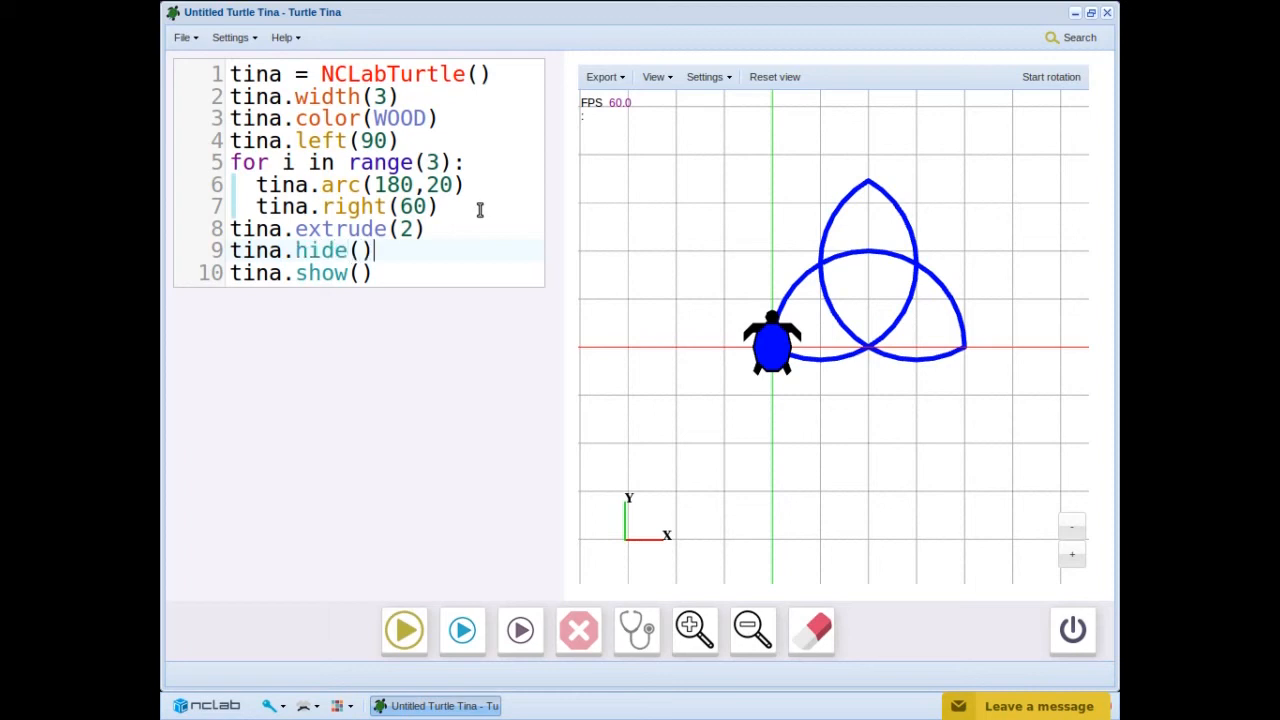
{"action": "left_click", "coordinate": [404, 630]}
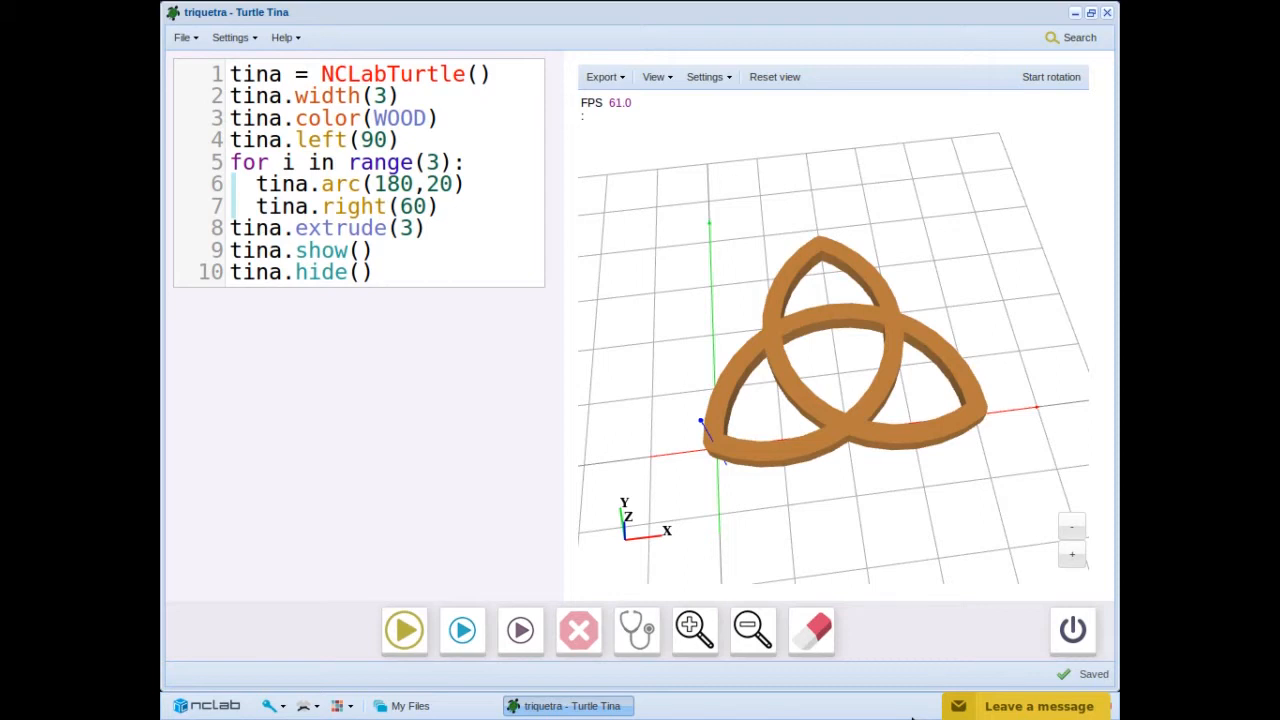
{"action": "mouse_move", "coordinate": [372, 204]}
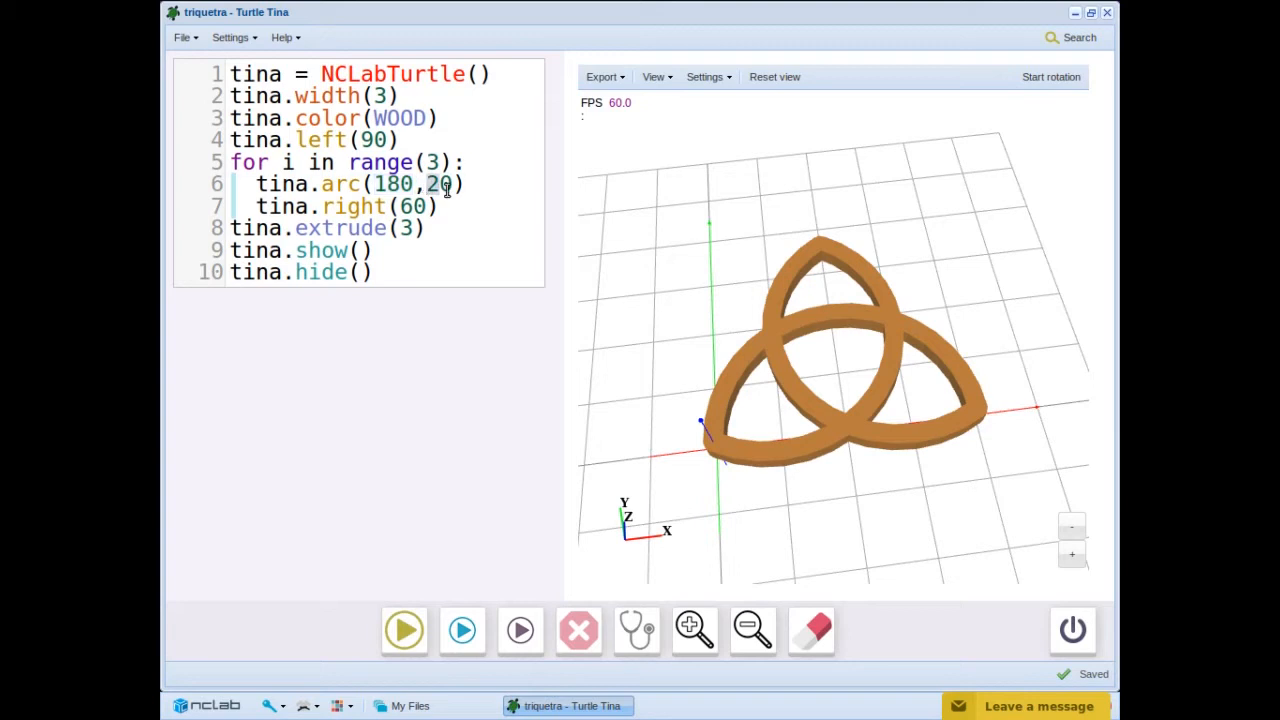
{"action": "mouse_move", "coordinate": [490, 408]}
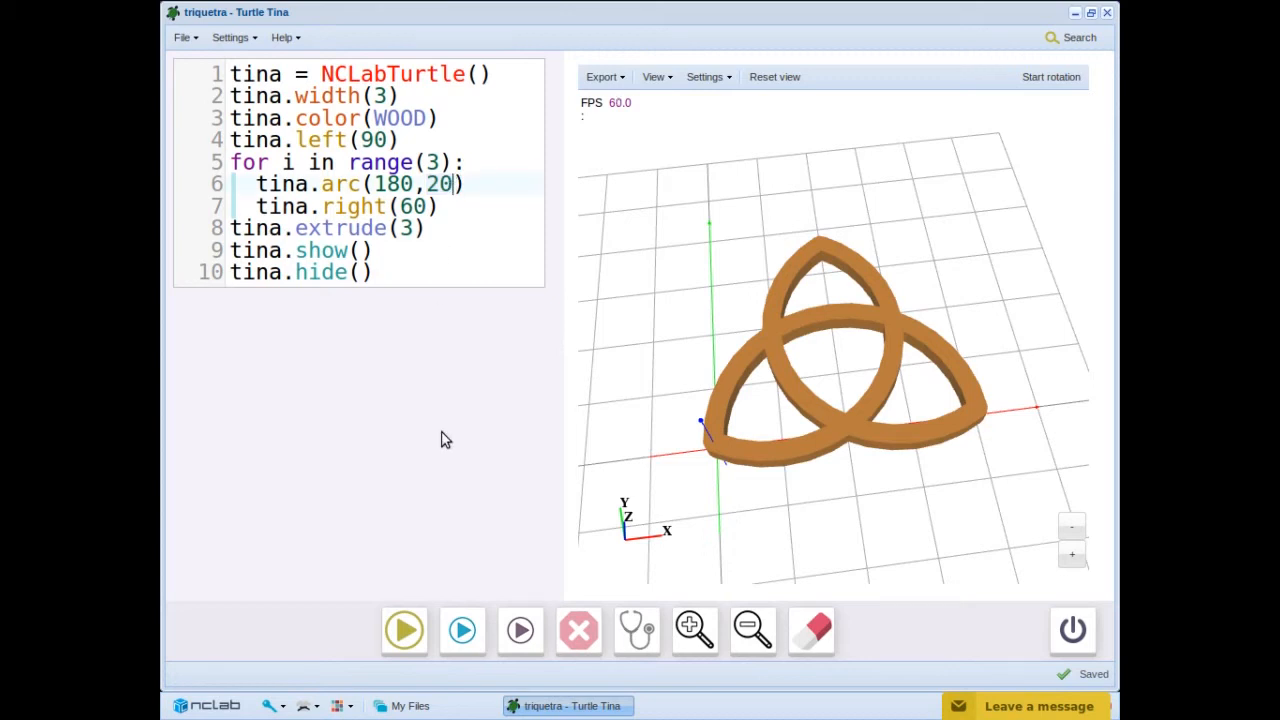
Add 'r' as a third argument to tina.arc(180,20) for a right-curving arc
{"action": "type", "text": ","}
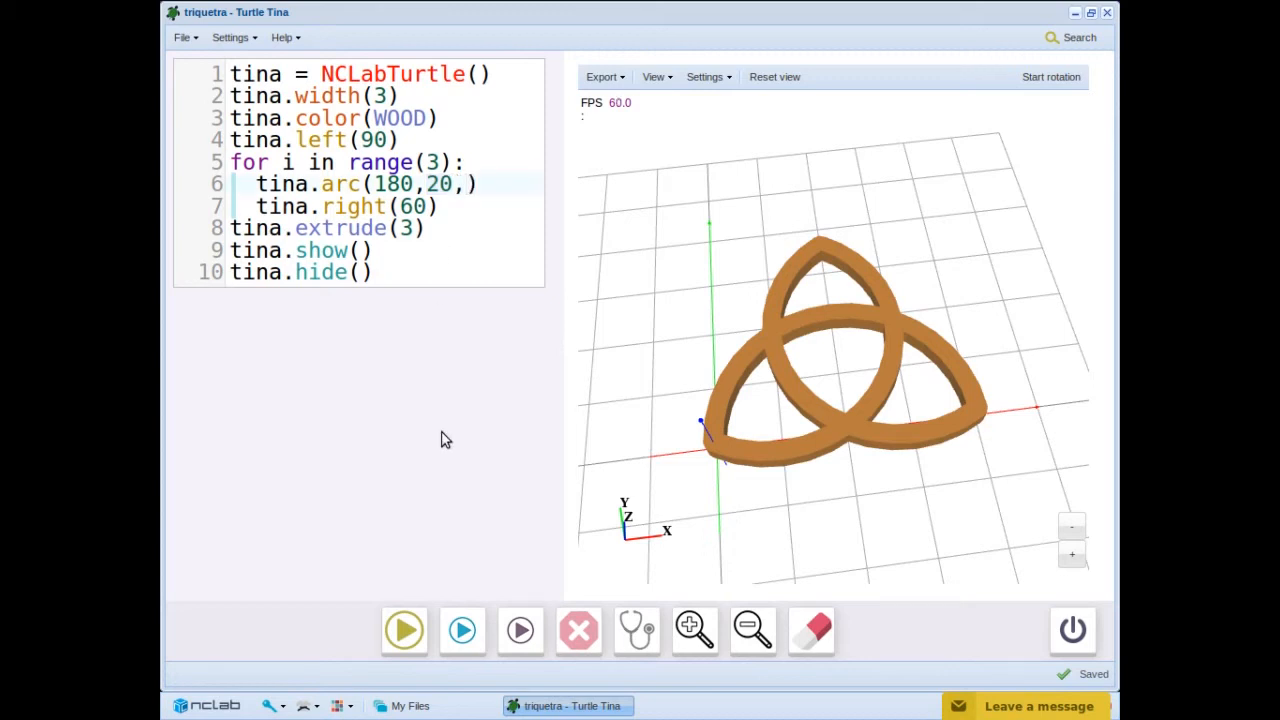
{"action": "type", "text": "'r"}
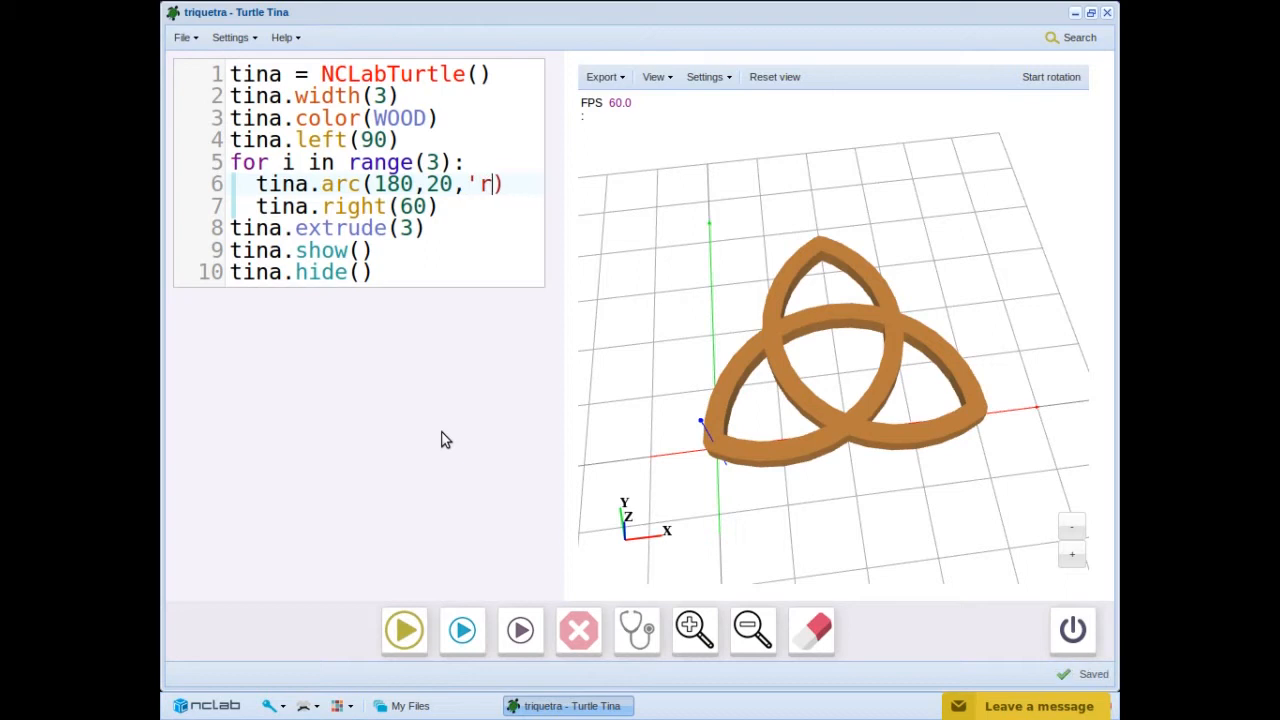
{"action": "type", "text": "'"}
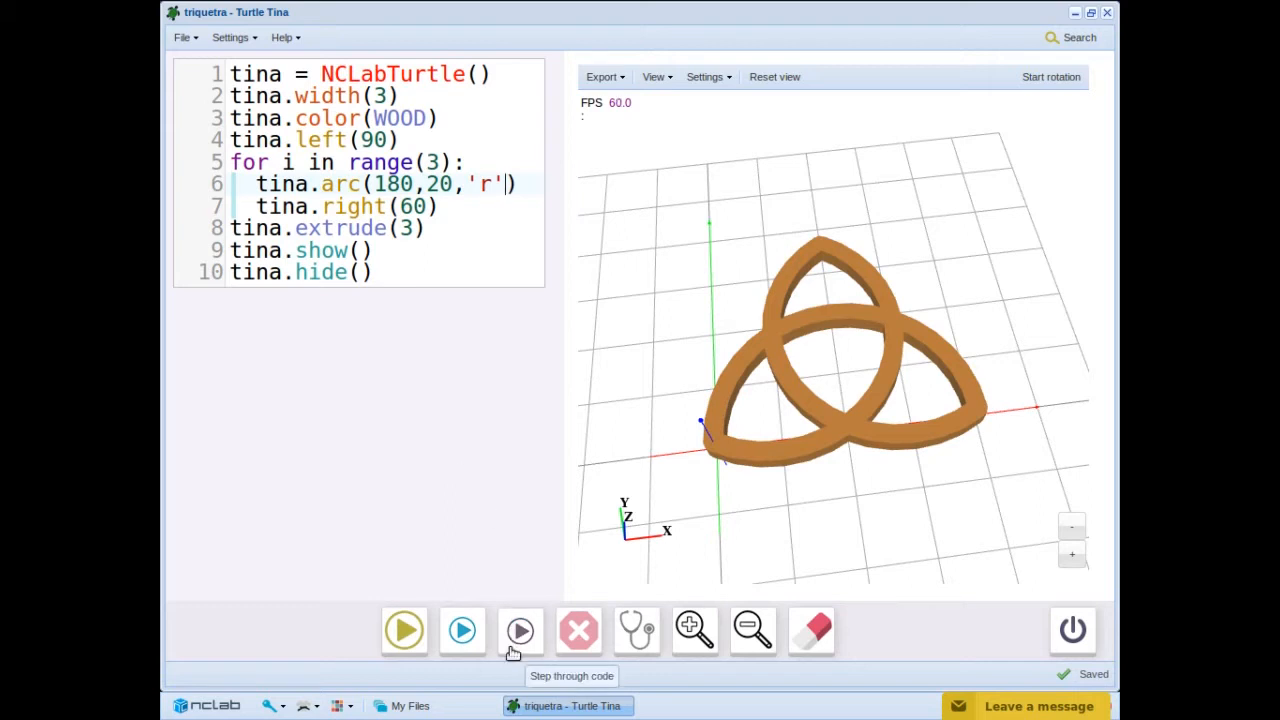
Step through the turtle setup, left turn, first arc and first right turn one line at a time
{"action": "left_click", "coordinate": [520, 630]}
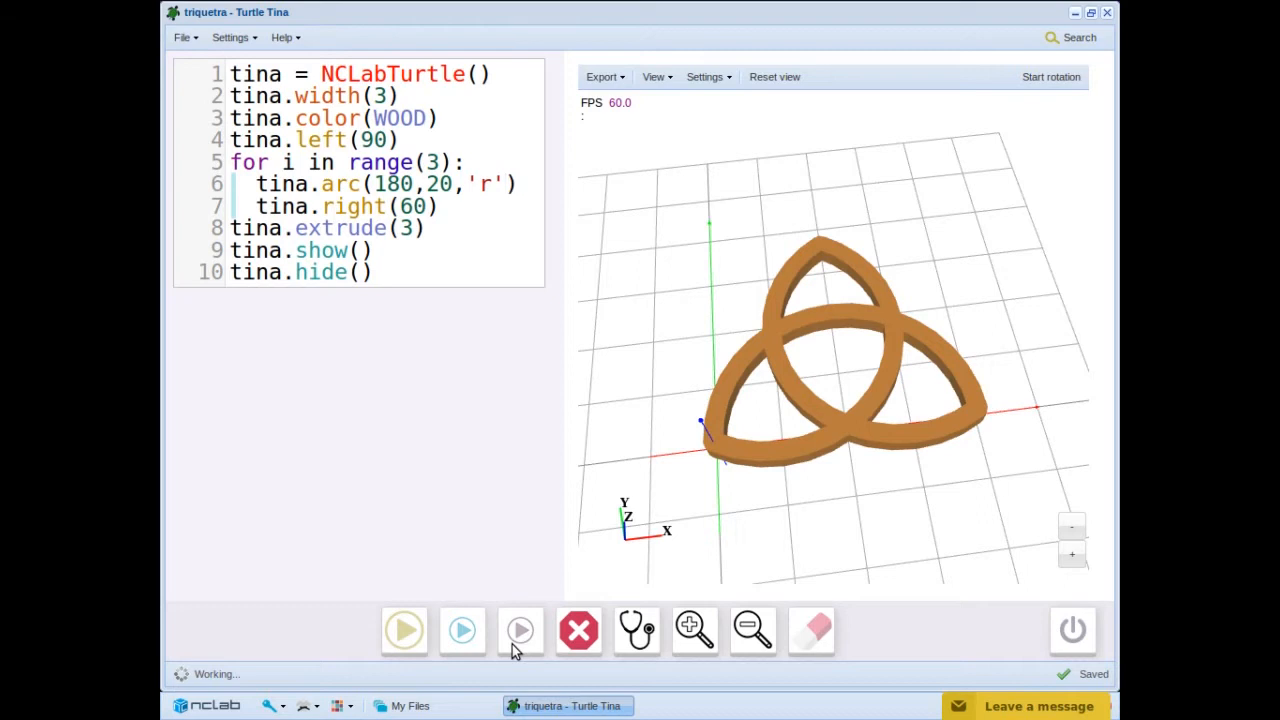
{"action": "left_click", "coordinate": [520, 630]}
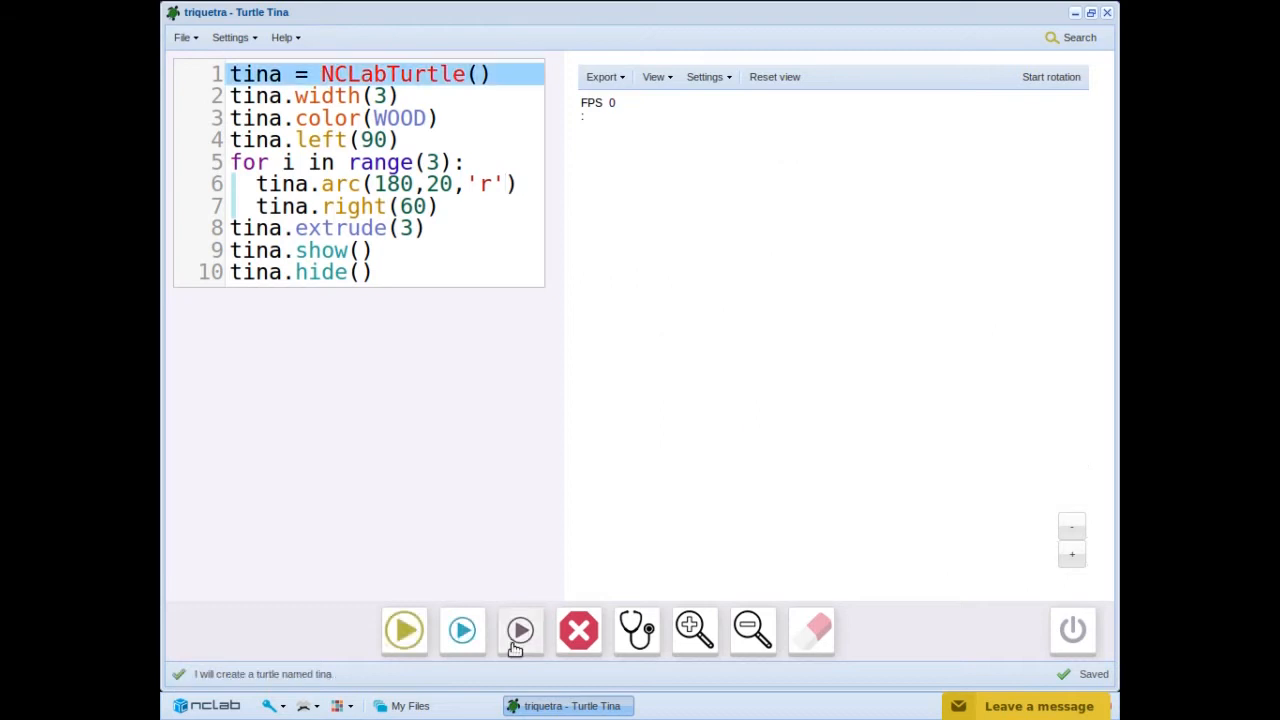
{"action": "left_click", "coordinate": [520, 630]}
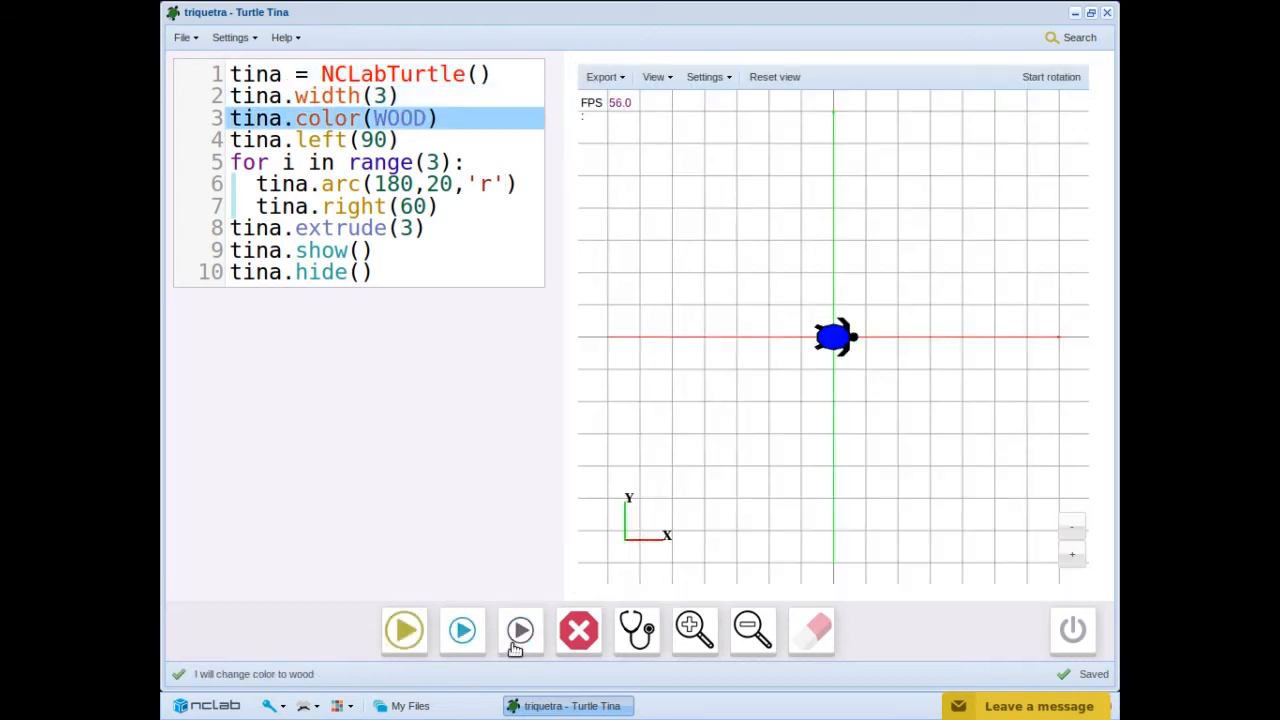
{"action": "left_click", "coordinate": [520, 630]}
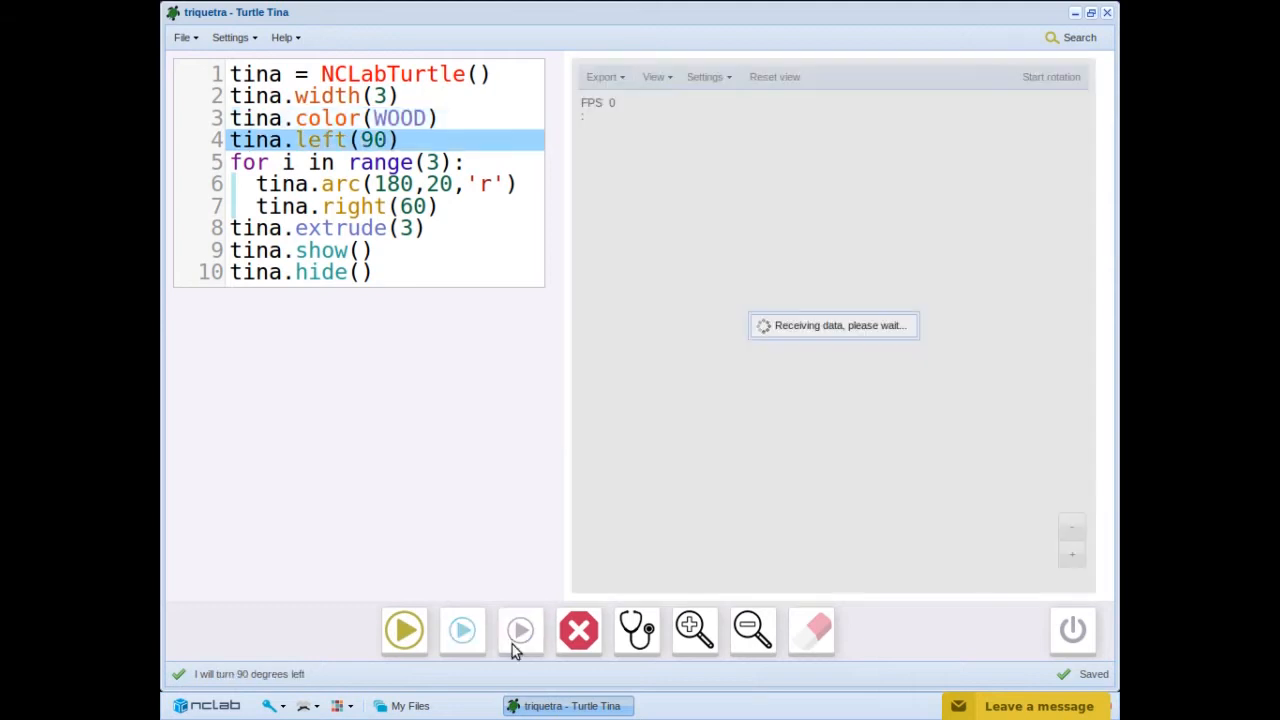
{"action": "left_click", "coordinate": [520, 630]}
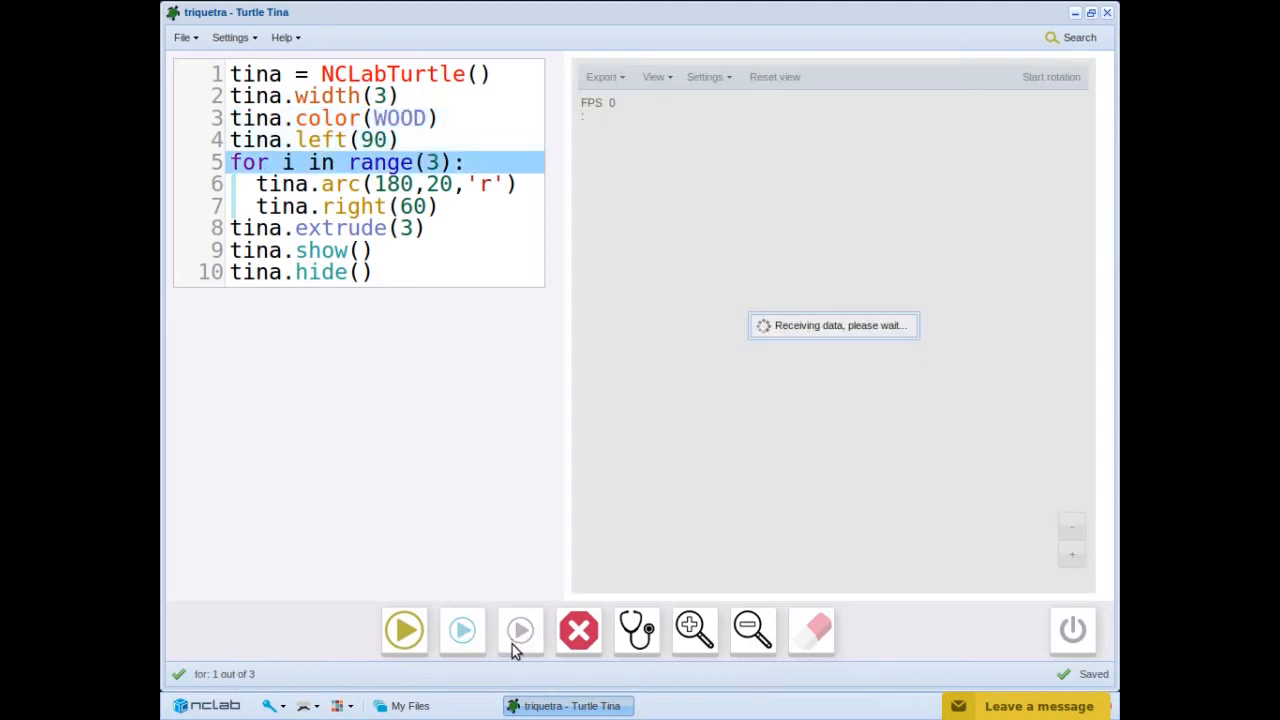
{"action": "left_click", "coordinate": [520, 630]}
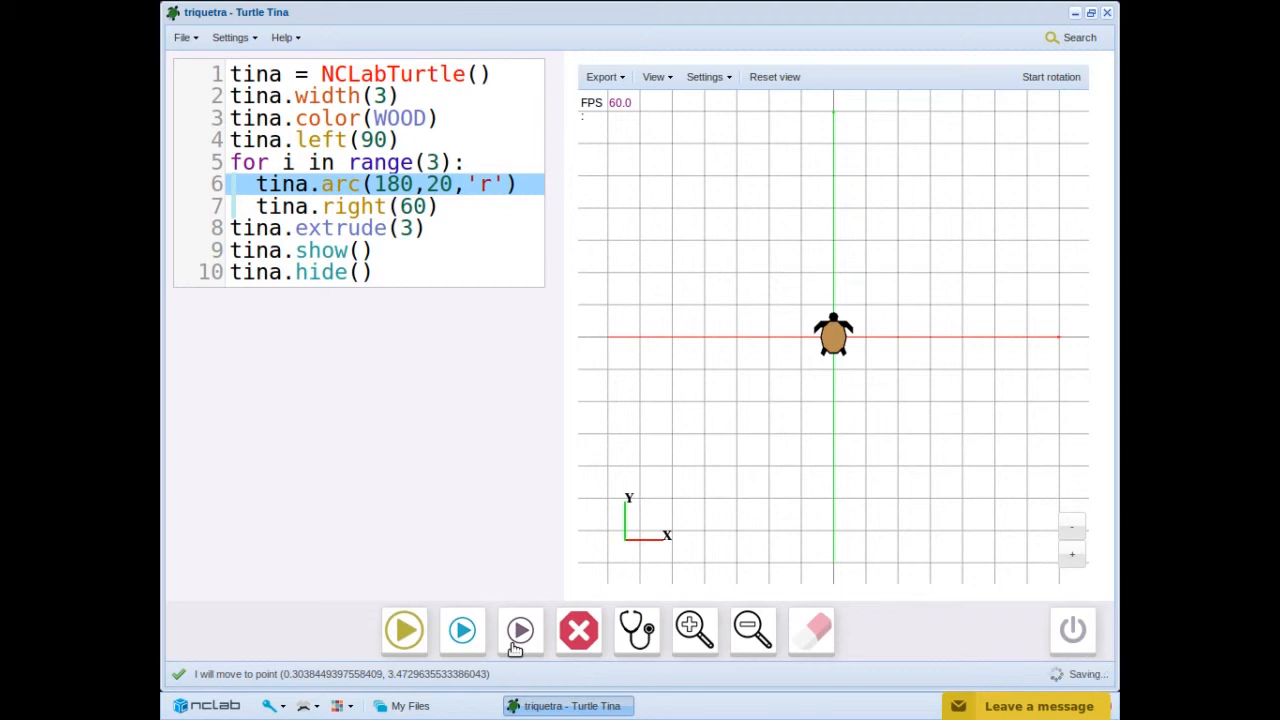
{"action": "left_click", "coordinate": [520, 630]}
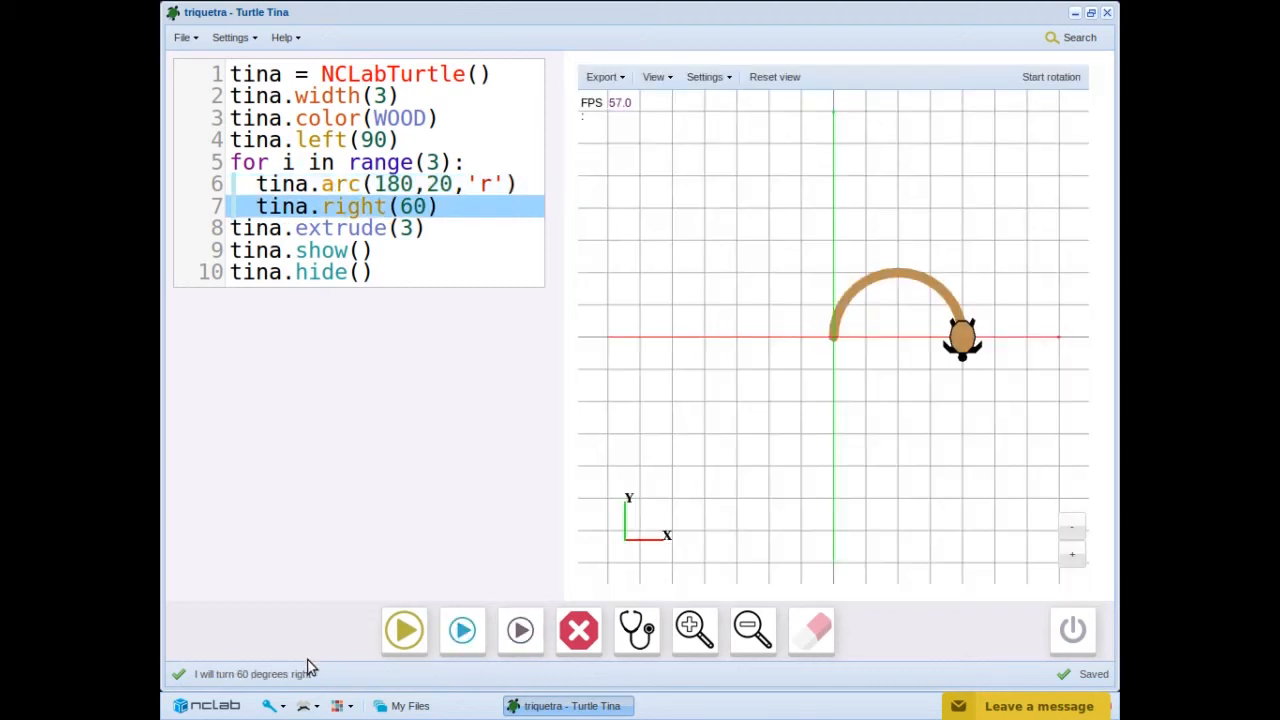
{"action": "mouse_move", "coordinate": [308, 690]}
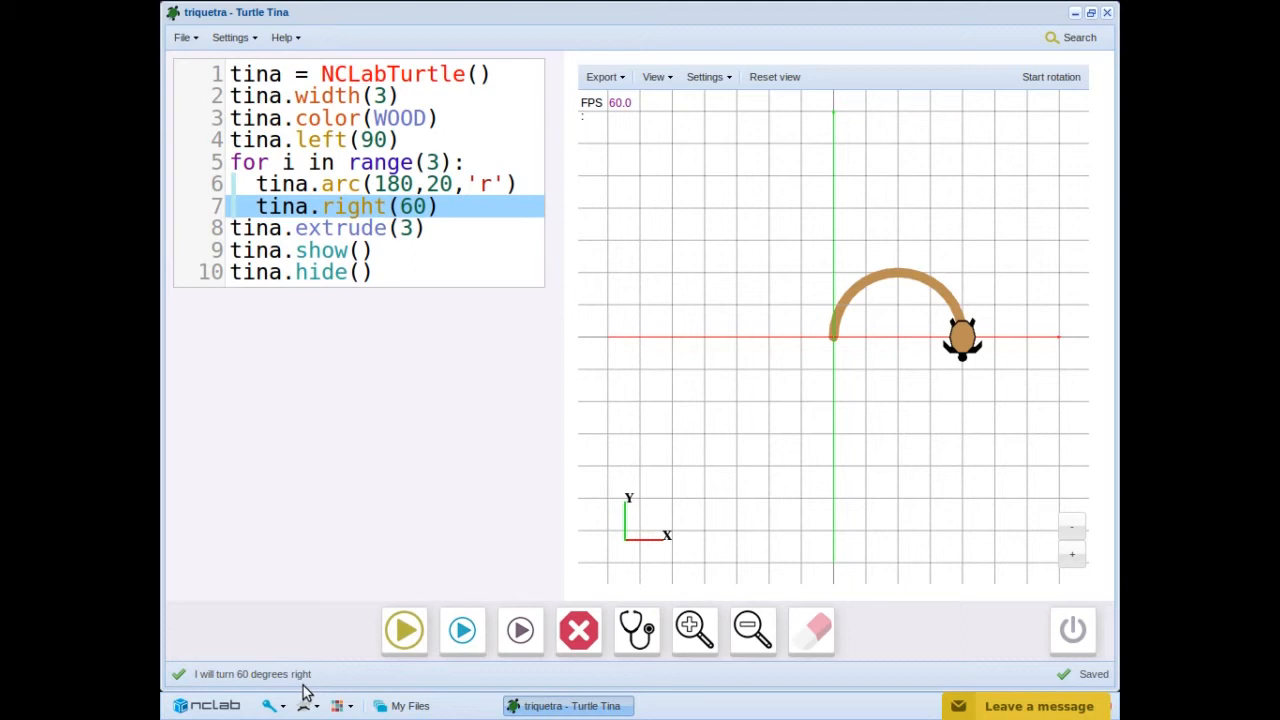
Step through the remaining arcs to the 3D model, then view it straight on and zoomed out
{"action": "left_click", "coordinate": [520, 630]}
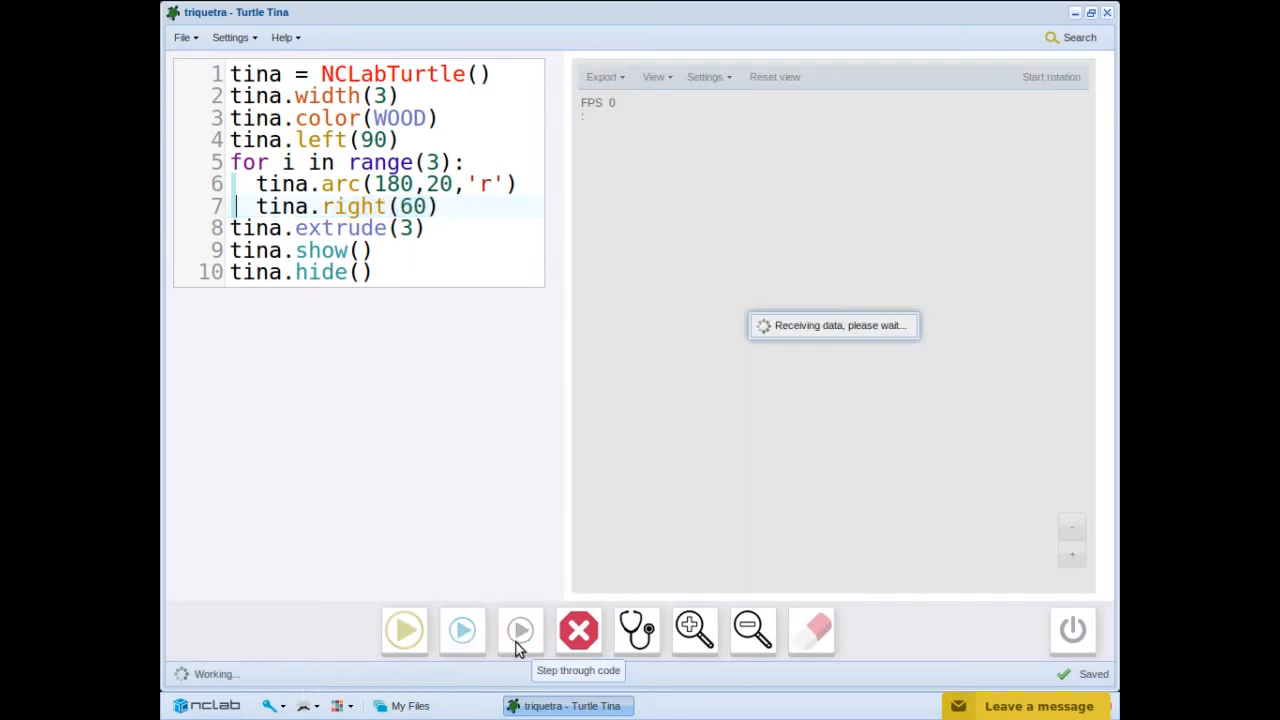
{"action": "left_click", "coordinate": [520, 630]}
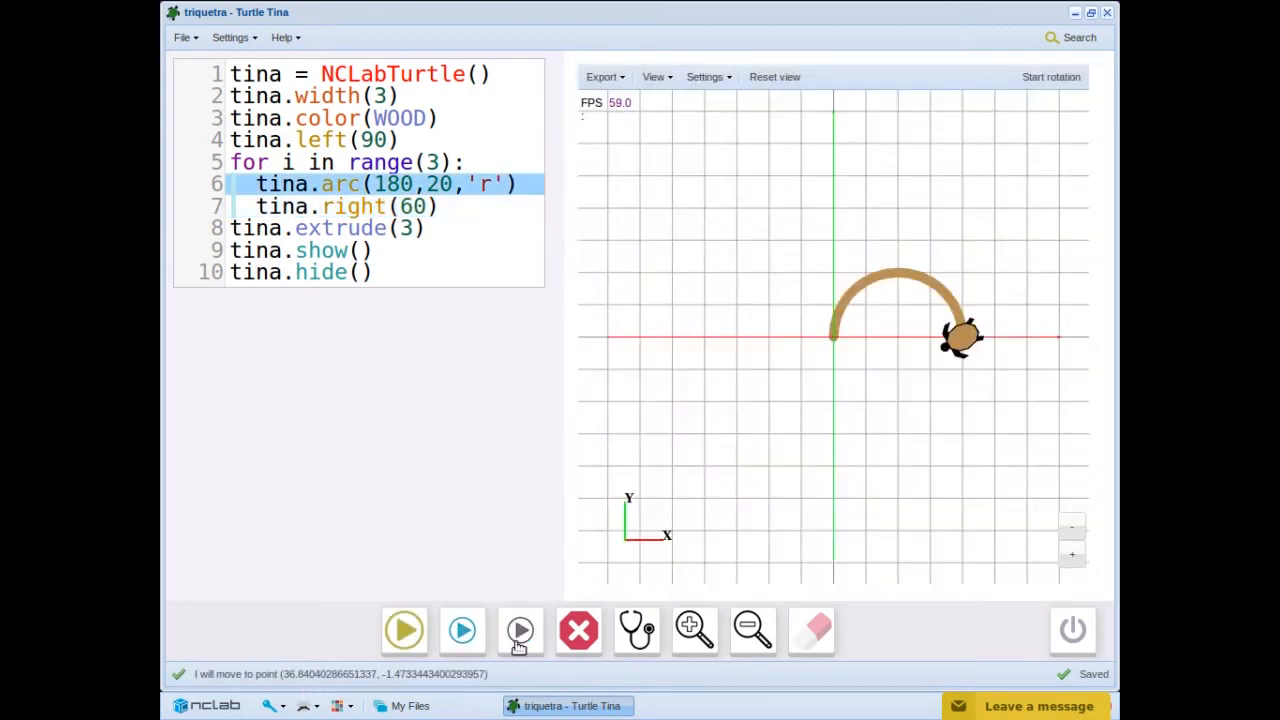
{"action": "left_click", "coordinate": [520, 630]}
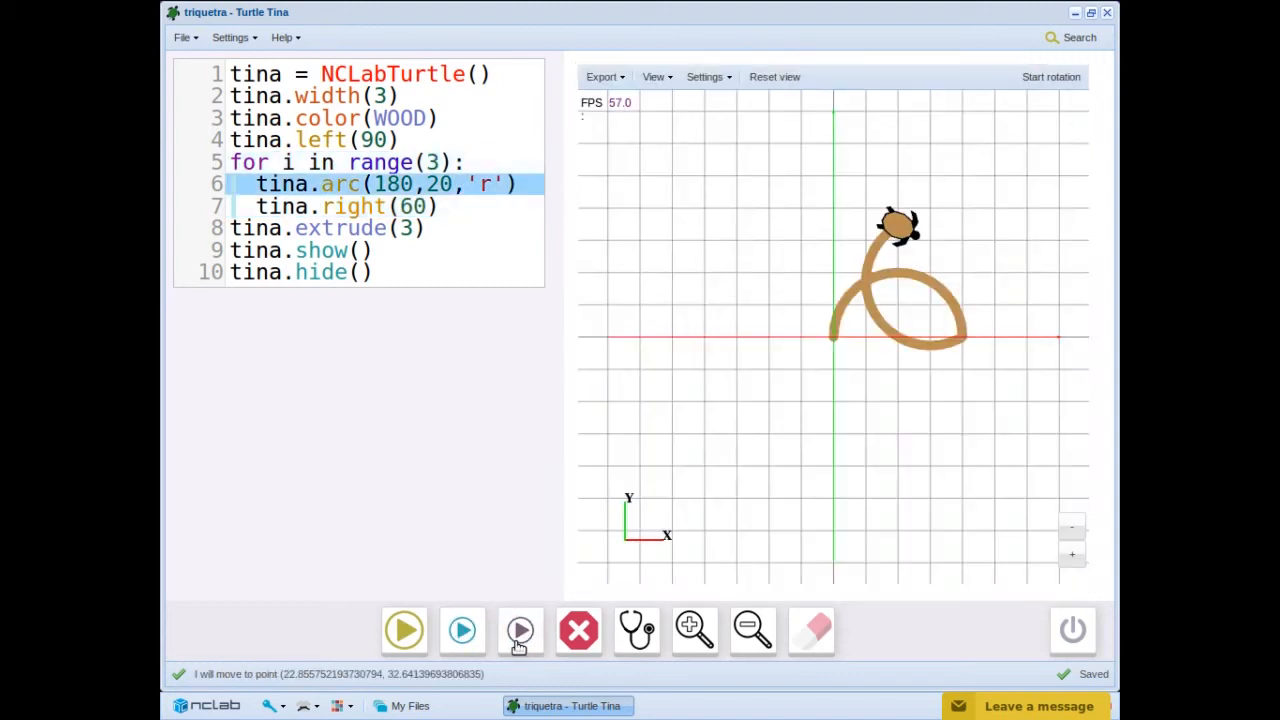
{"action": "left_click", "coordinate": [520, 630]}
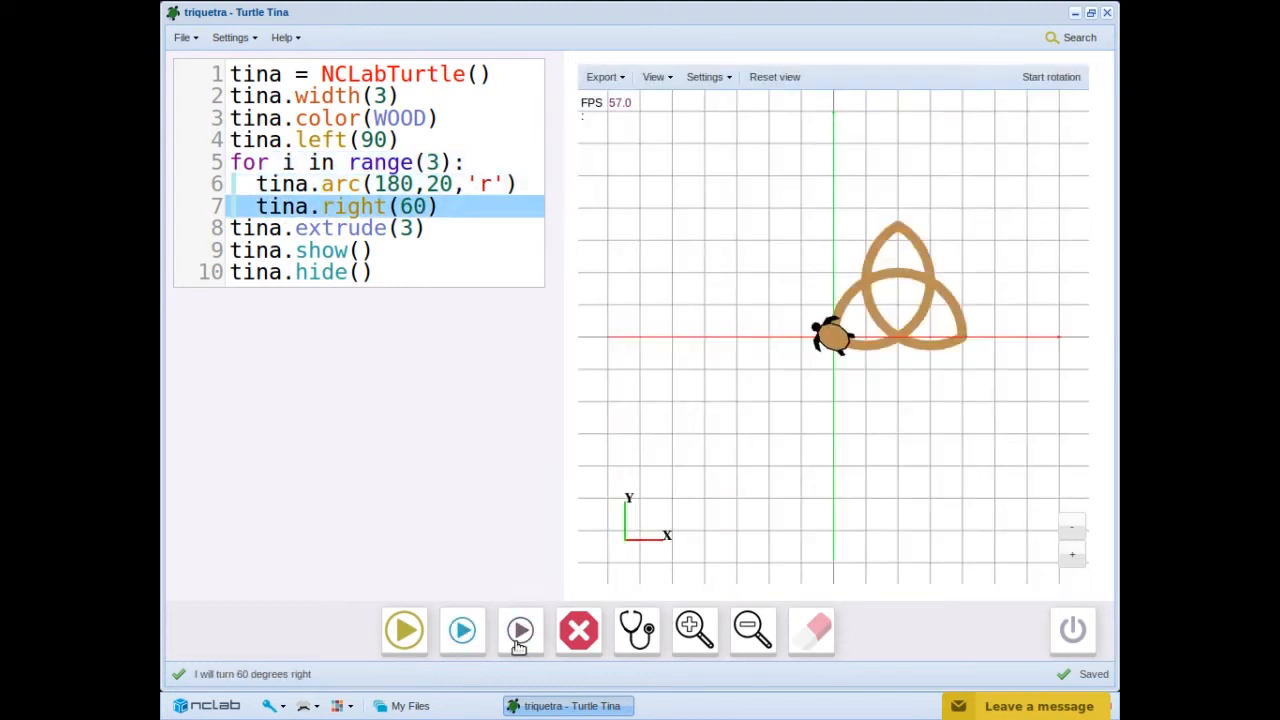
{"action": "left_click", "coordinate": [520, 630]}
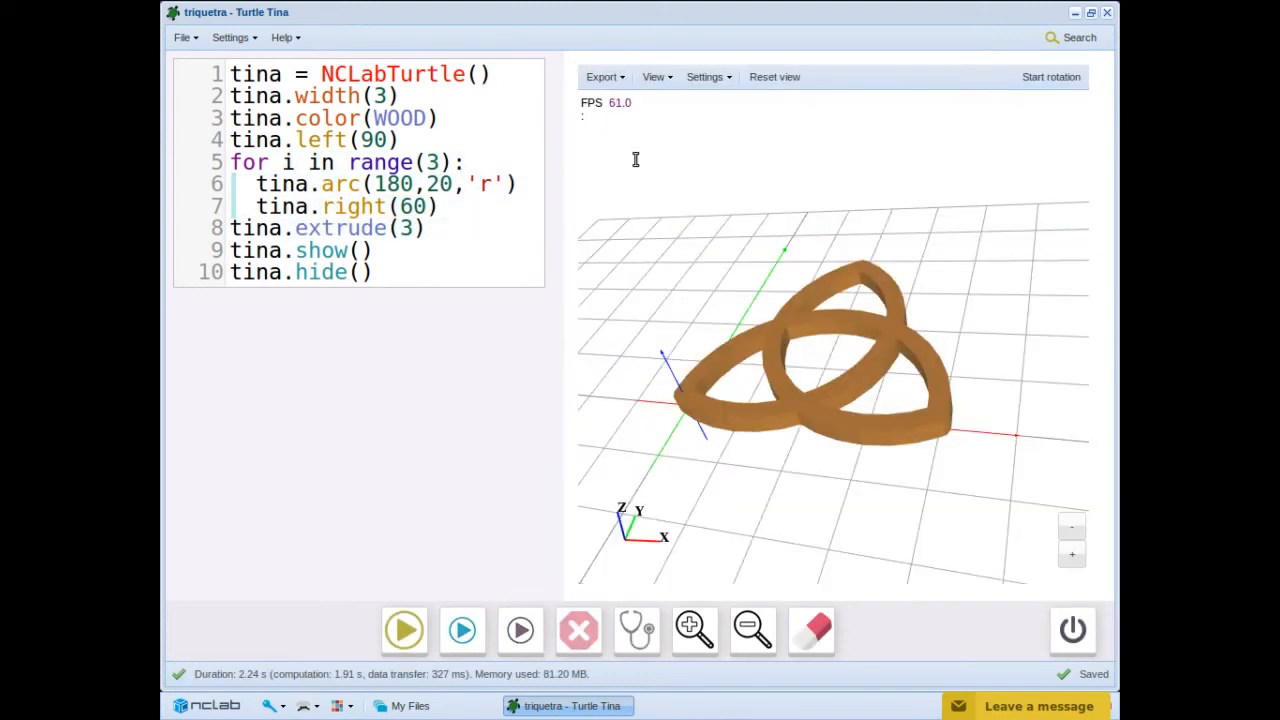
{"action": "left_click", "coordinate": [774, 76]}
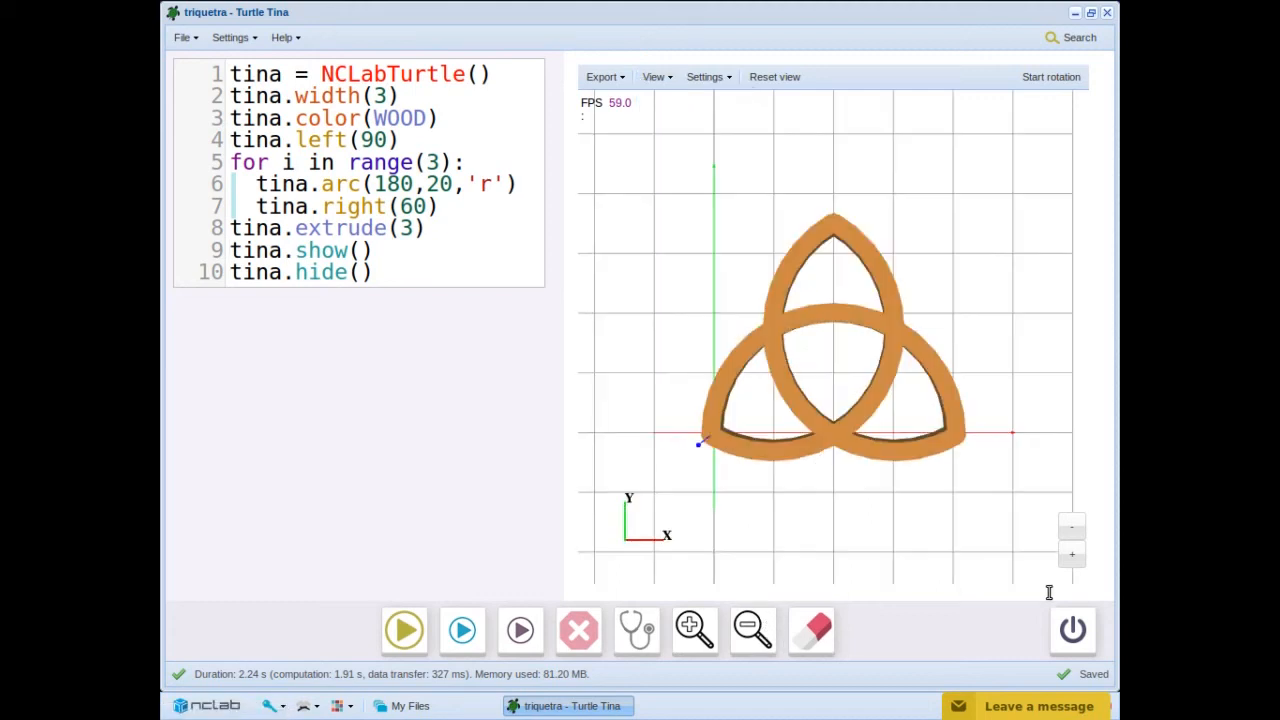
{"action": "left_click", "coordinate": [752, 630]}
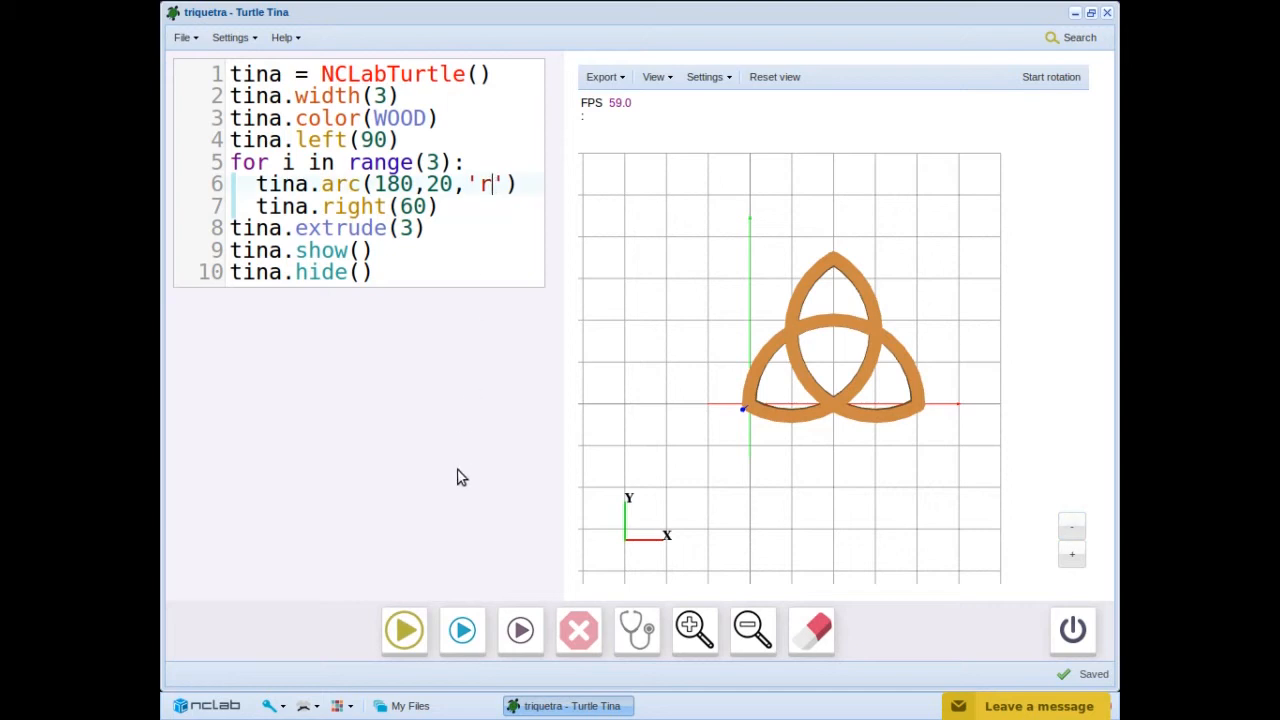
Change the arc direction to 'l' and step through to the first left-curving arc
{"action": "key", "text": "Backspace"}
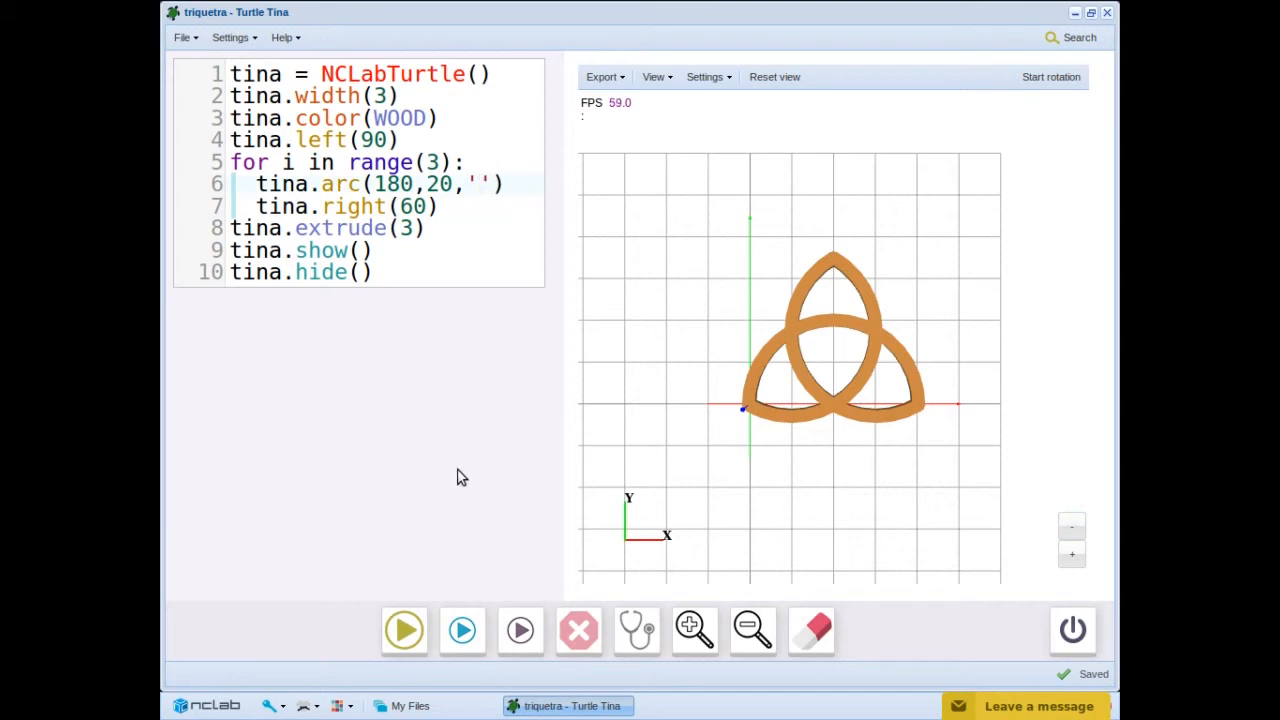
{"action": "type", "text": "l"}
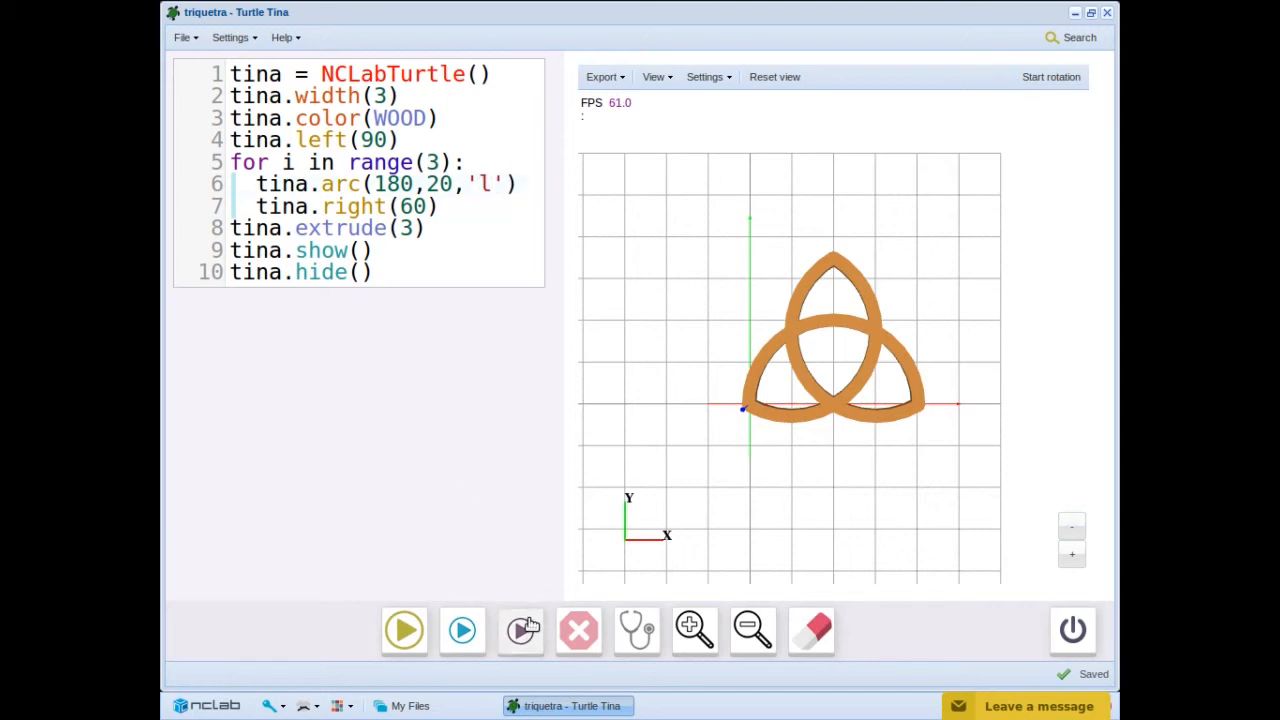
{"action": "left_click", "coordinate": [520, 628]}
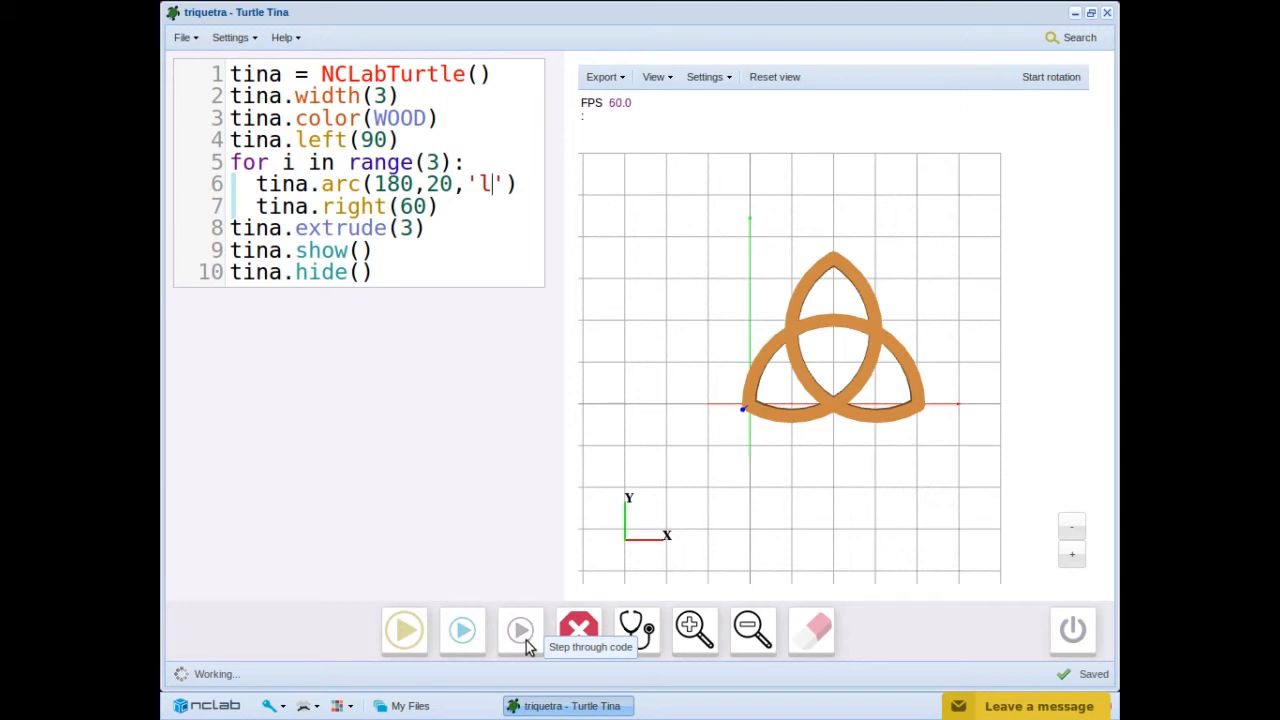
{"action": "left_click", "coordinate": [520, 630]}
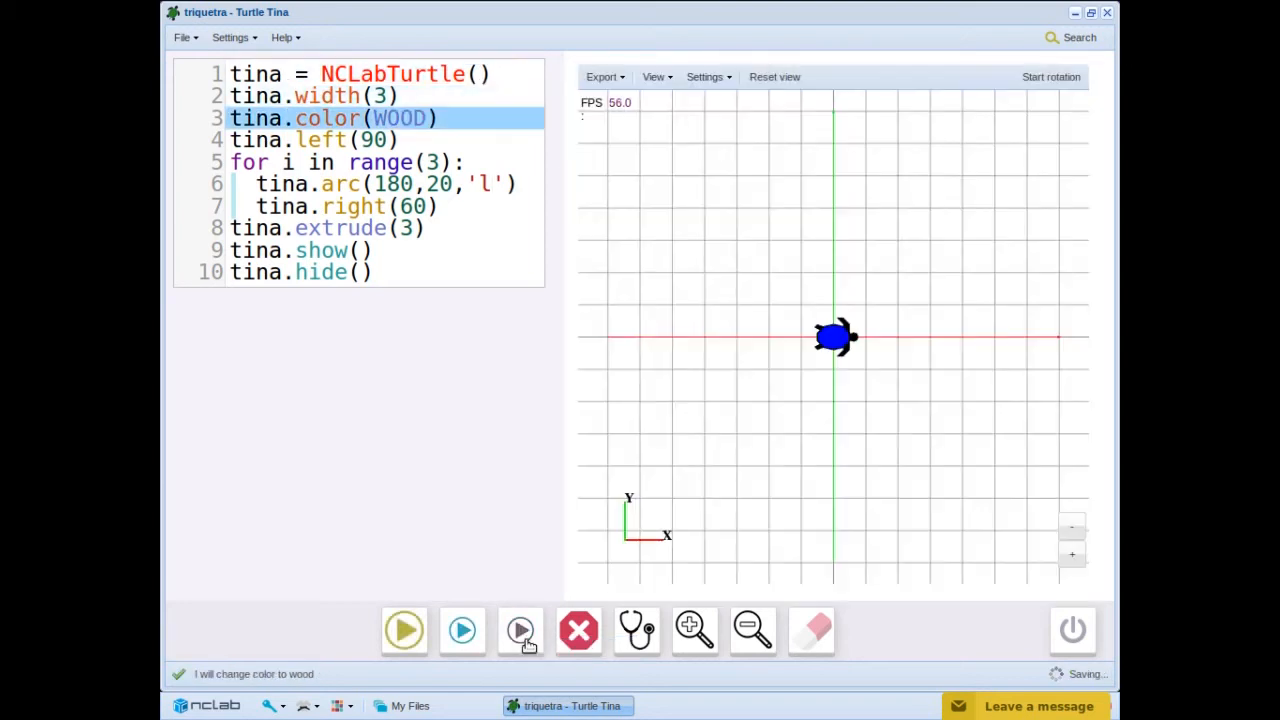
{"action": "left_click", "coordinate": [520, 630]}
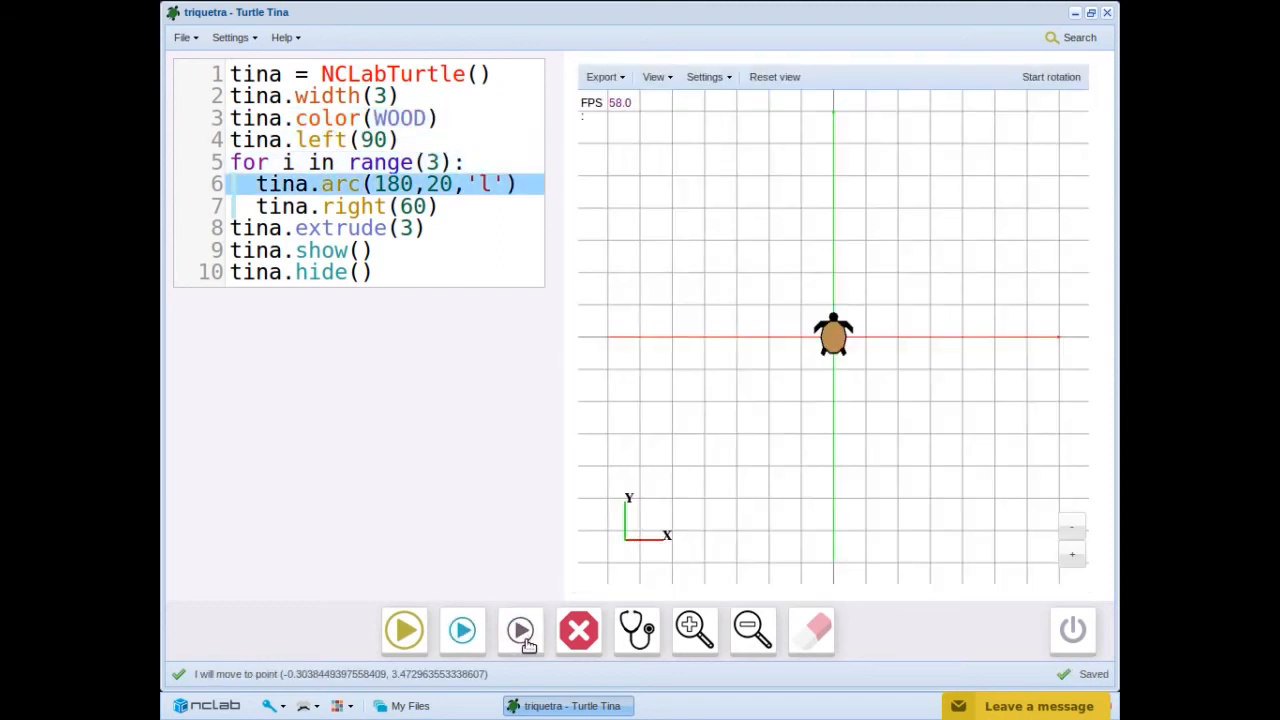
{"action": "left_click", "coordinate": [520, 630]}
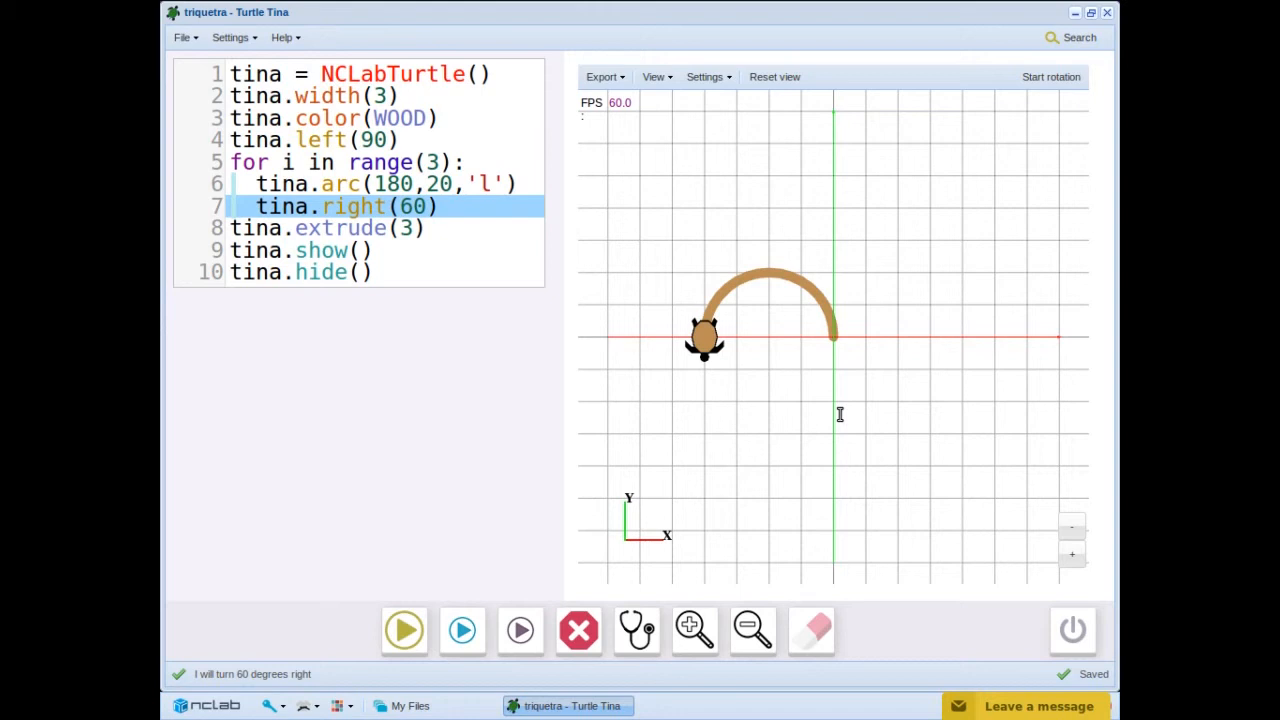
{"action": "mouse_move", "coordinate": [462, 630]}
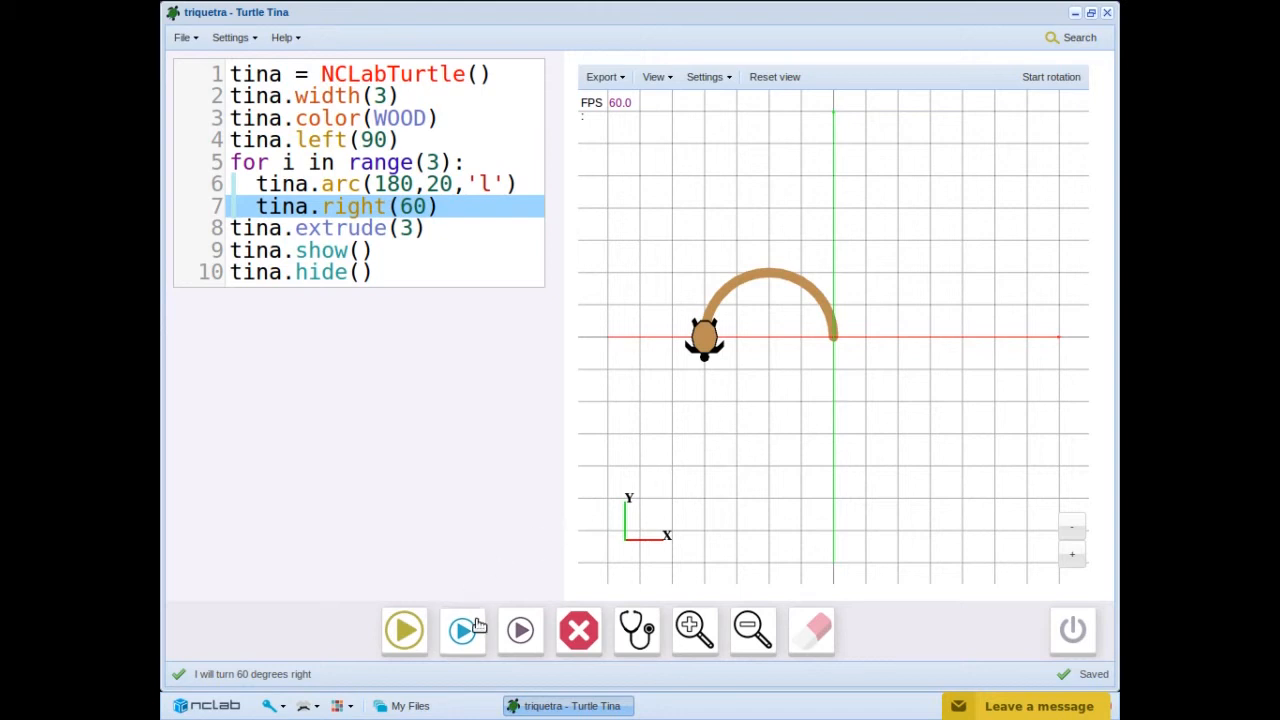
Step through the remaining loop passes and extrusion, building the three-lobed wooden ring
{"action": "left_click", "coordinate": [520, 630]}
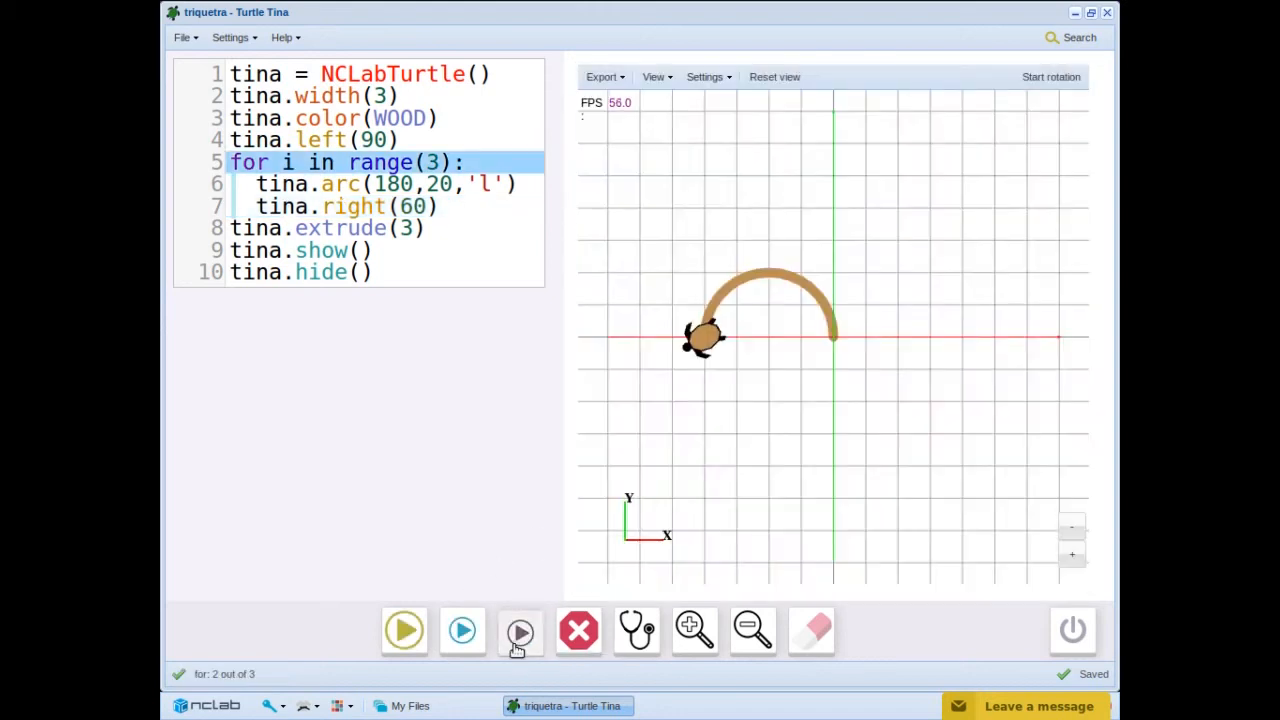
{"action": "left_click", "coordinate": [520, 630]}
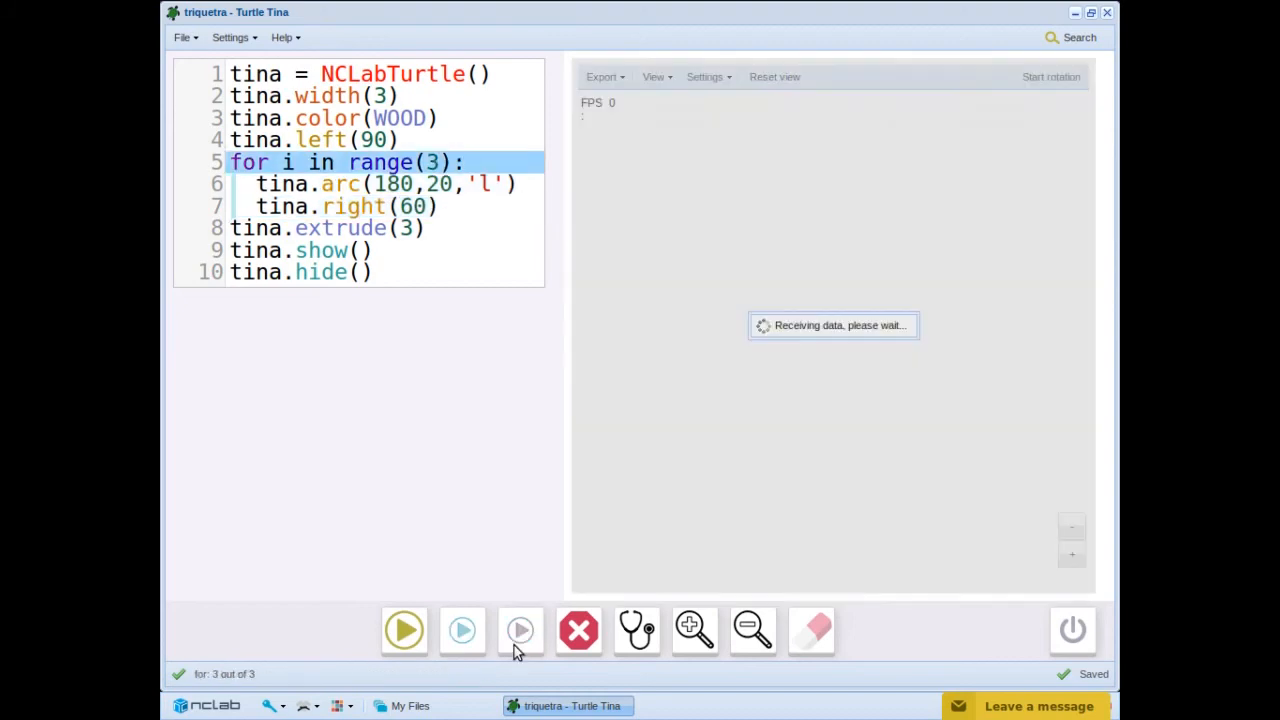
{"action": "left_click", "coordinate": [520, 630]}
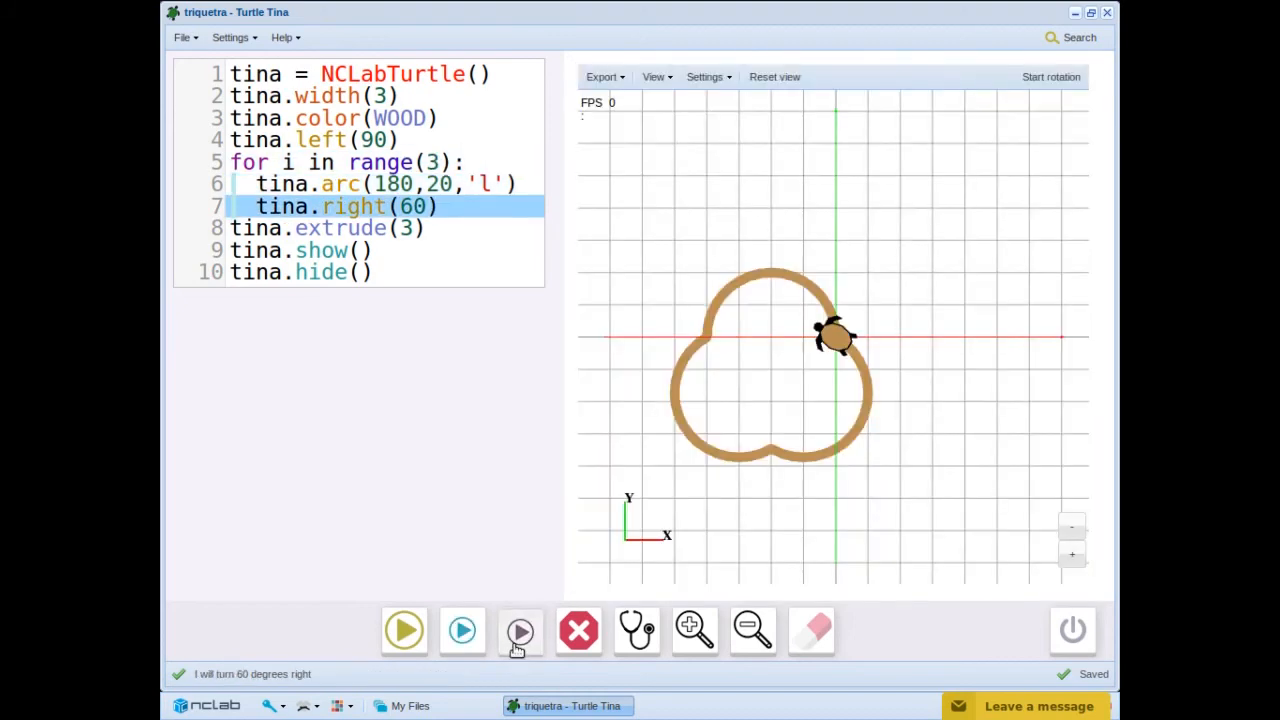
{"action": "left_click", "coordinate": [520, 630]}
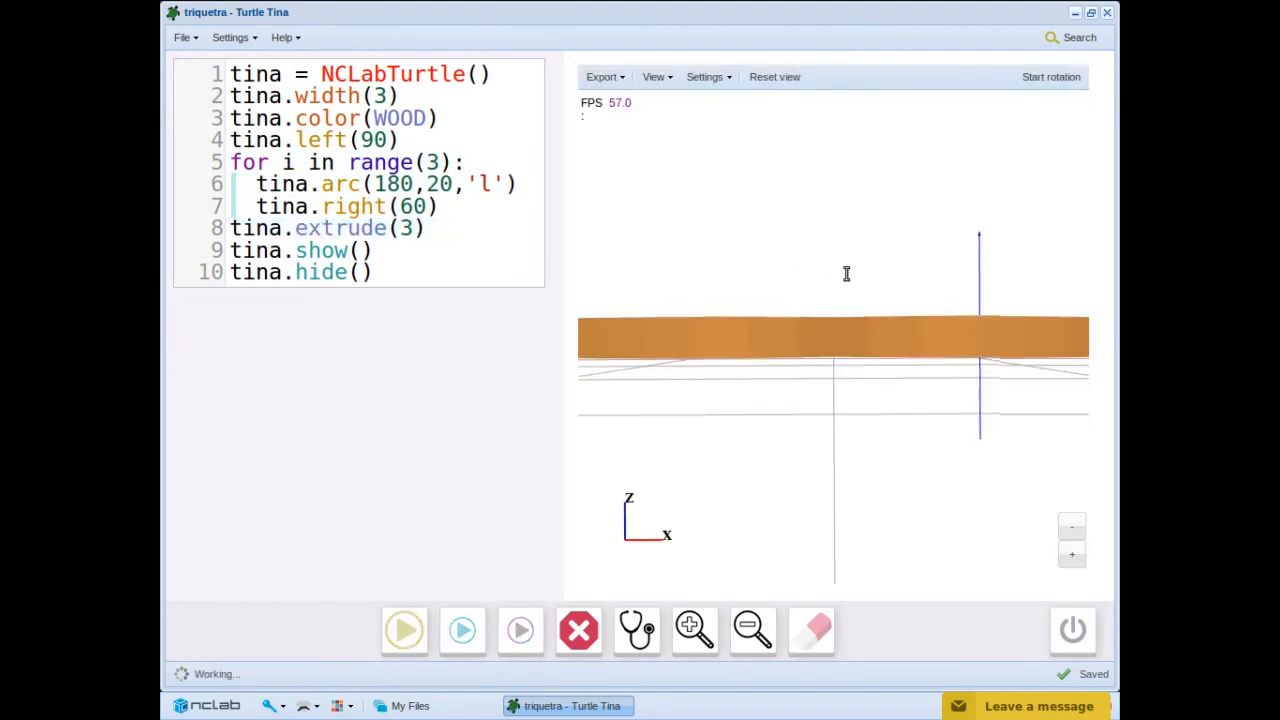
{"action": "left_click", "coordinate": [404, 630]}
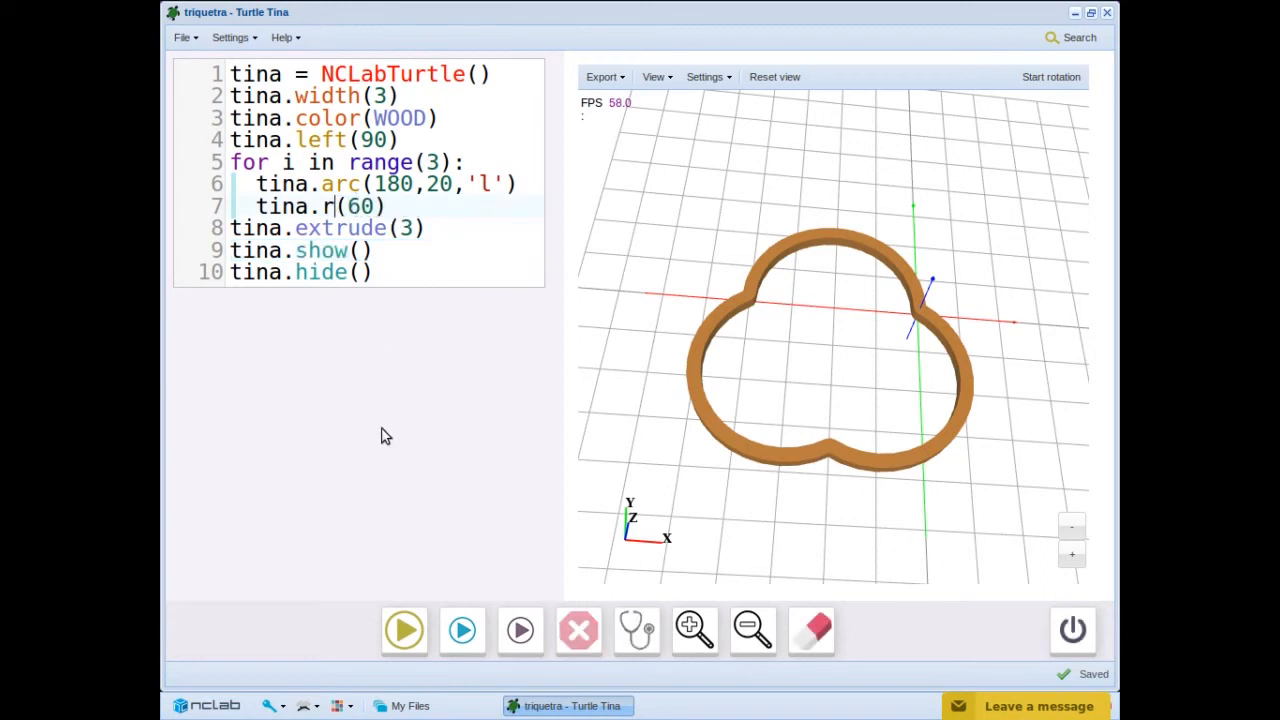
Change tina.right(60) to tina.left(60), run, and zoom out on the rebuilt triquetra
{"action": "type", "text": "eft"}
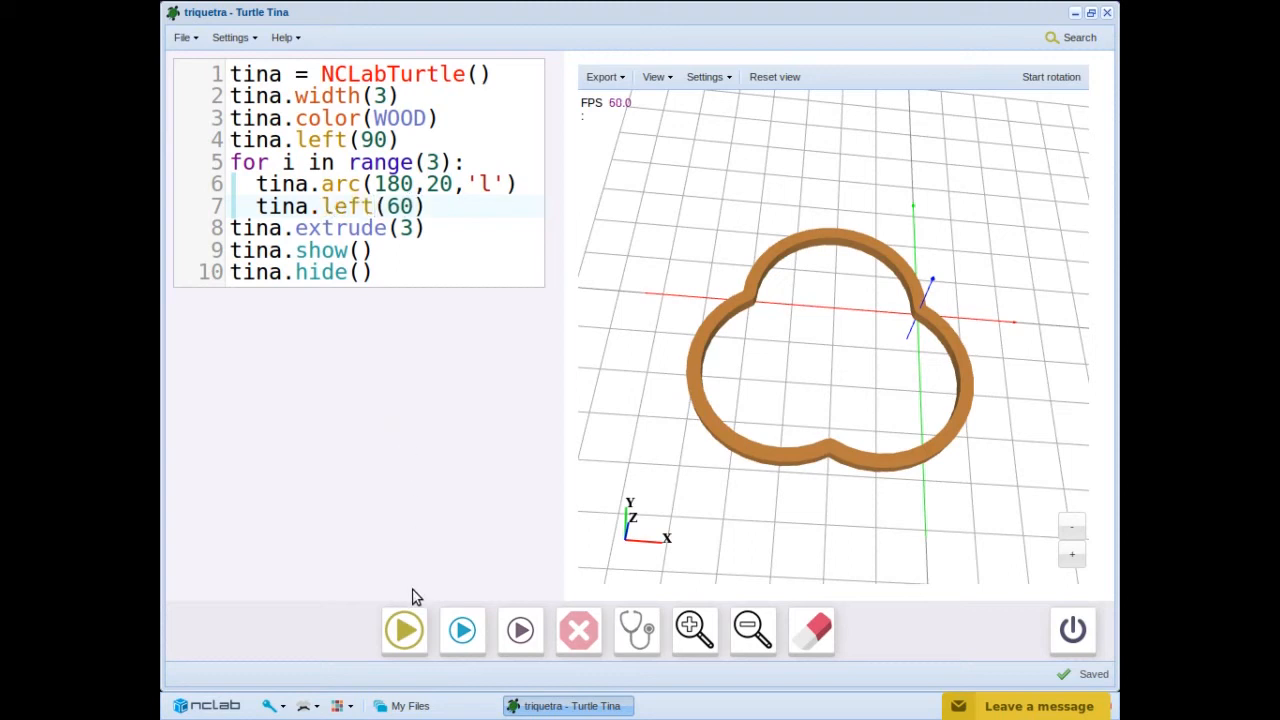
{"action": "left_click", "coordinate": [404, 630]}
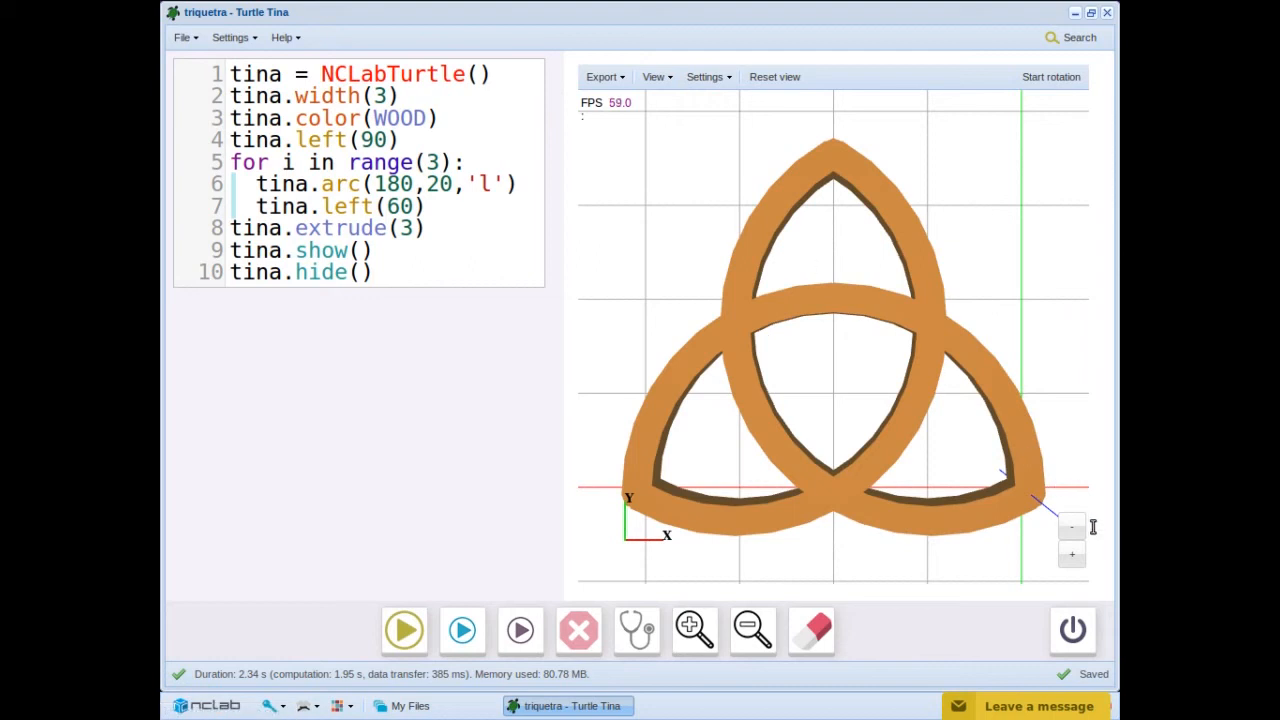
{"action": "left_click", "coordinate": [752, 628]}
{"action": "type", "text": "6"}
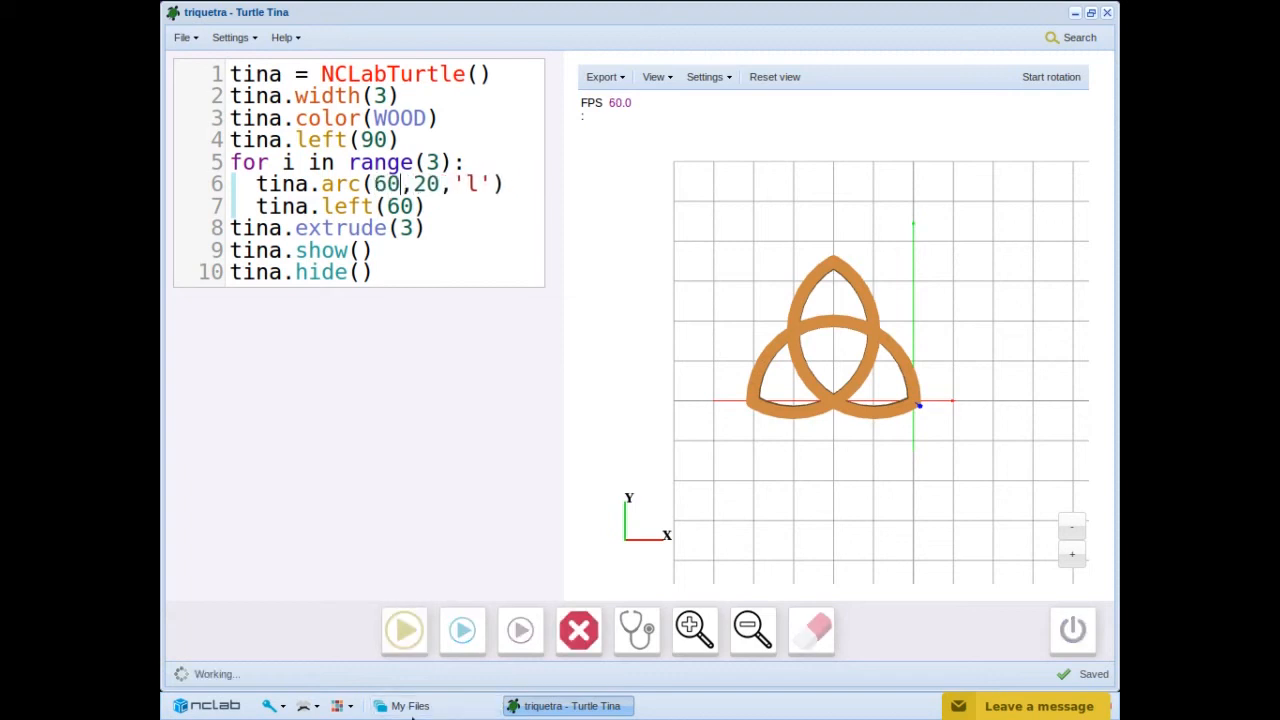
Run with a 120-degree arc angle and zoom in on the resulting leaf shape
{"action": "left_click", "coordinate": [404, 630]}
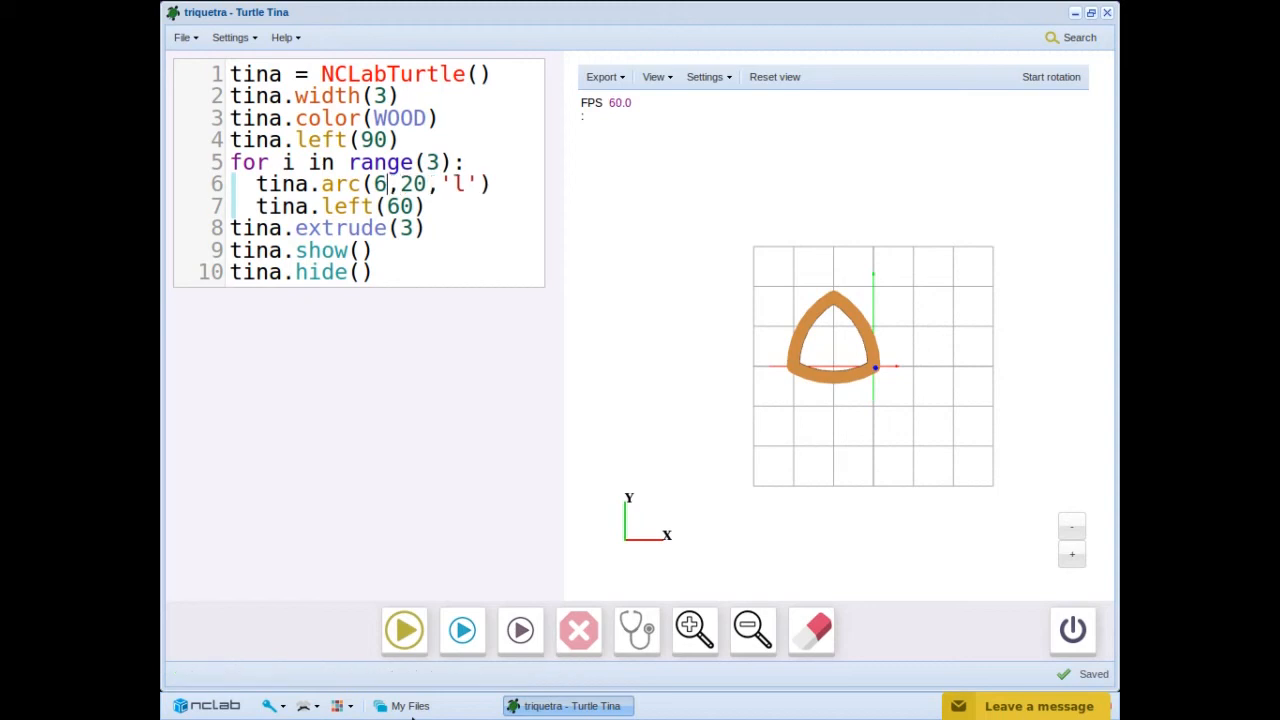
{"action": "type", "text": "120"}
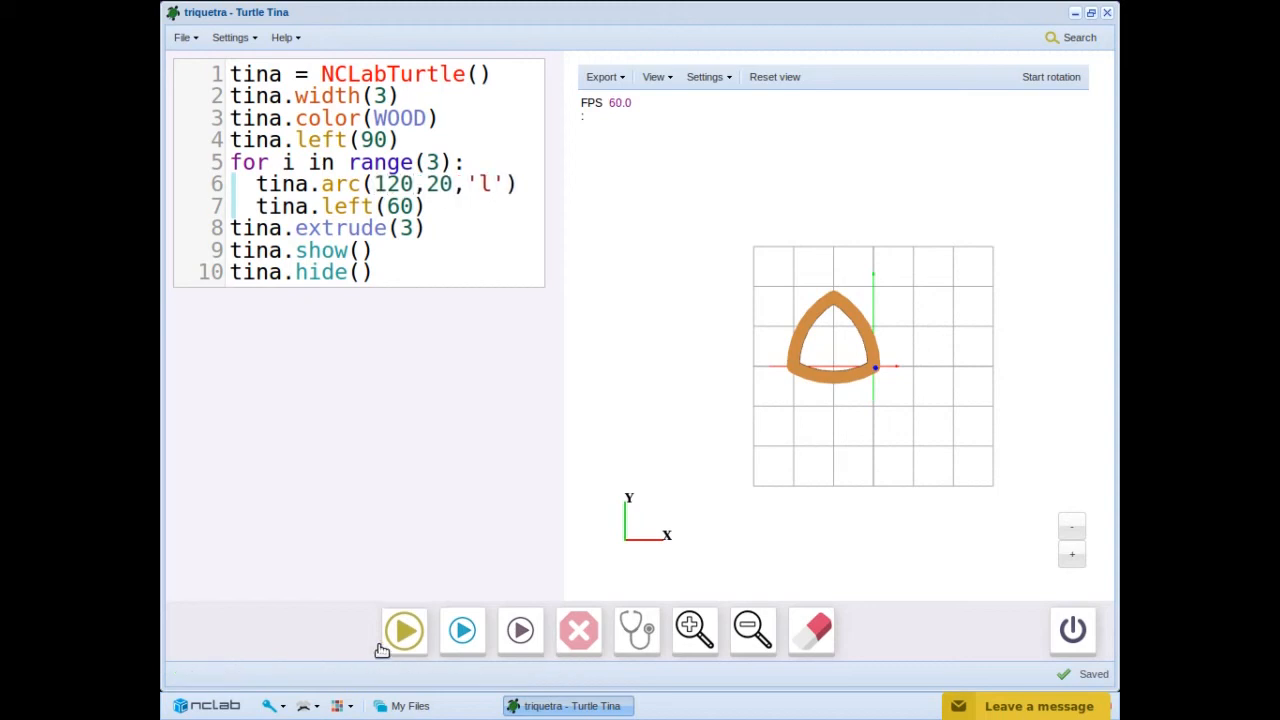
{"action": "left_click", "coordinate": [404, 630]}
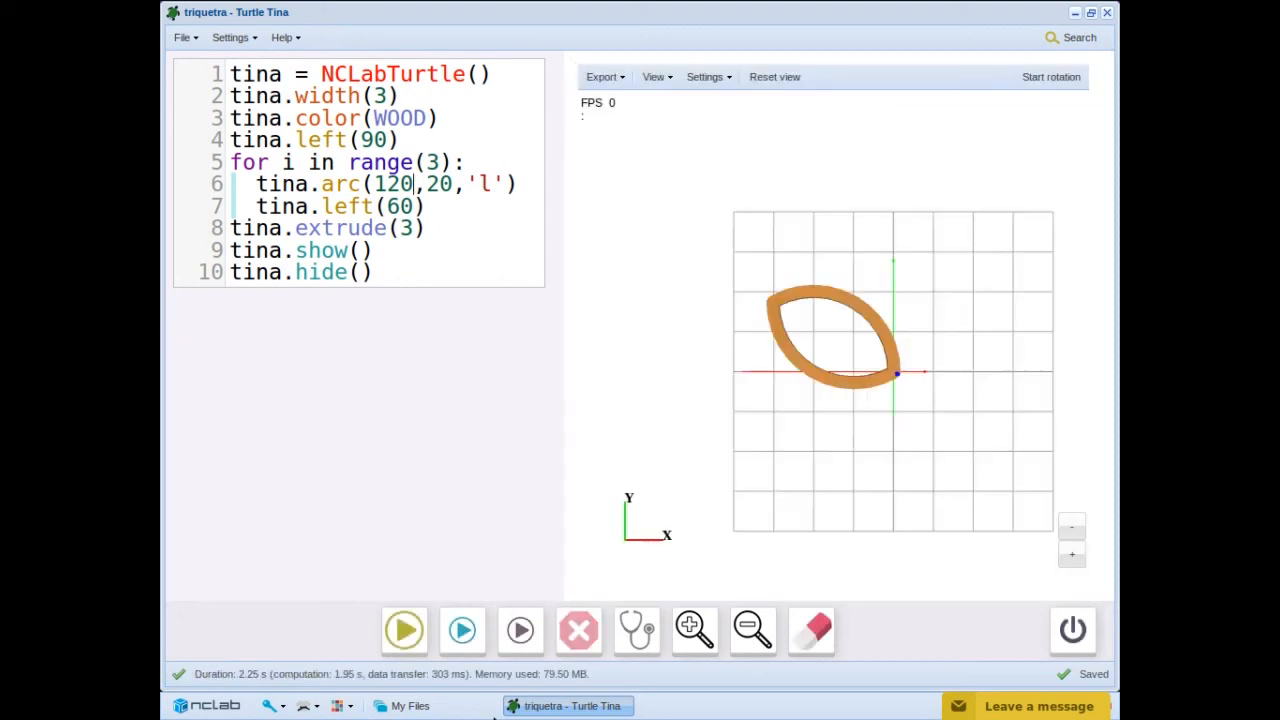
{"action": "left_click", "coordinate": [1072, 554]}
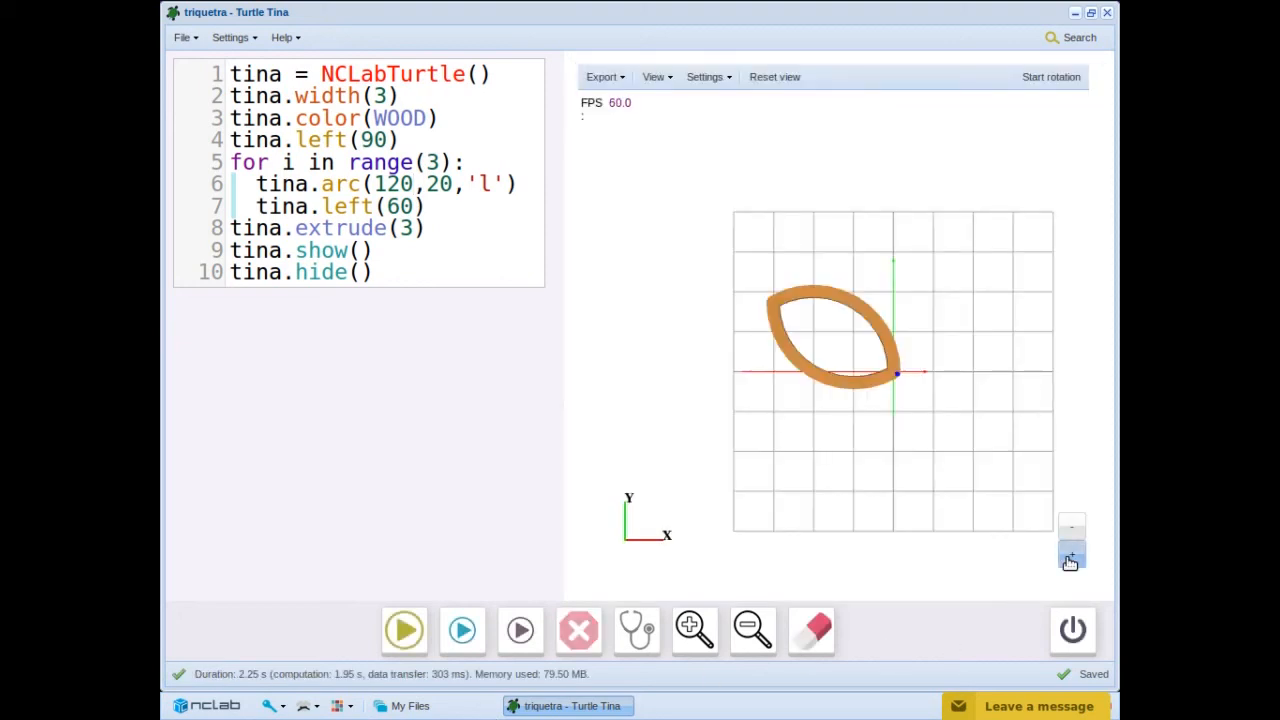
{"action": "left_click", "coordinate": [1072, 554]}
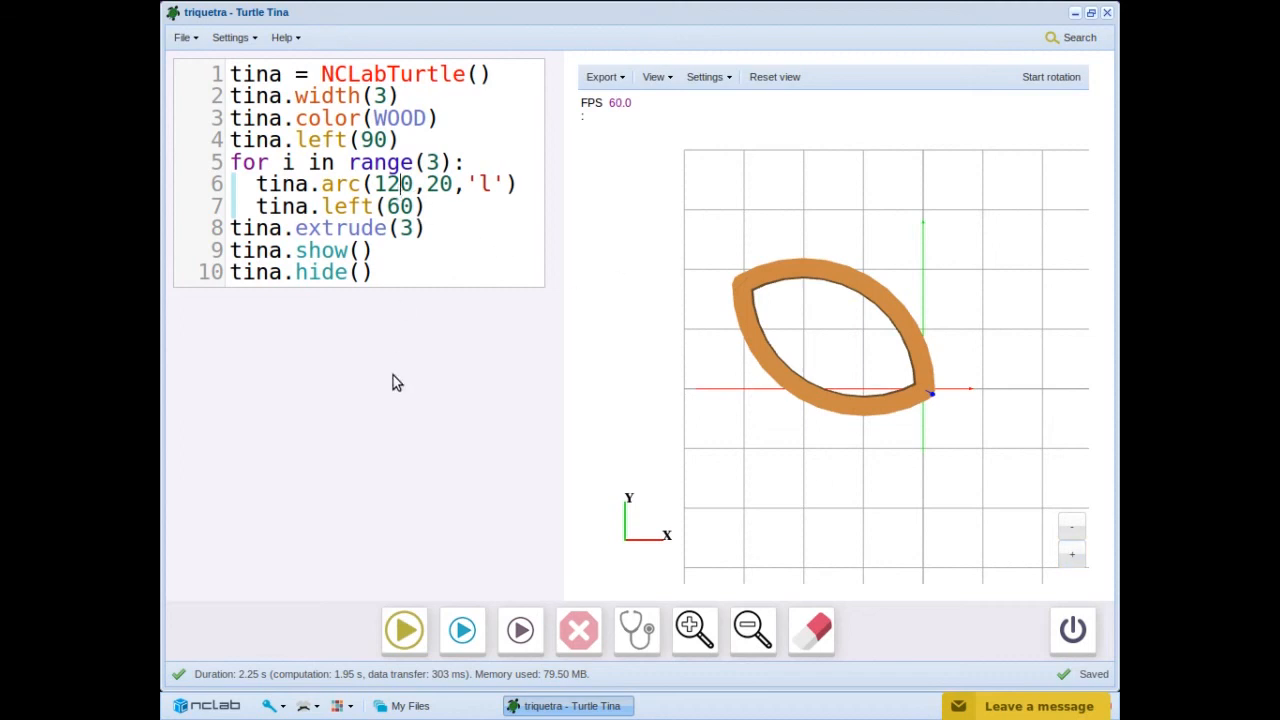
Try arc angles 180 and 300, rerunning to see the overlapping wooden rings
{"action": "type", "text": "180"}
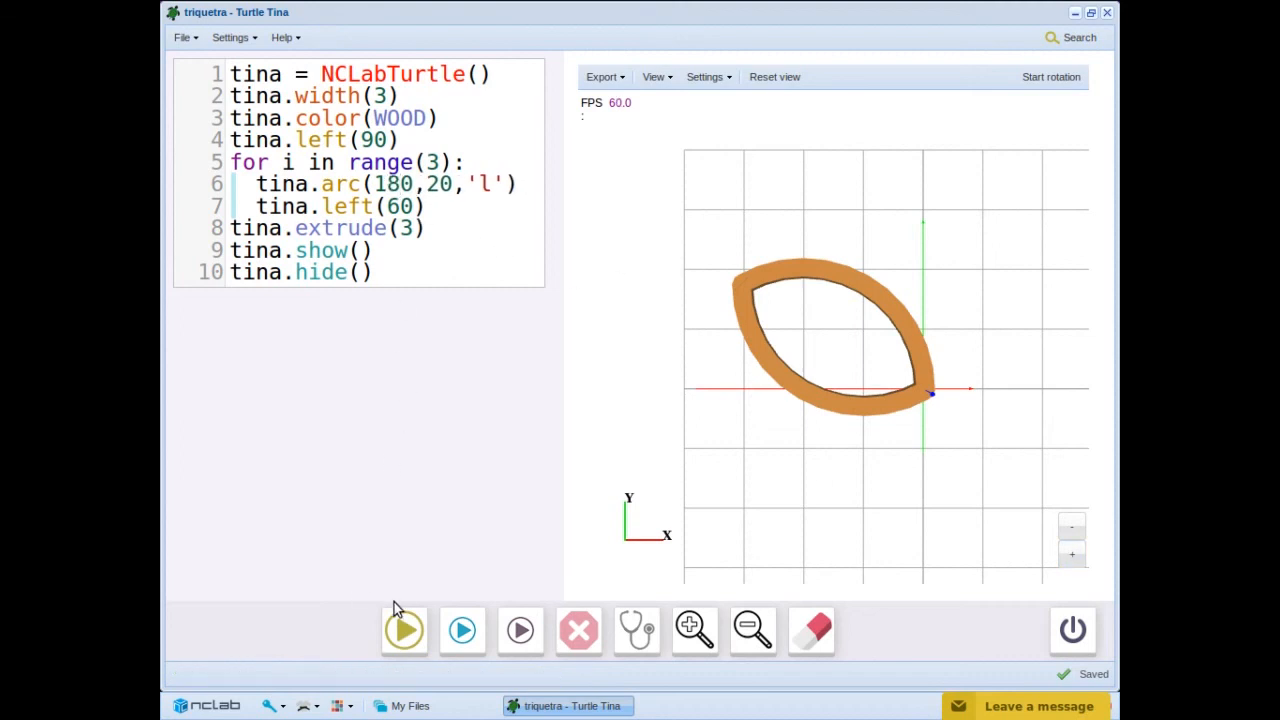
{"action": "left_click", "coordinate": [404, 630]}
{"action": "type", "text": "24"}
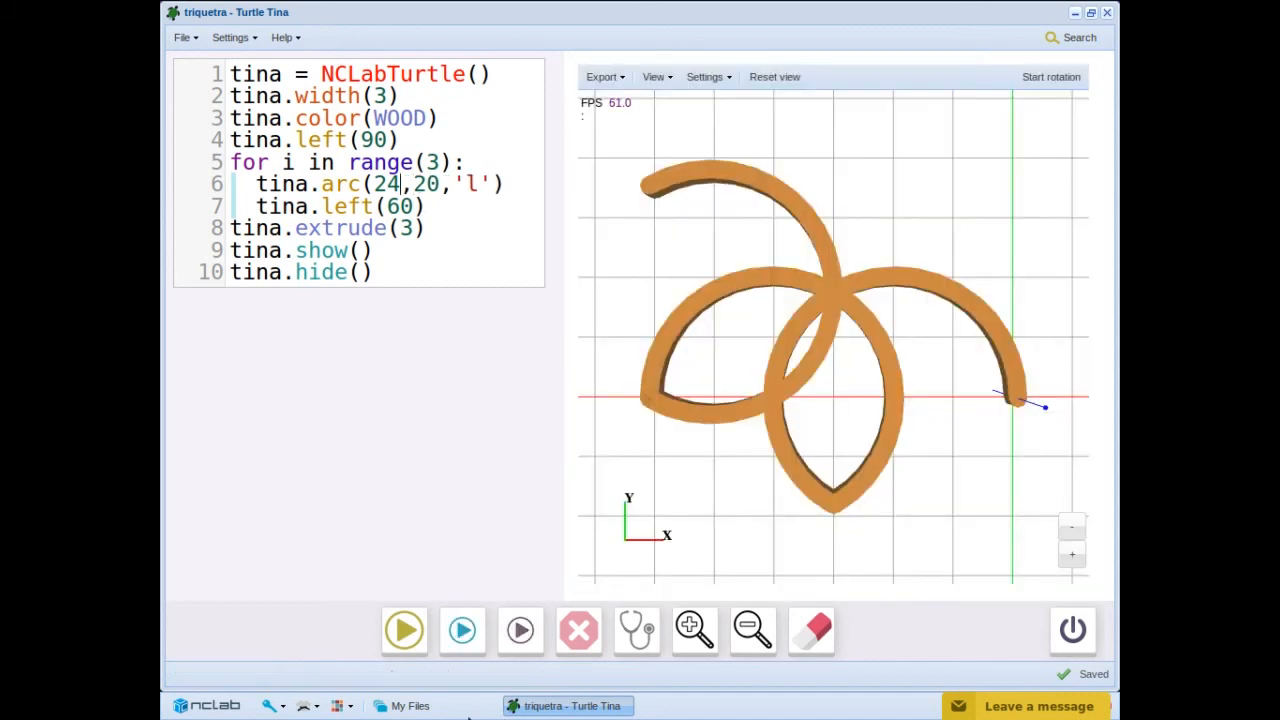
{"action": "type", "text": "300"}
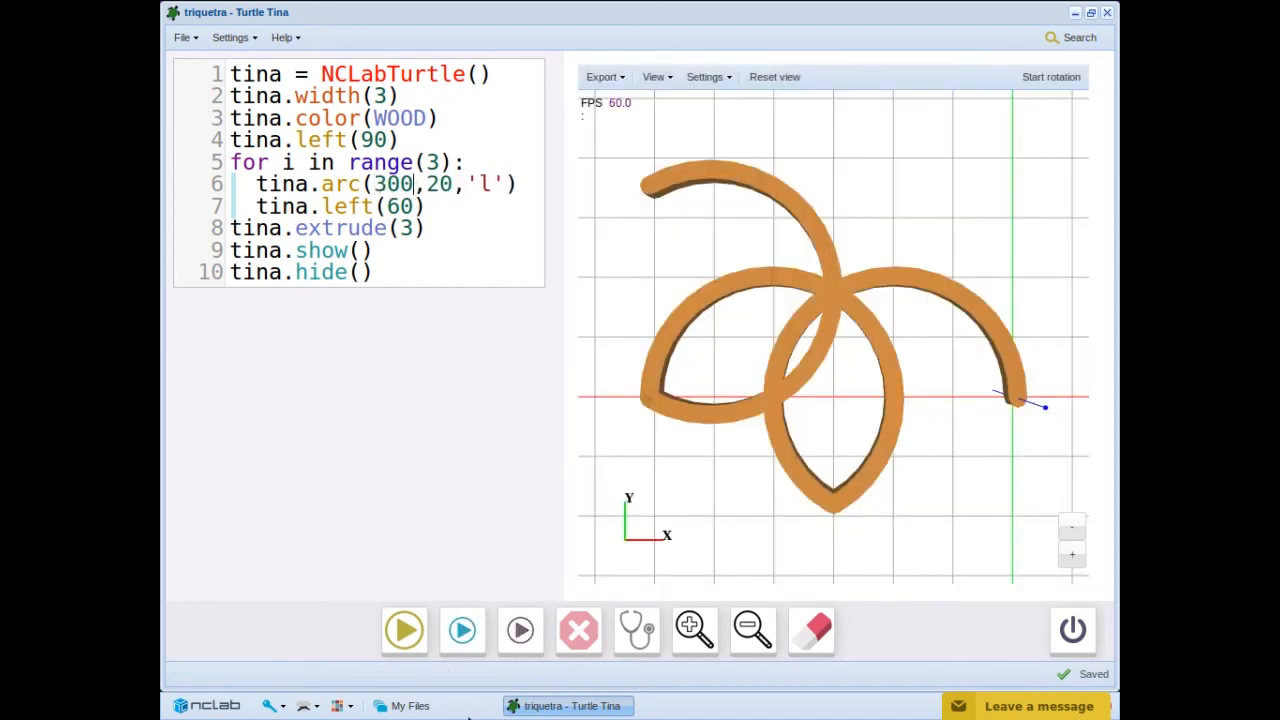
{"action": "left_click", "coordinate": [404, 630]}
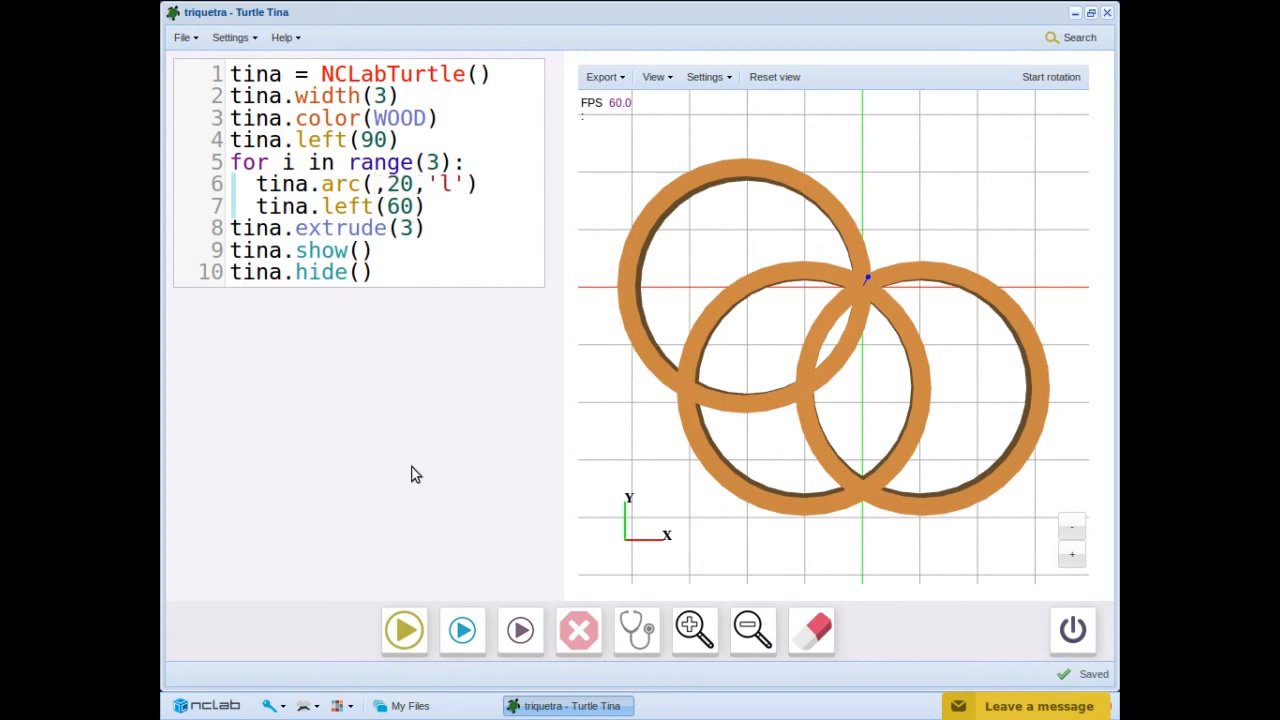
Restore the arc angle to 180 degrees and rerun the triquetra
{"action": "type", "text": "180"}
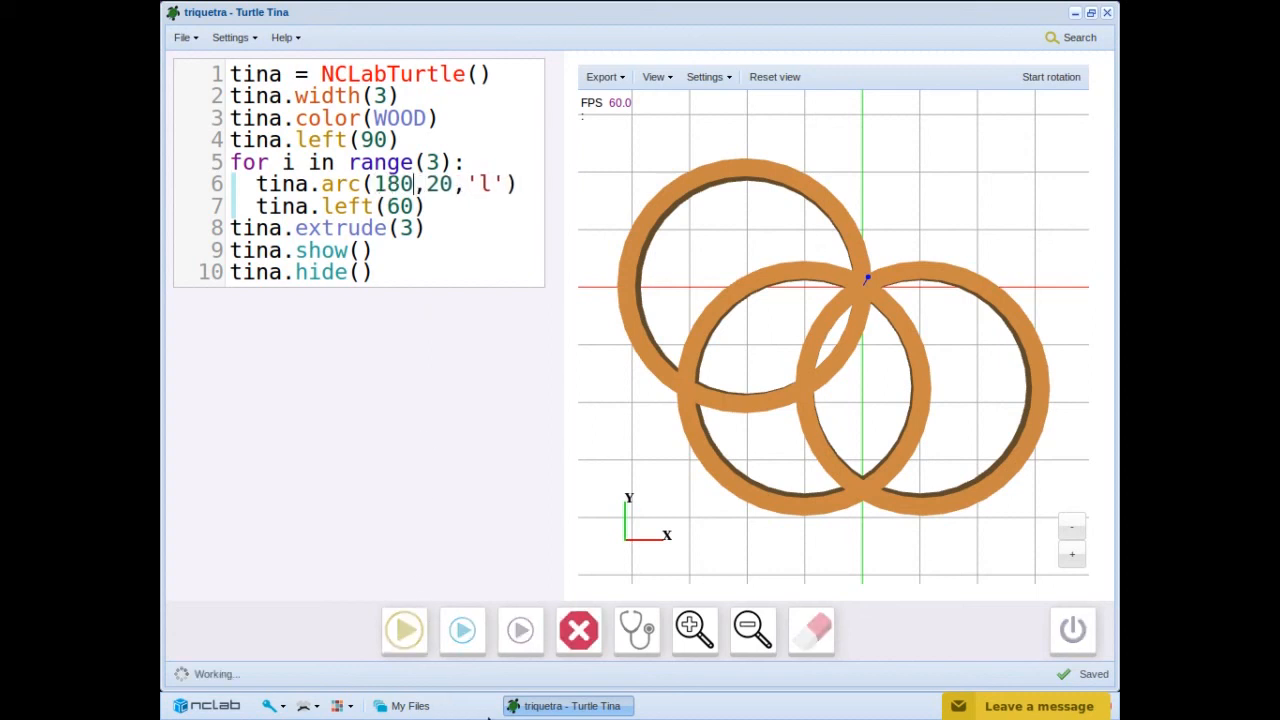
{"action": "left_click", "coordinate": [404, 630]}
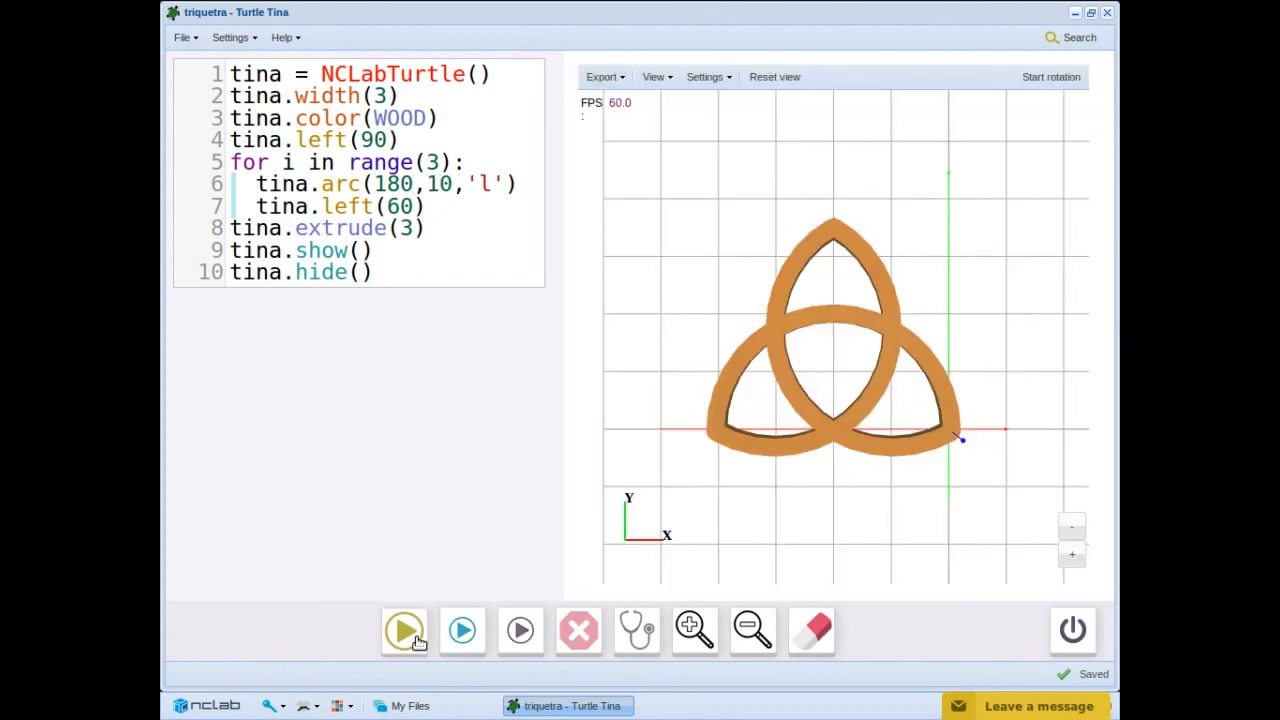
Rerun with a smaller arc radius, zoom in on the shrunken triquetra, then edit the radius again
{"action": "left_click", "coordinate": [404, 630]}
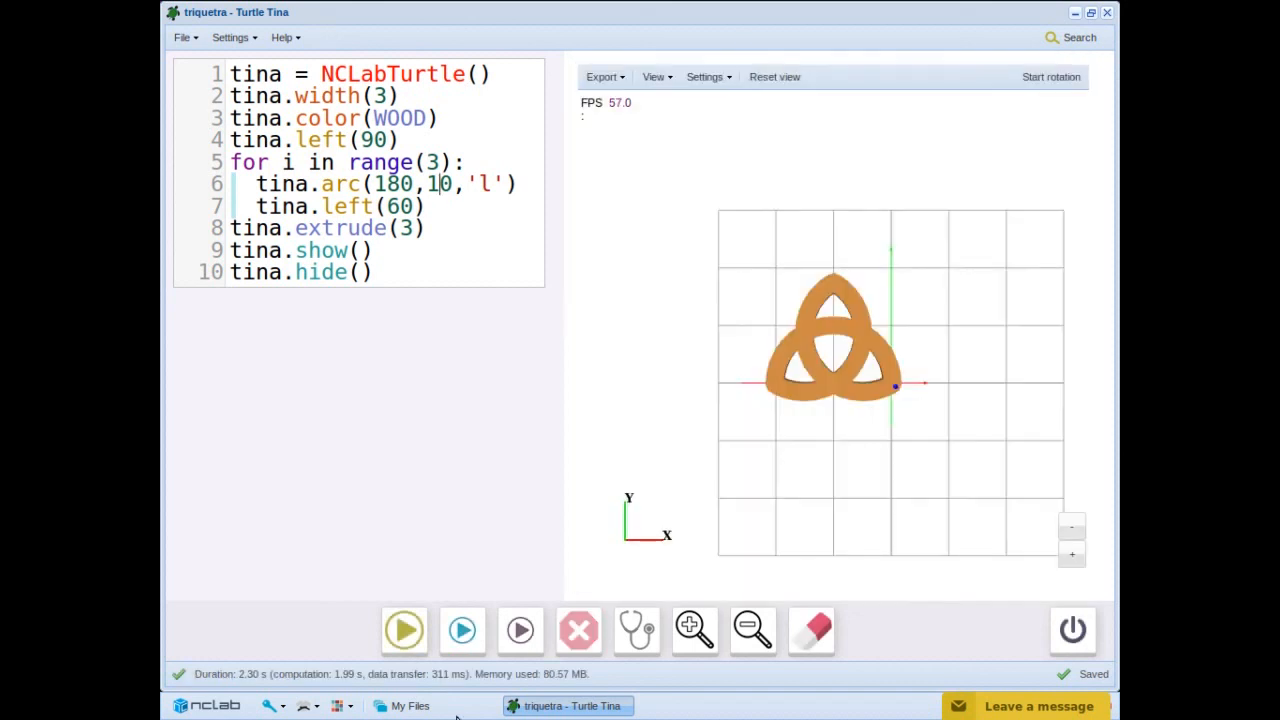
{"action": "left_click", "coordinate": [1072, 552]}
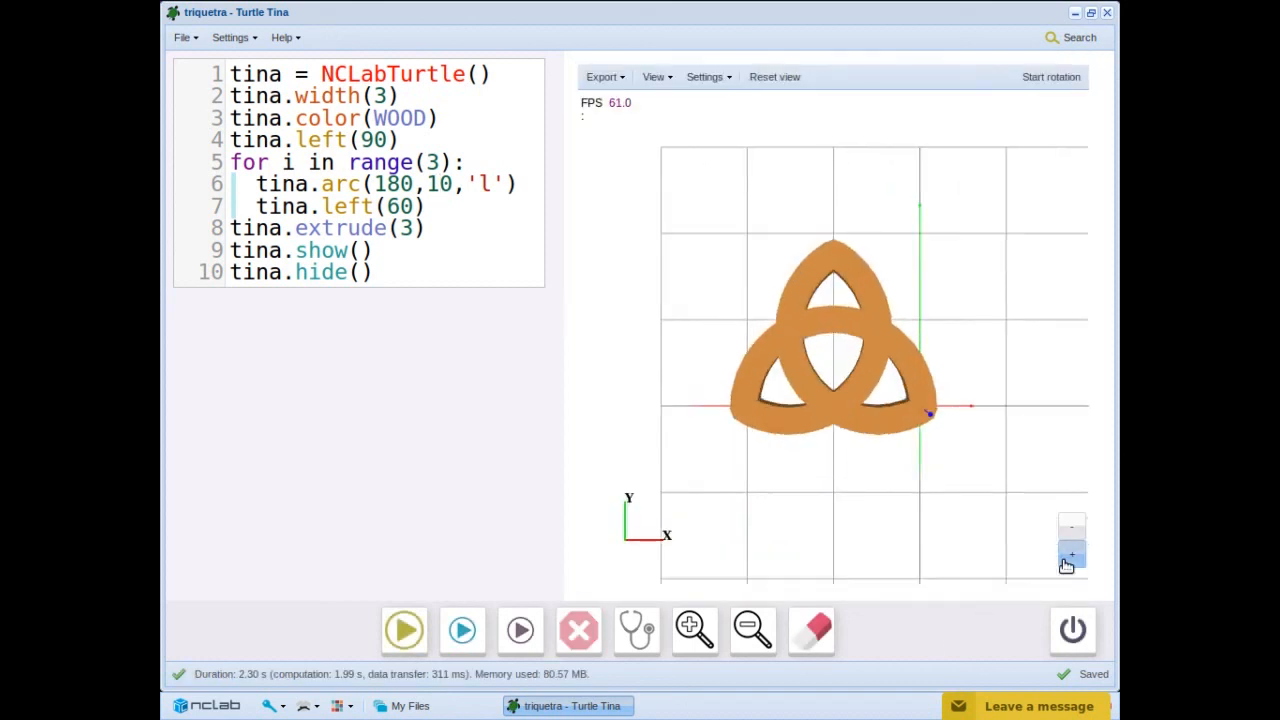
{"action": "left_click", "coordinate": [1072, 554]}
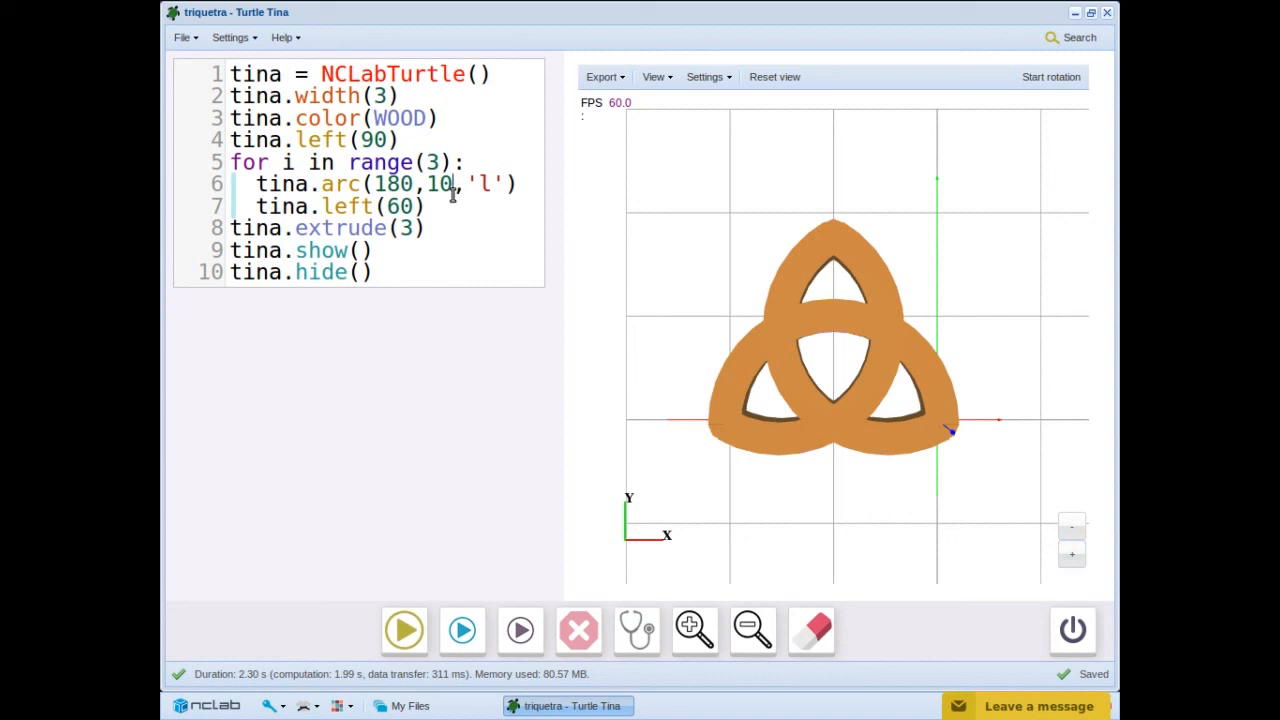
{"action": "key", "text": "Backspace"}
{"action": "type", "text": "5"}
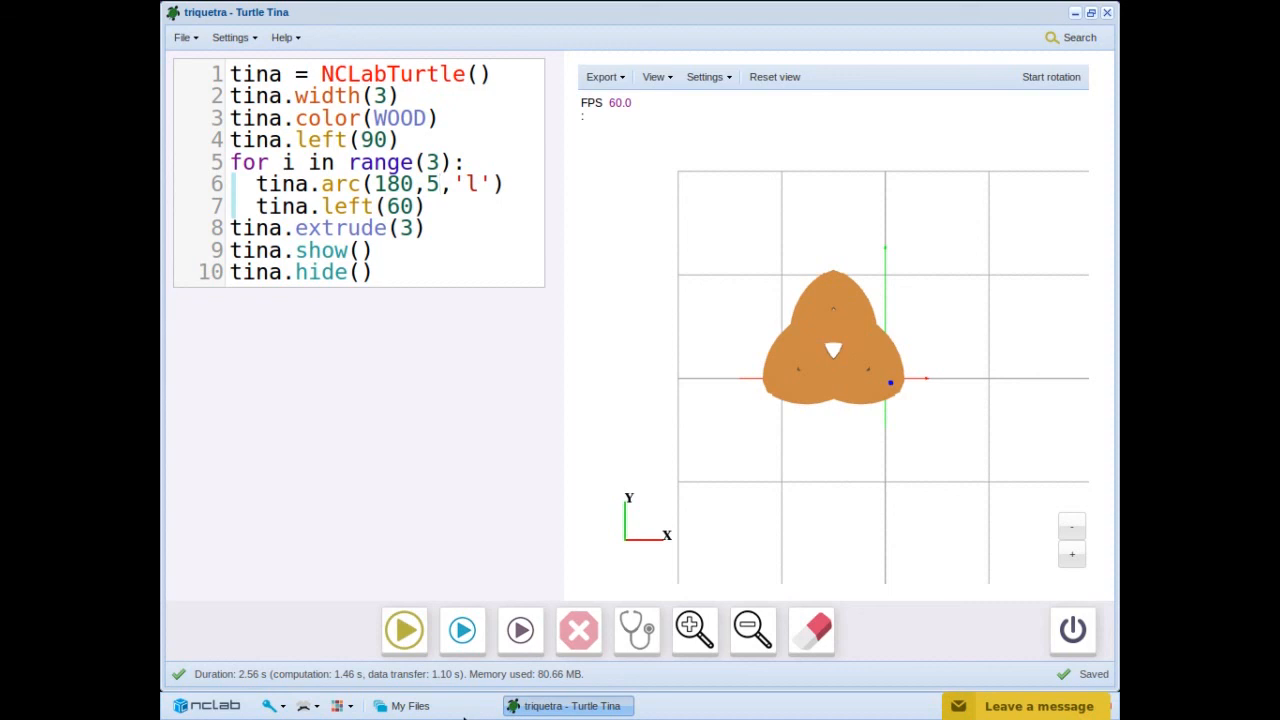
{"action": "type", "text": "40"}
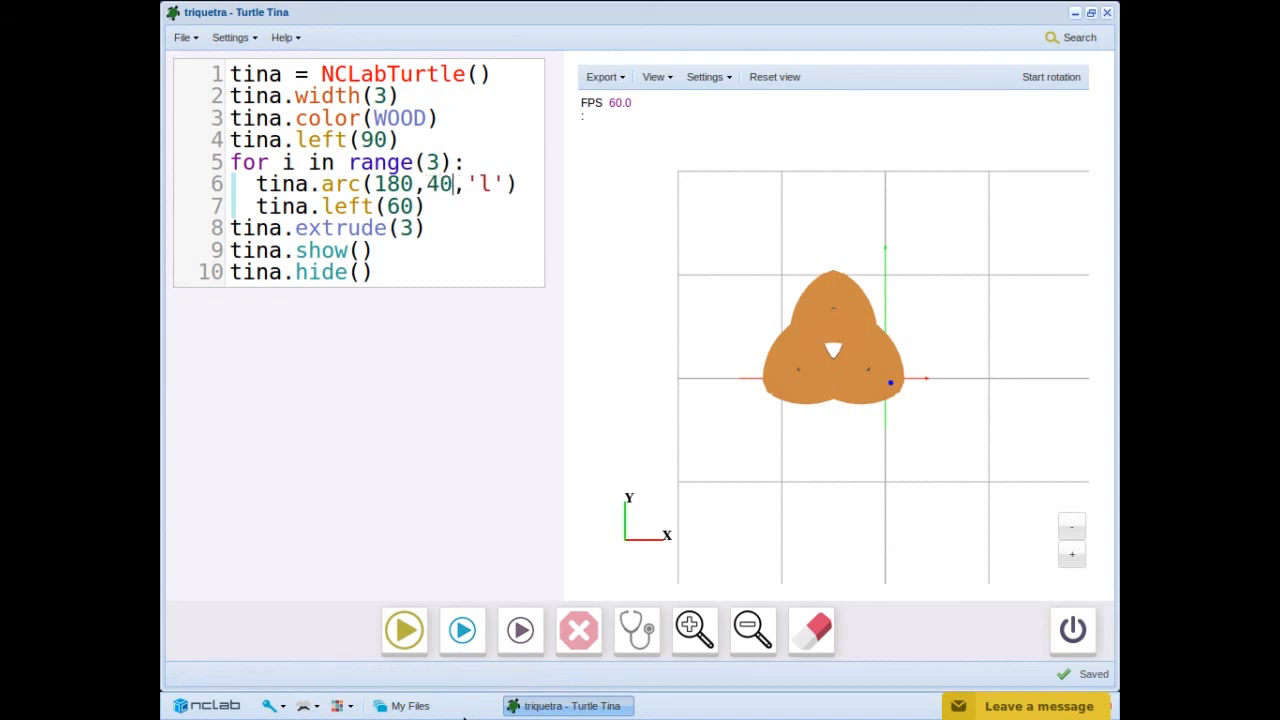